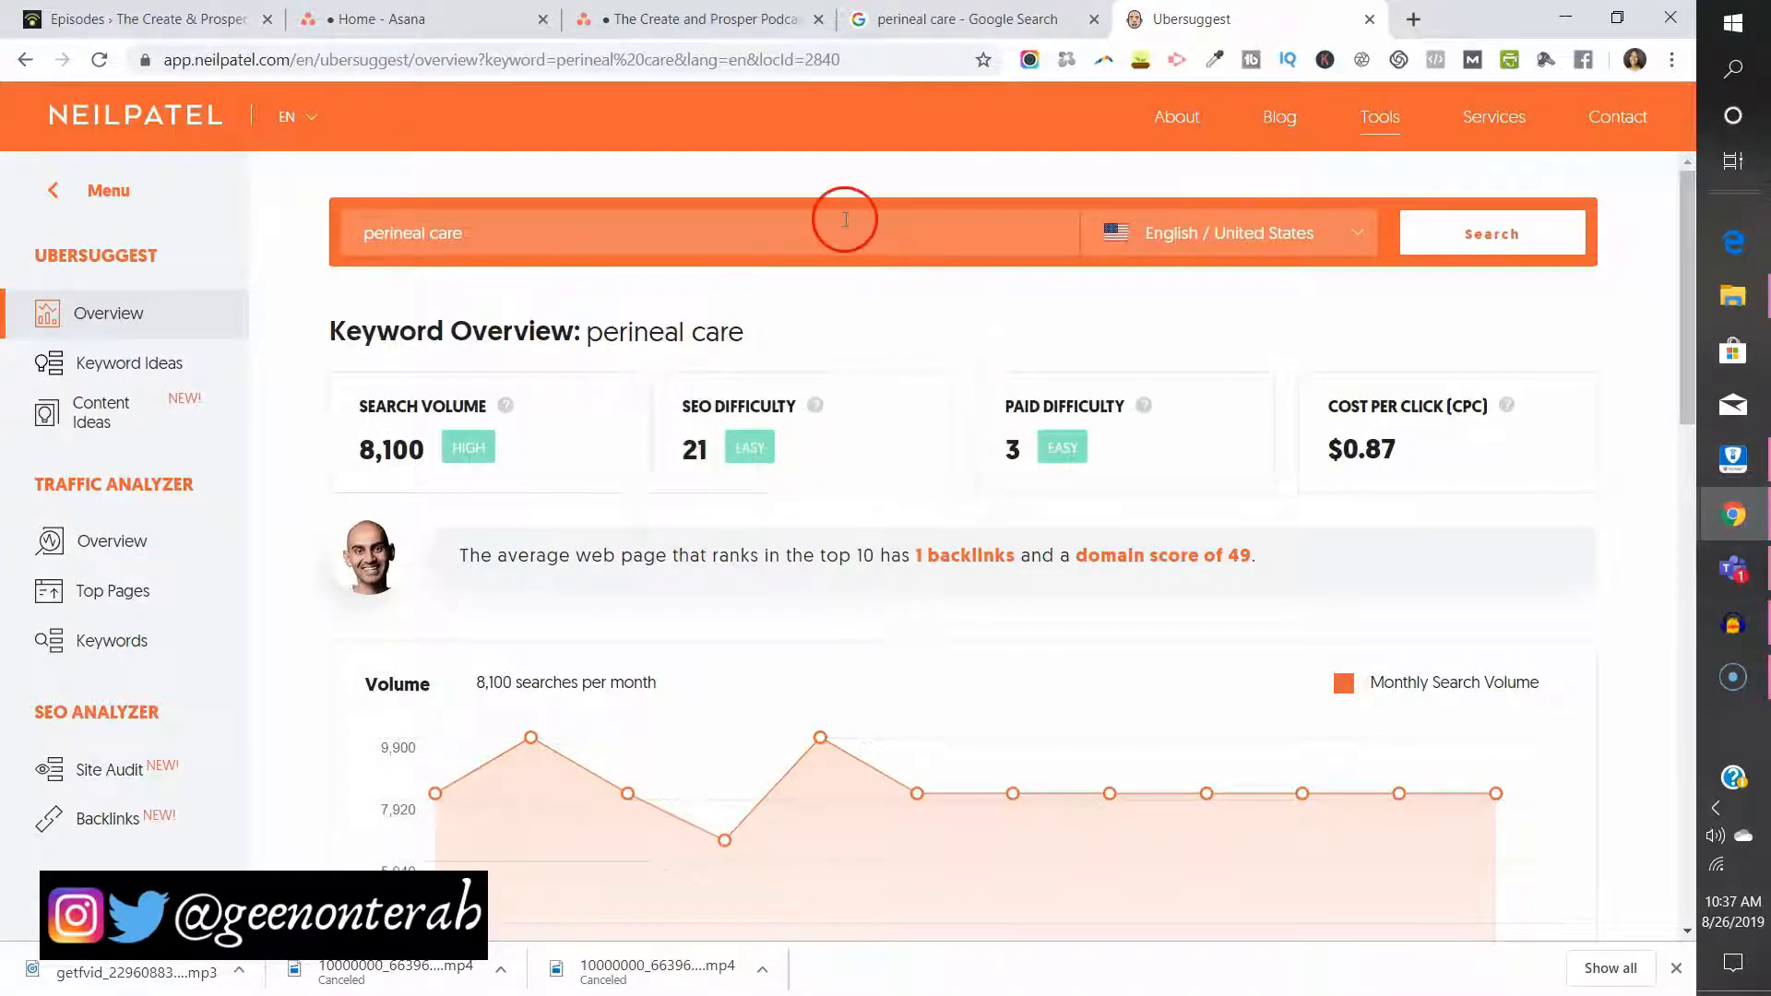
mouse_move(799, 305)
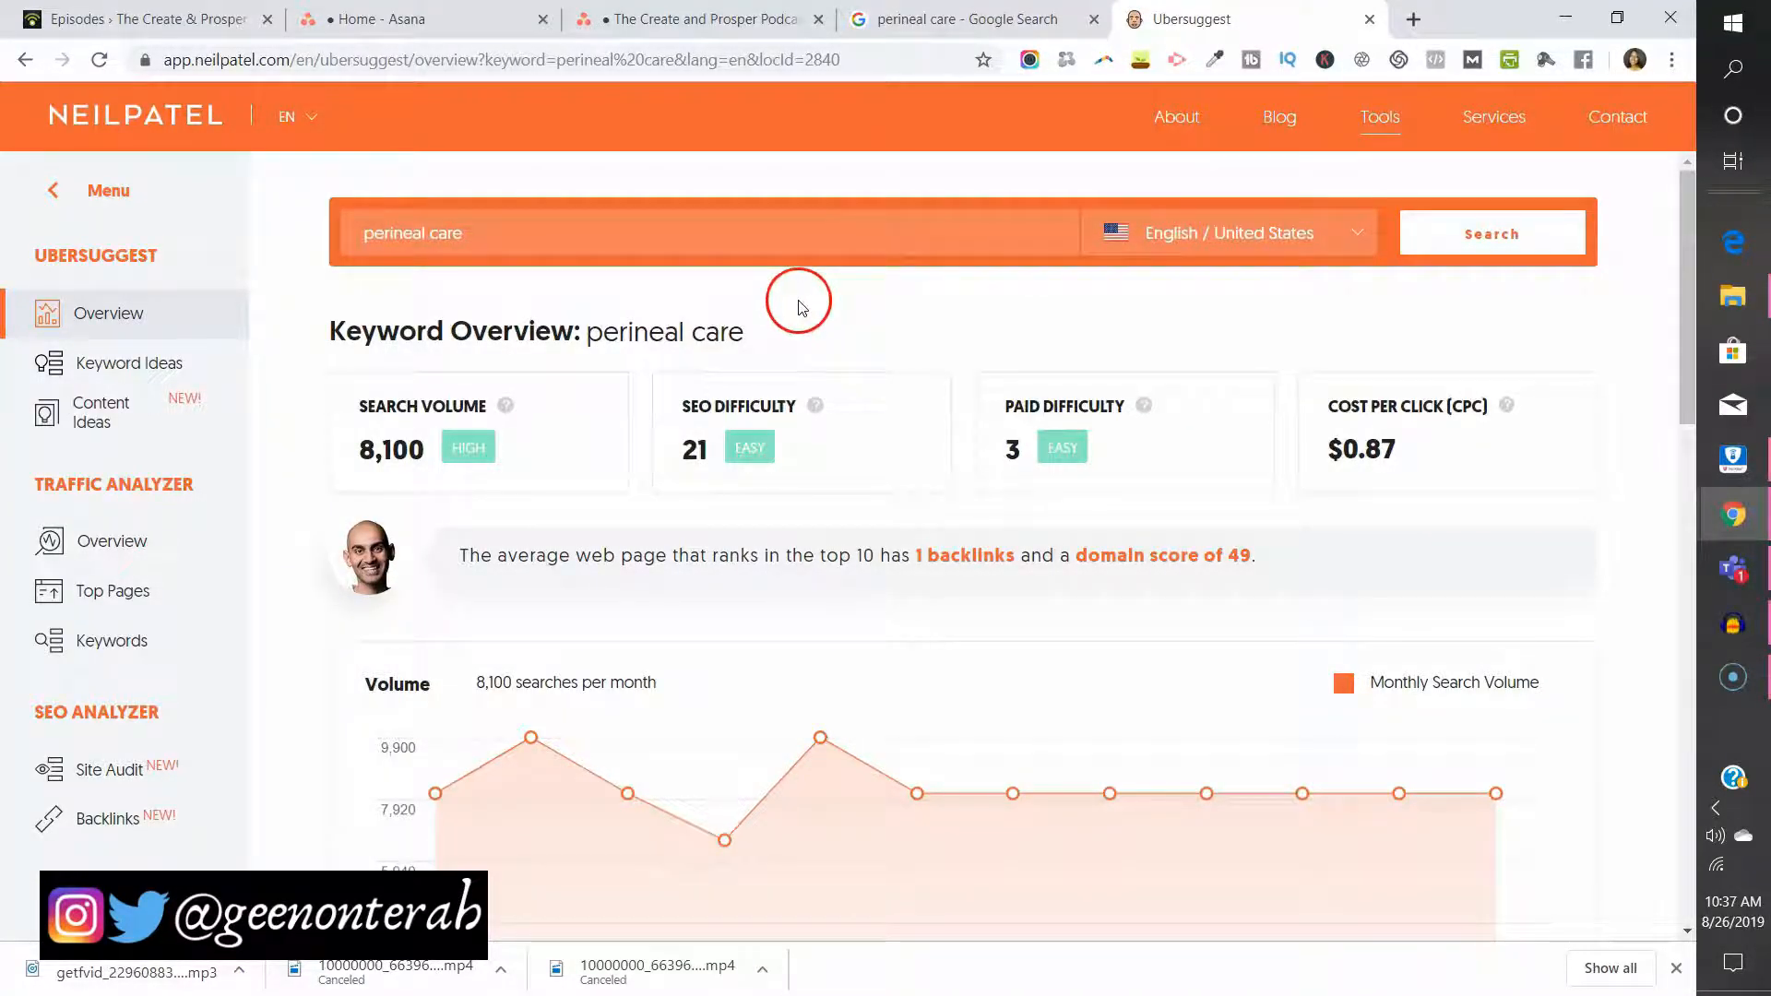
mouse_move(799, 308)
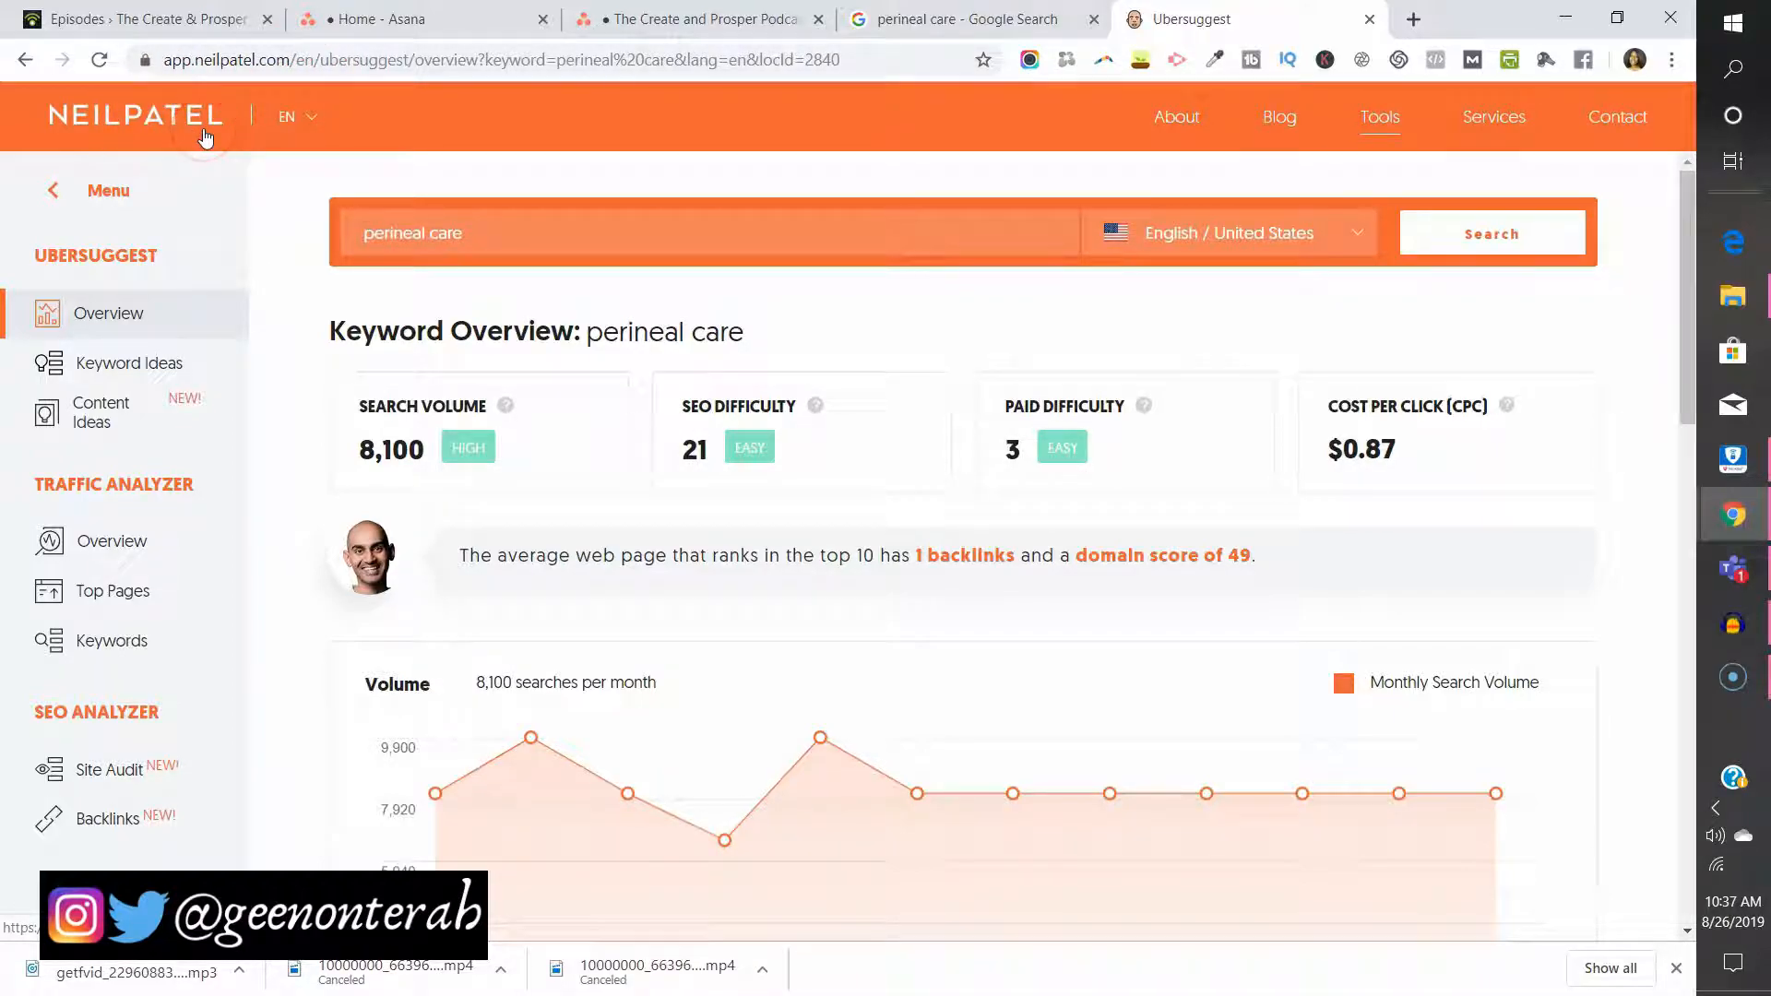
mouse_move(275, 233)
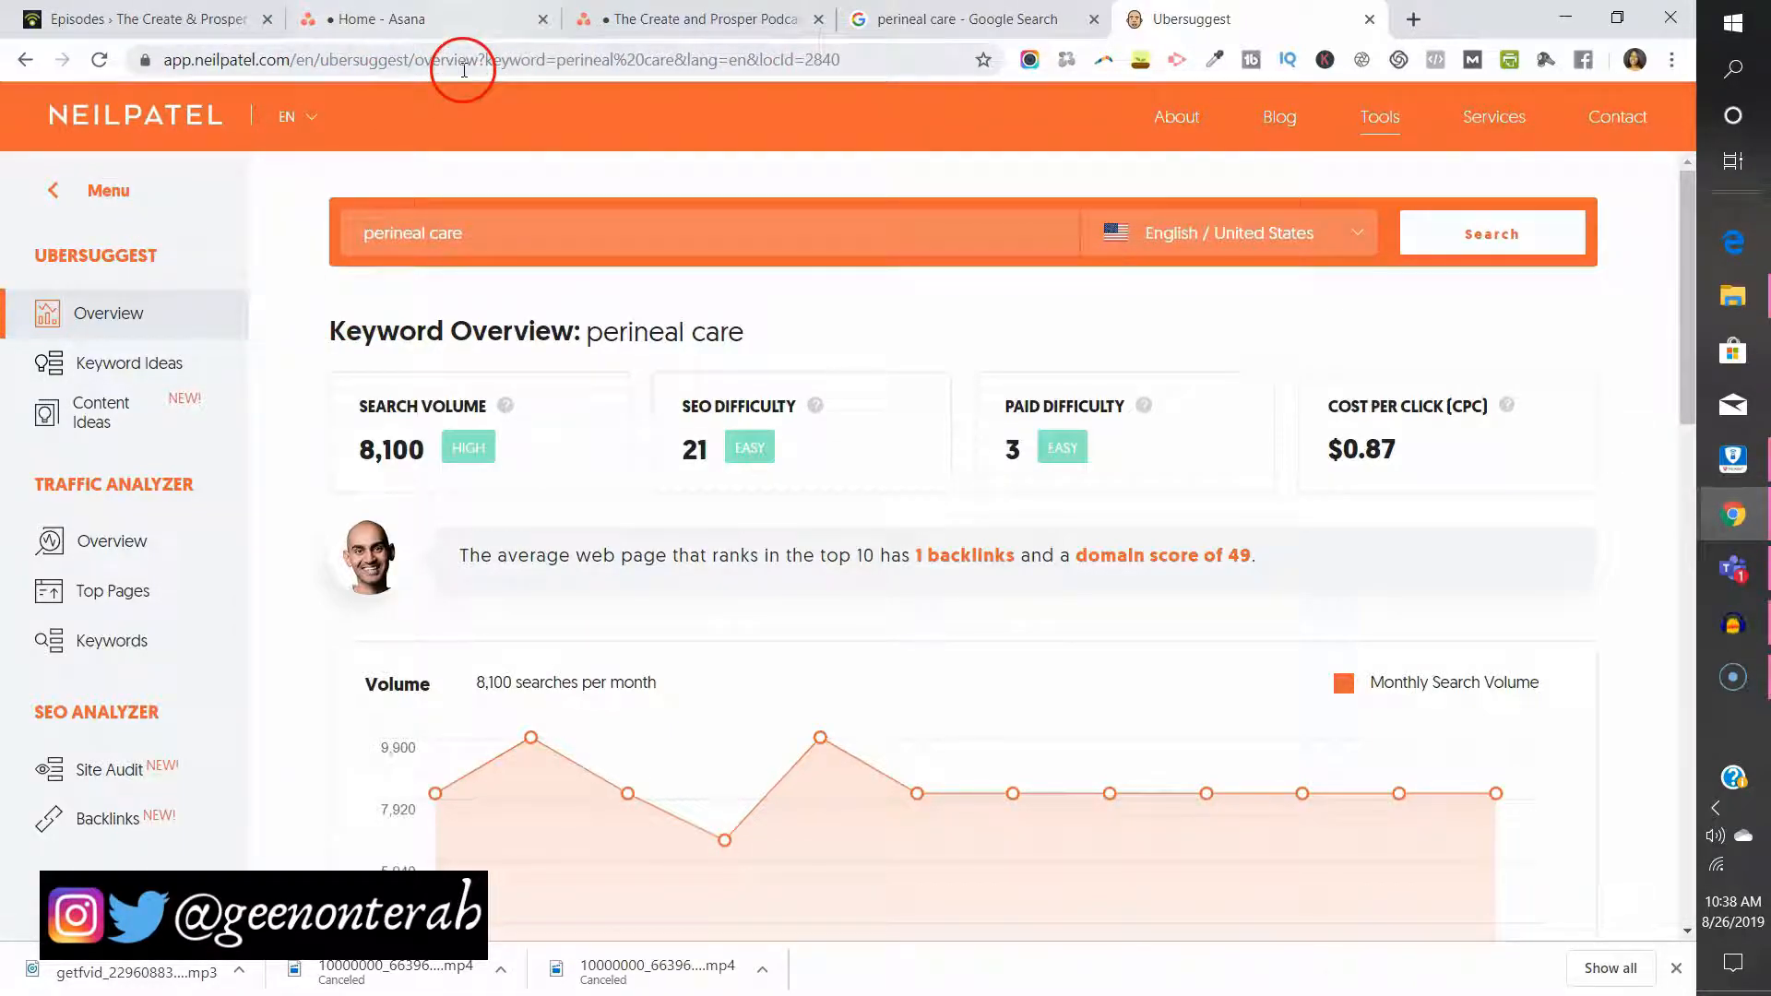
mouse_move(401, 282)
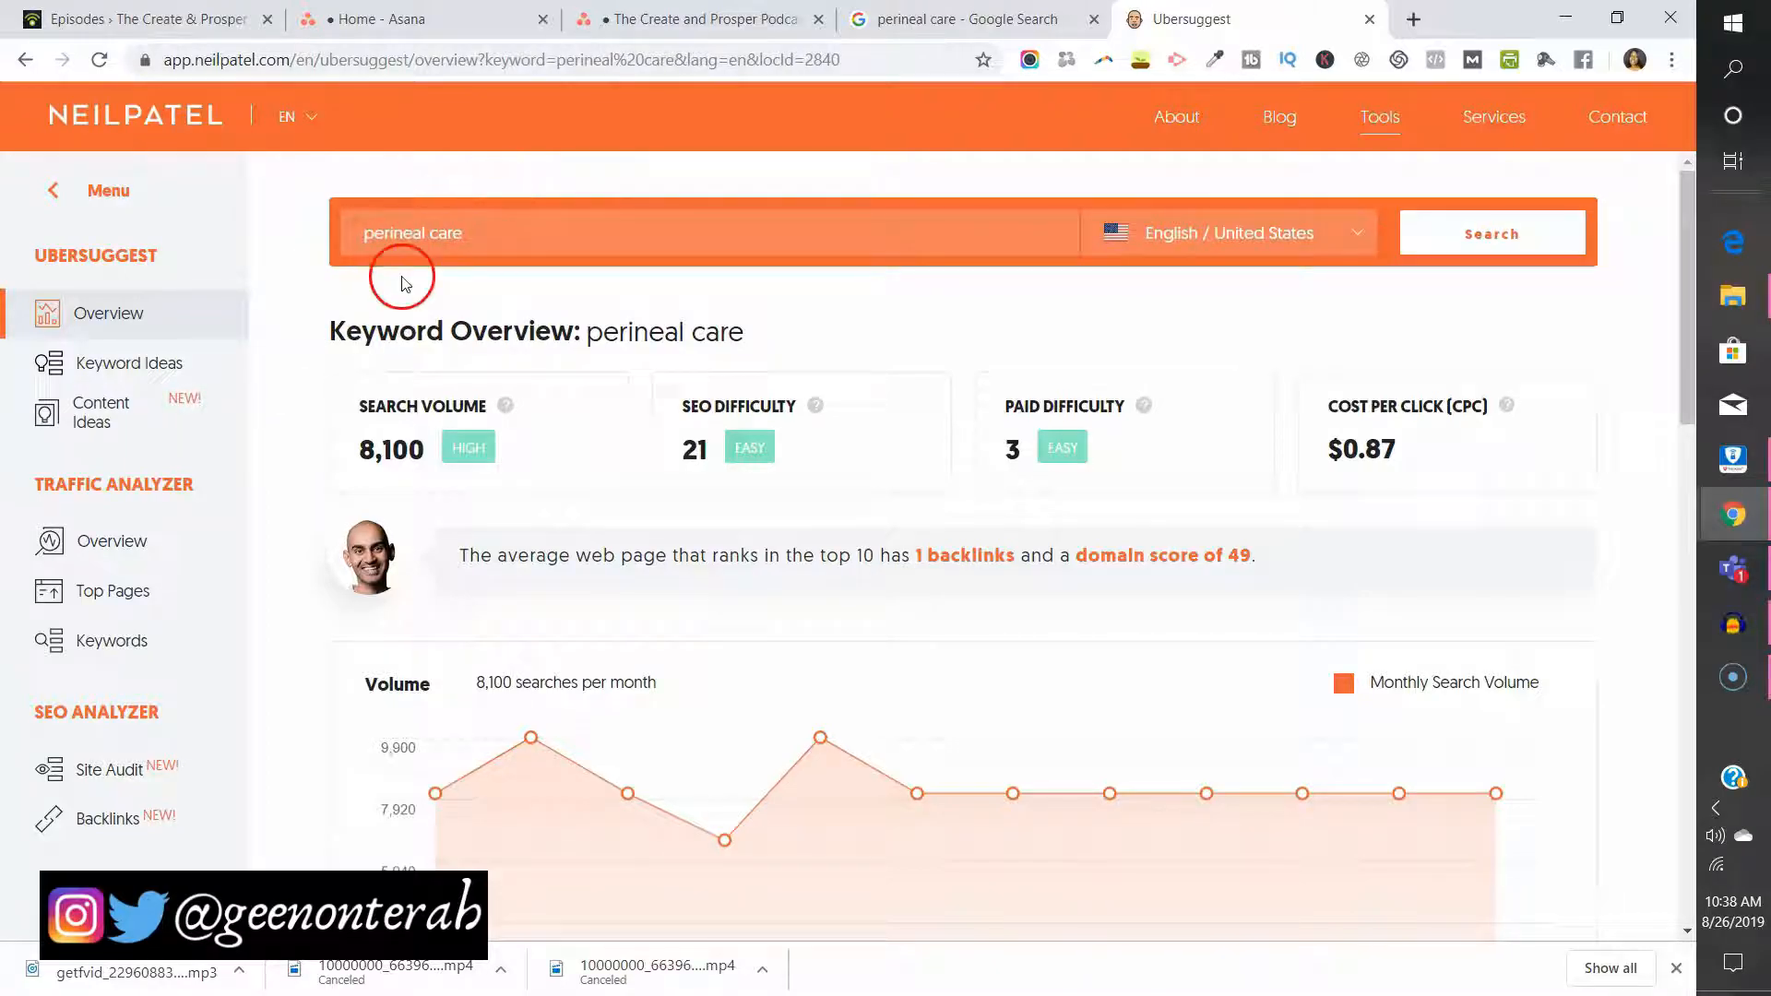
Scroll through the Suggestions table, from 'perineal care male' to 'perineal care steps'.
left_click(469, 233)
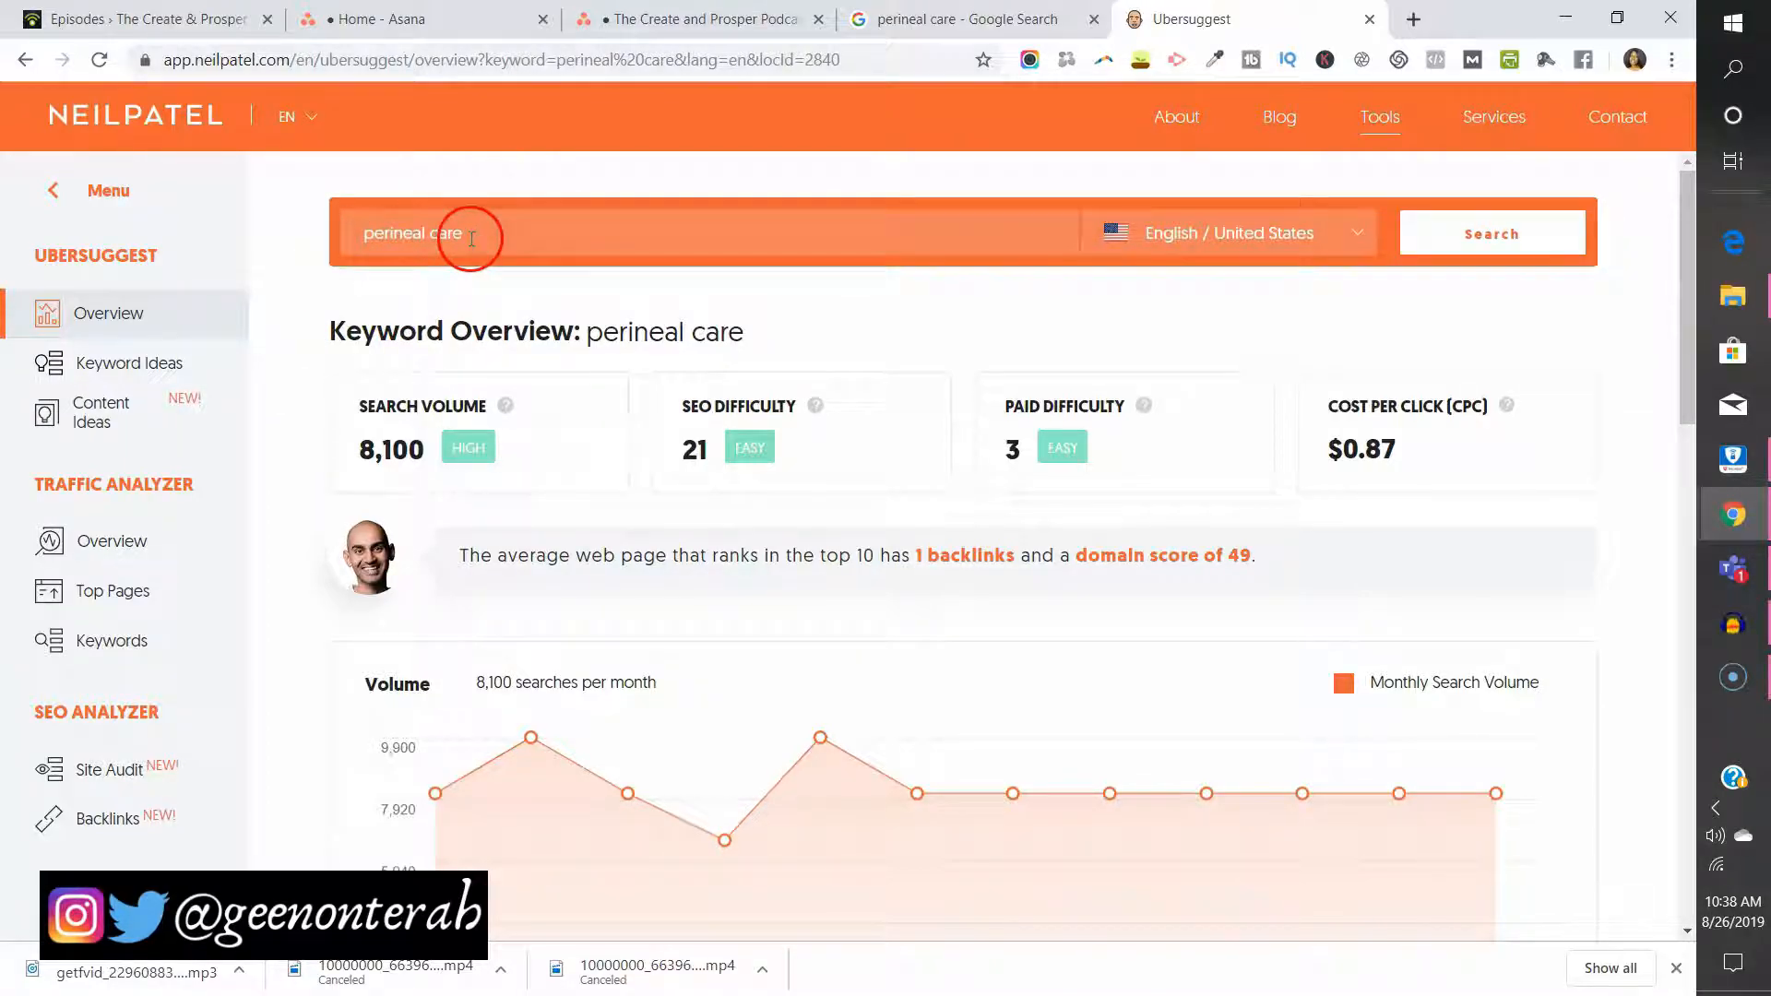
mouse_move(486, 278)
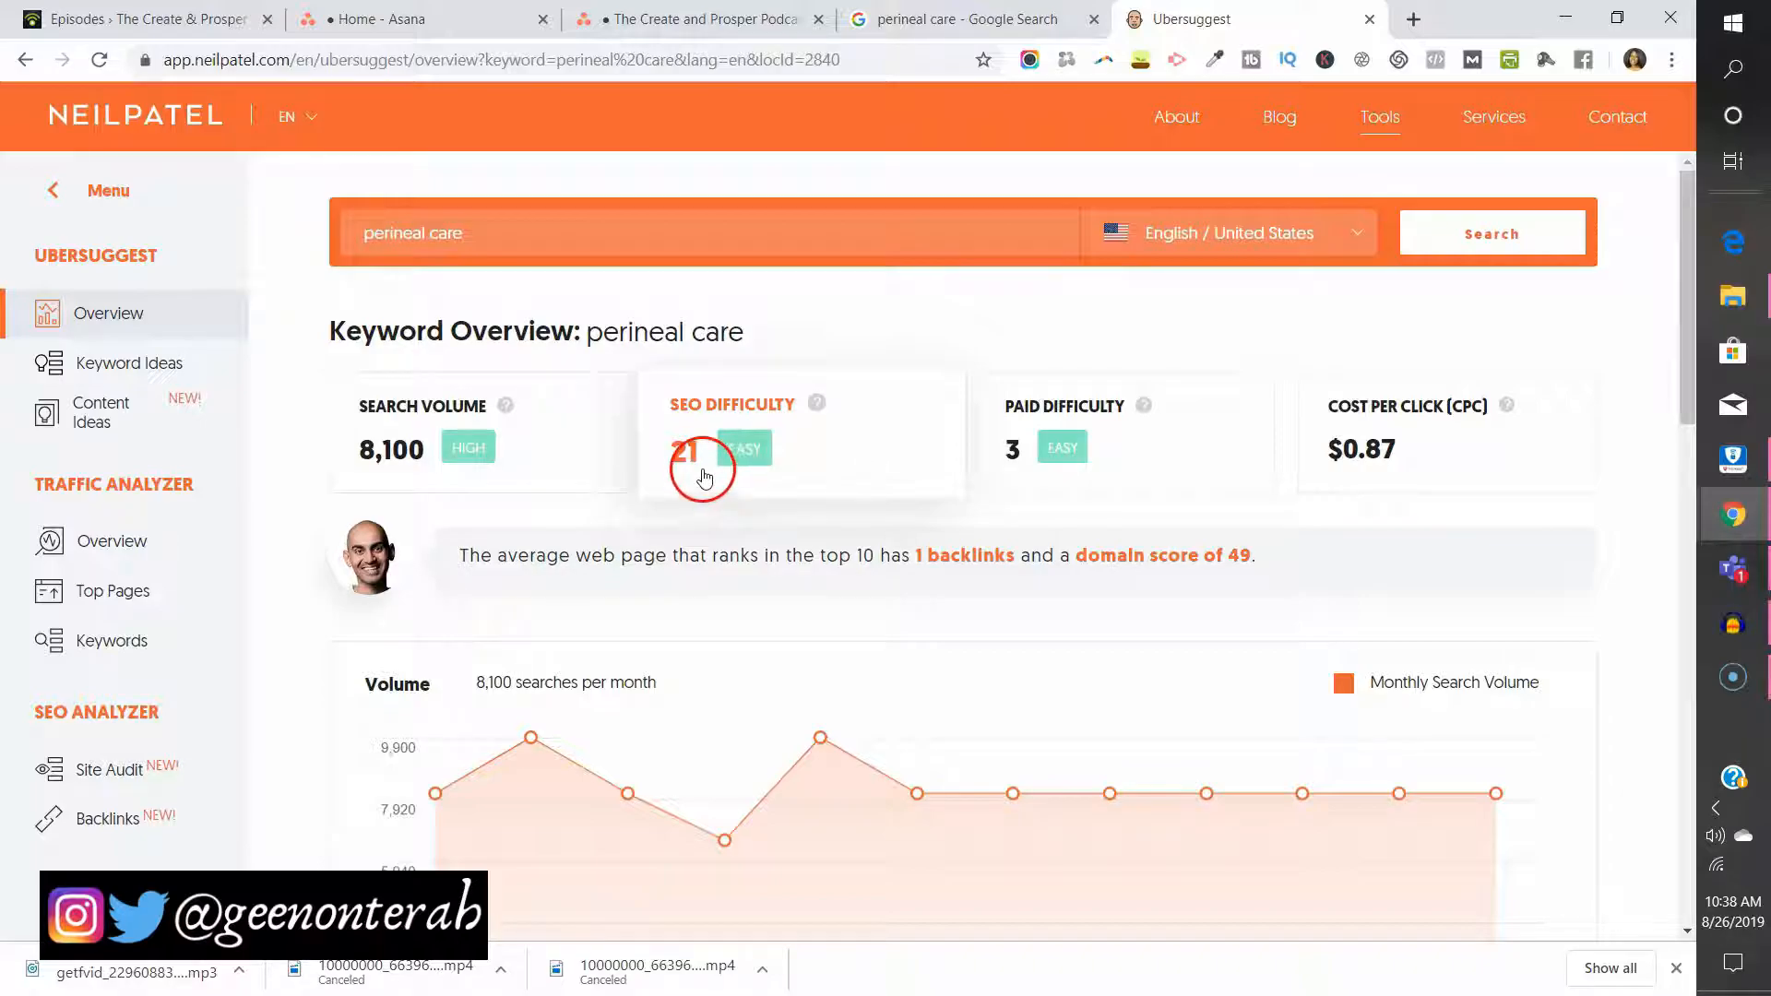
mouse_move(865, 338)
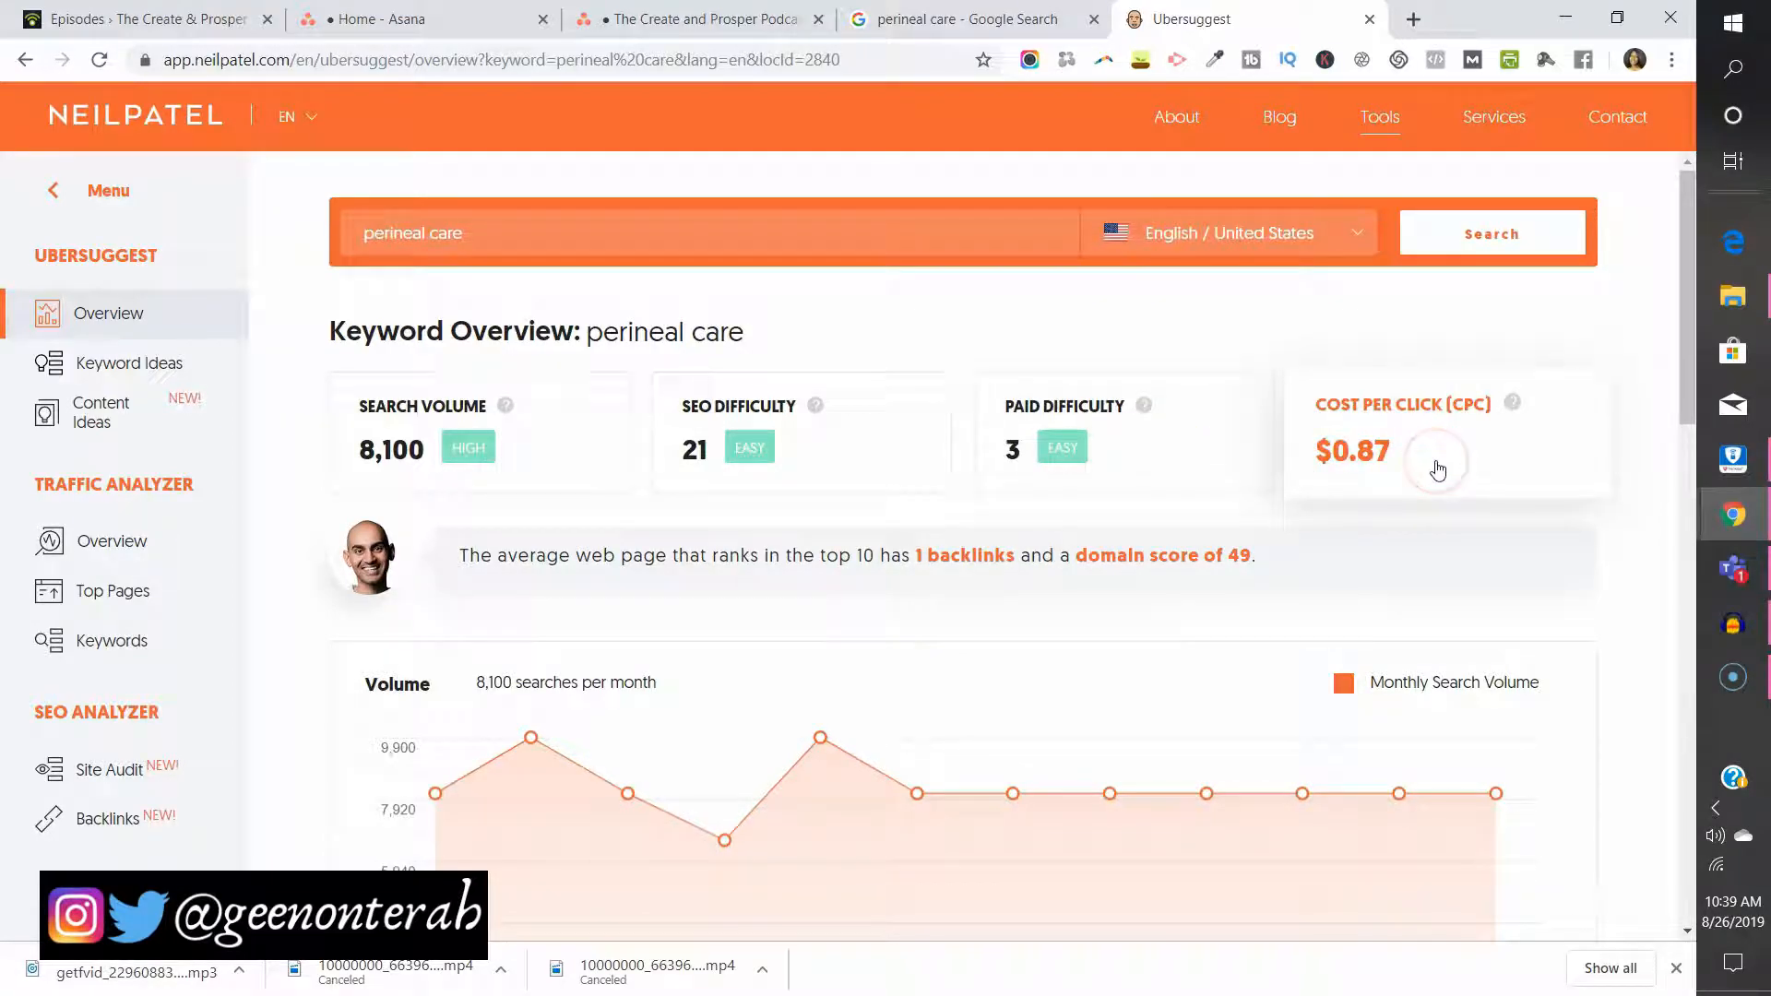
mouse_move(1108, 438)
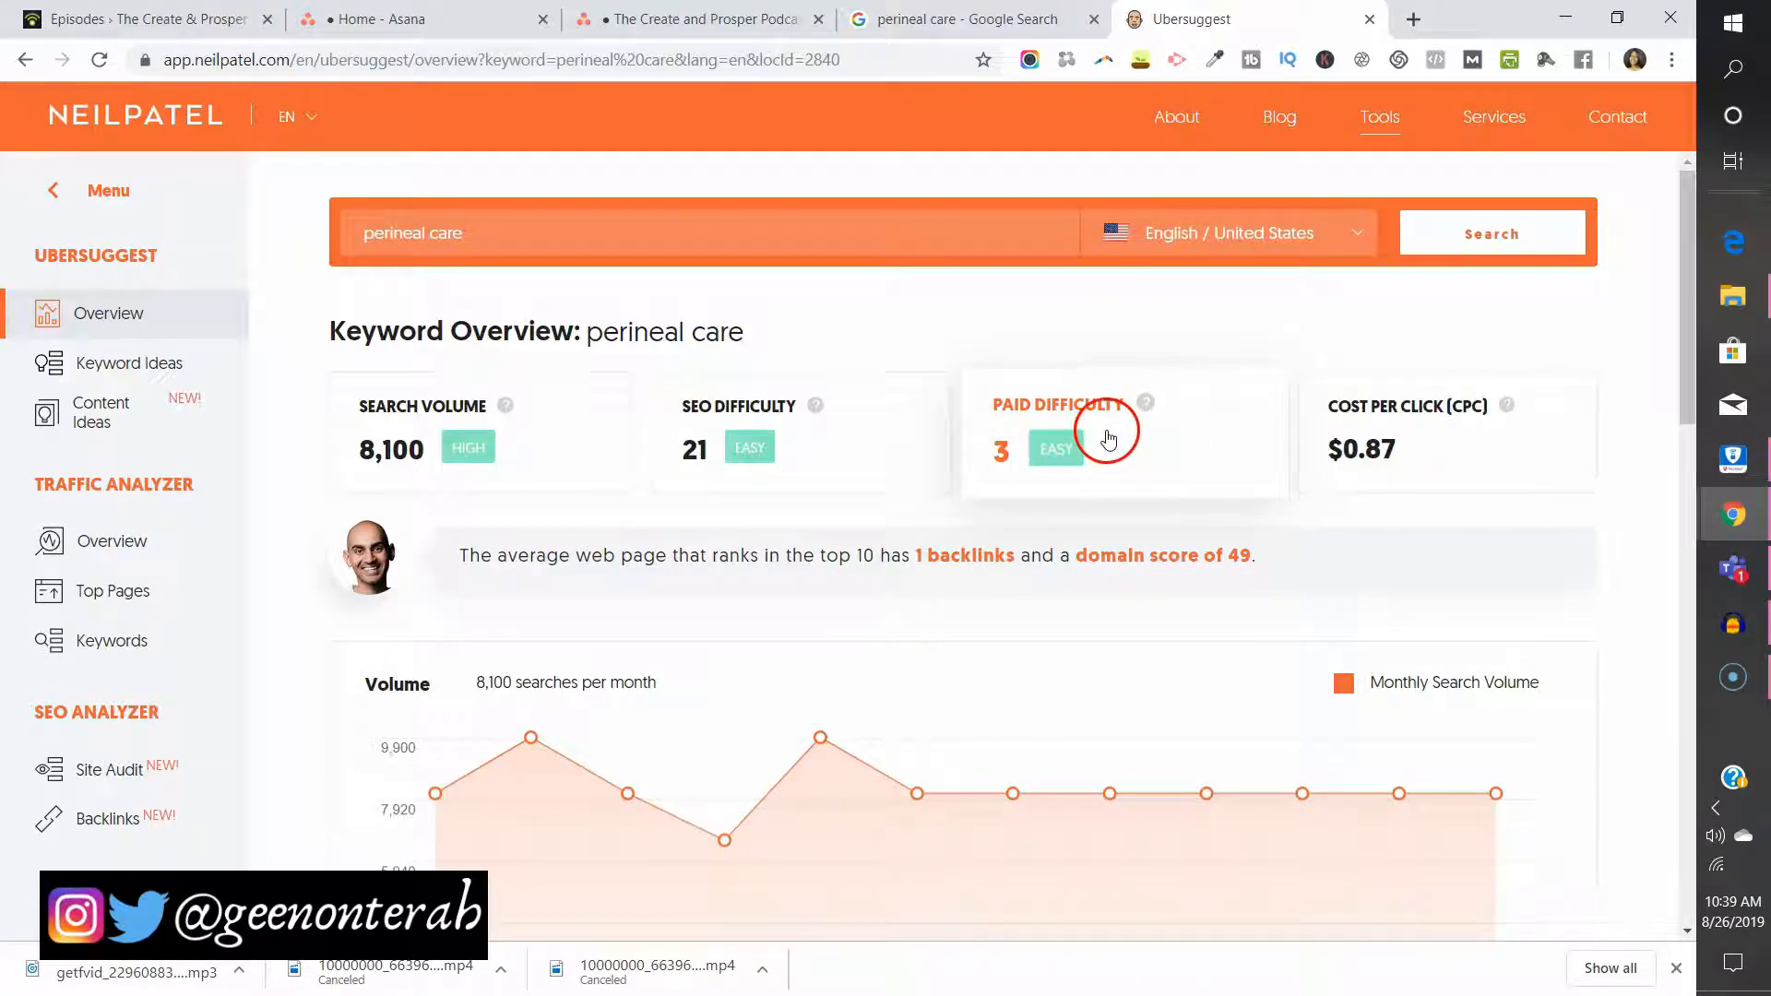
mouse_move(1111, 378)
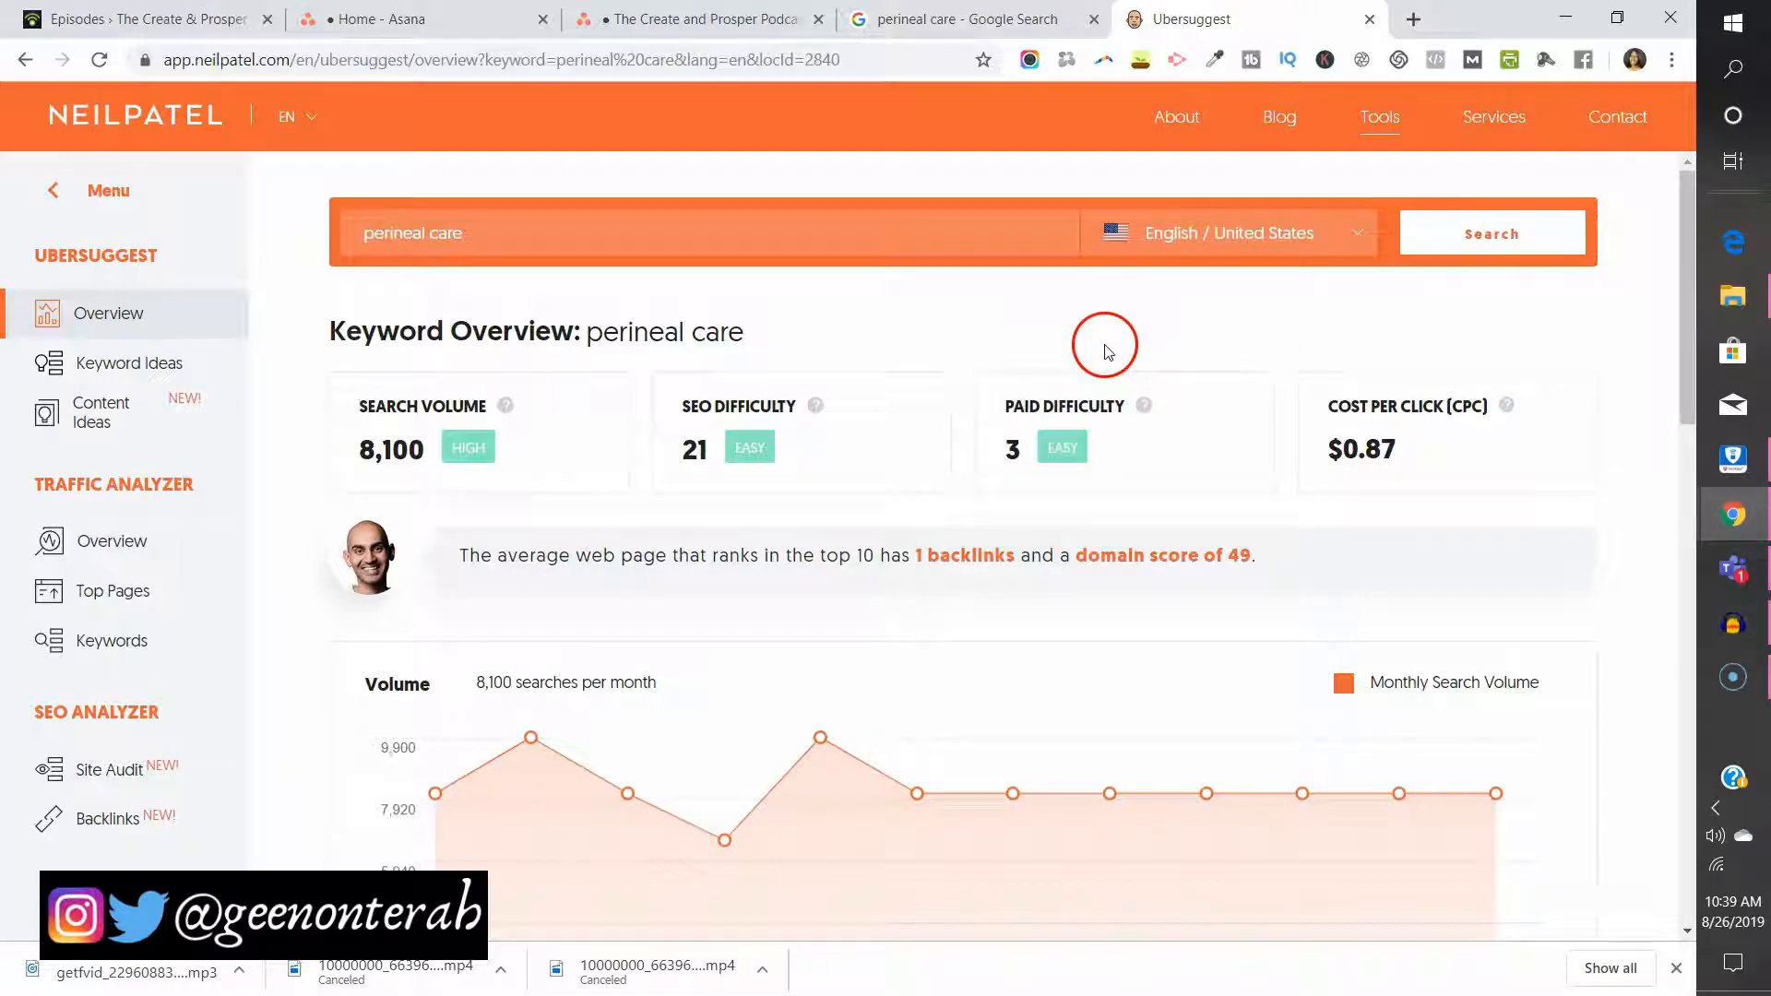
scroll("down", 3)
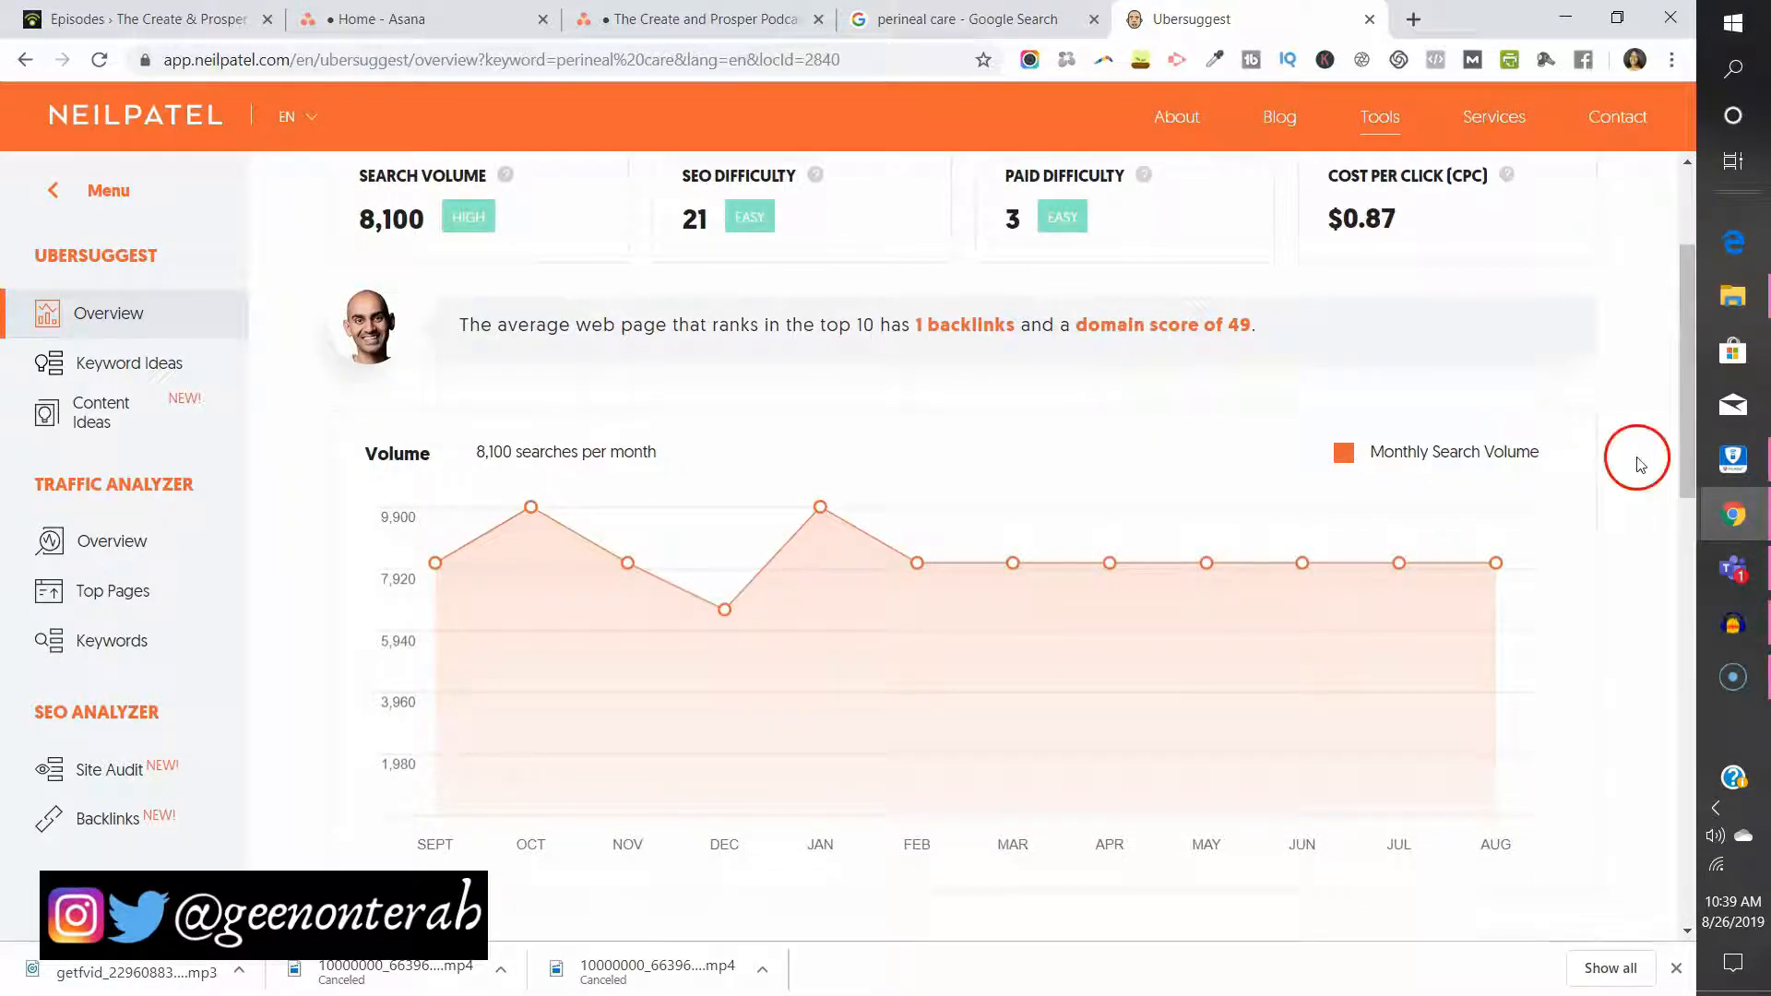
scroll("down", 3)
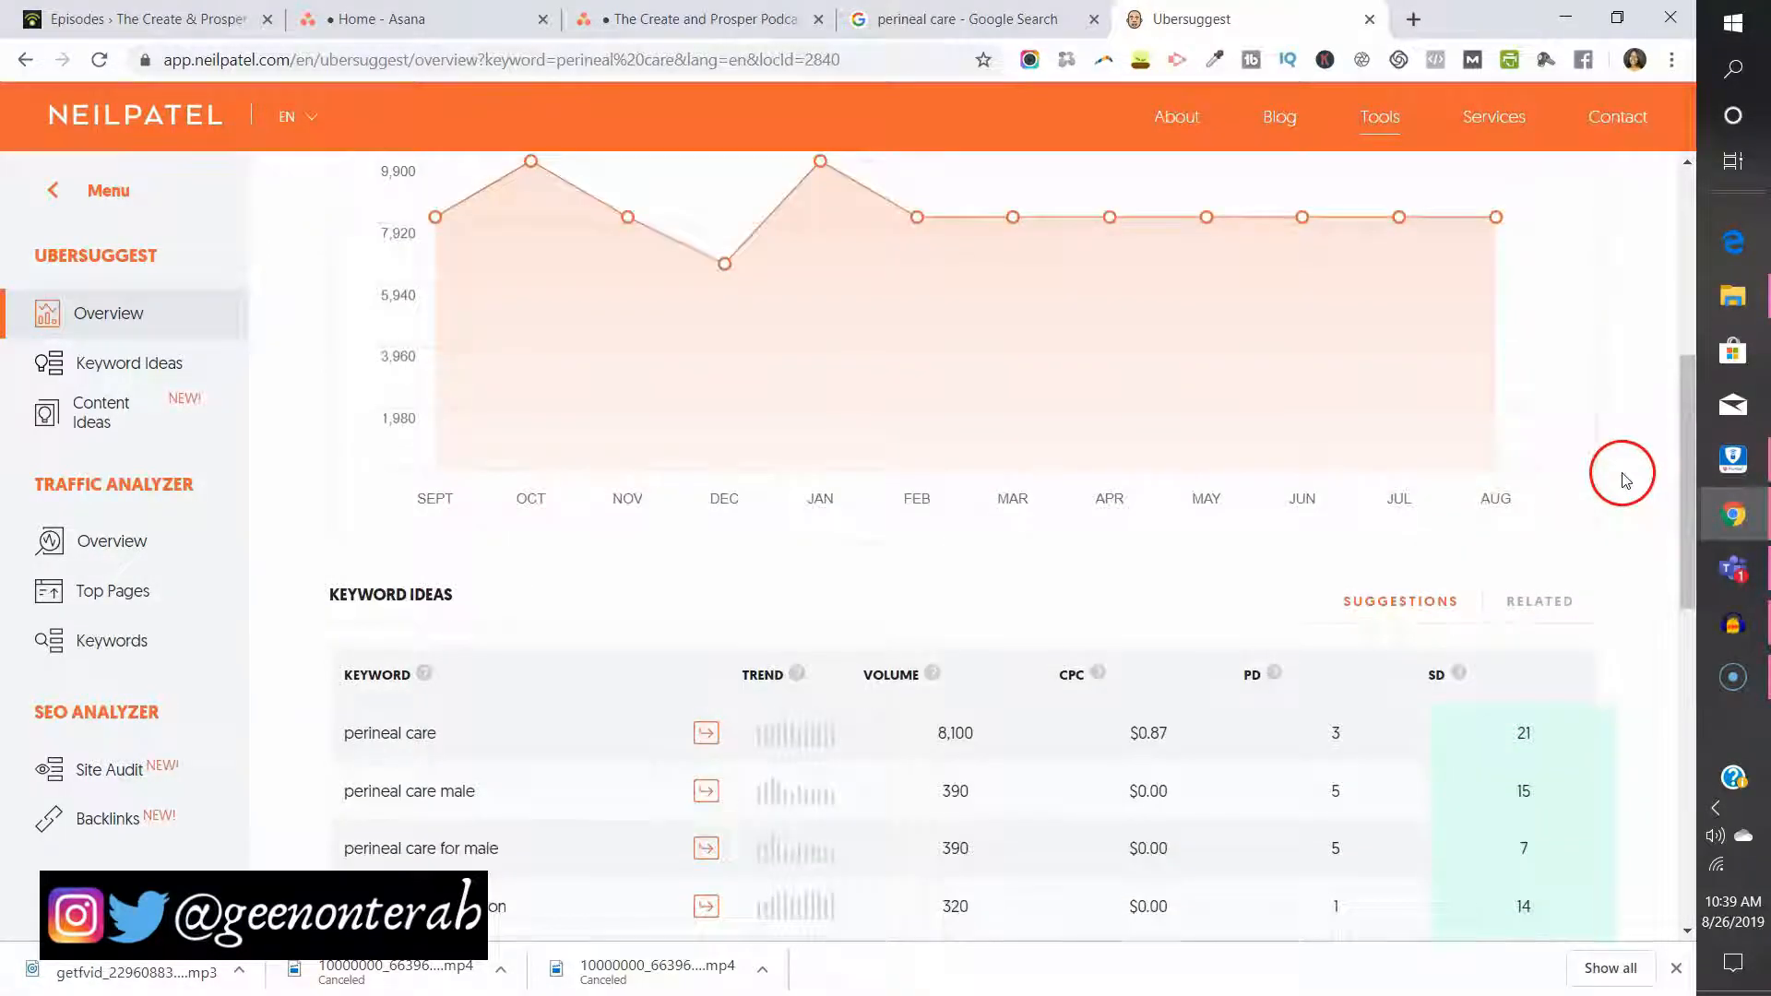
scroll("down", 3)
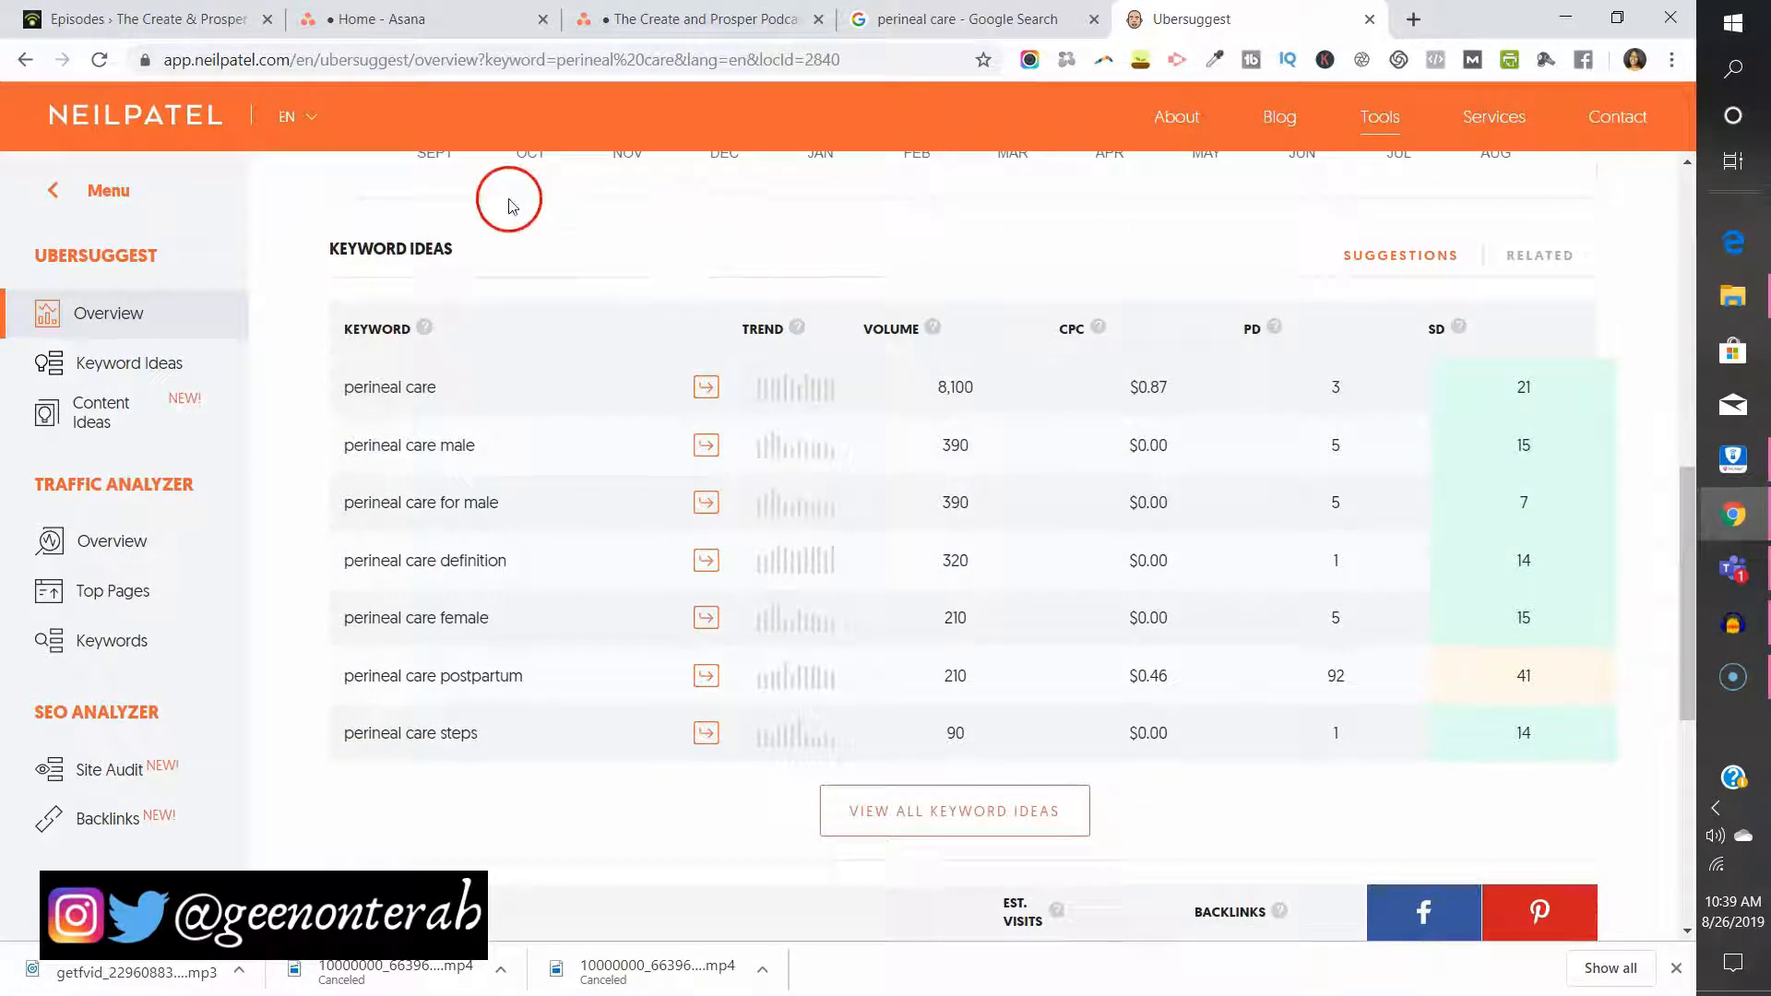
mouse_move(543, 815)
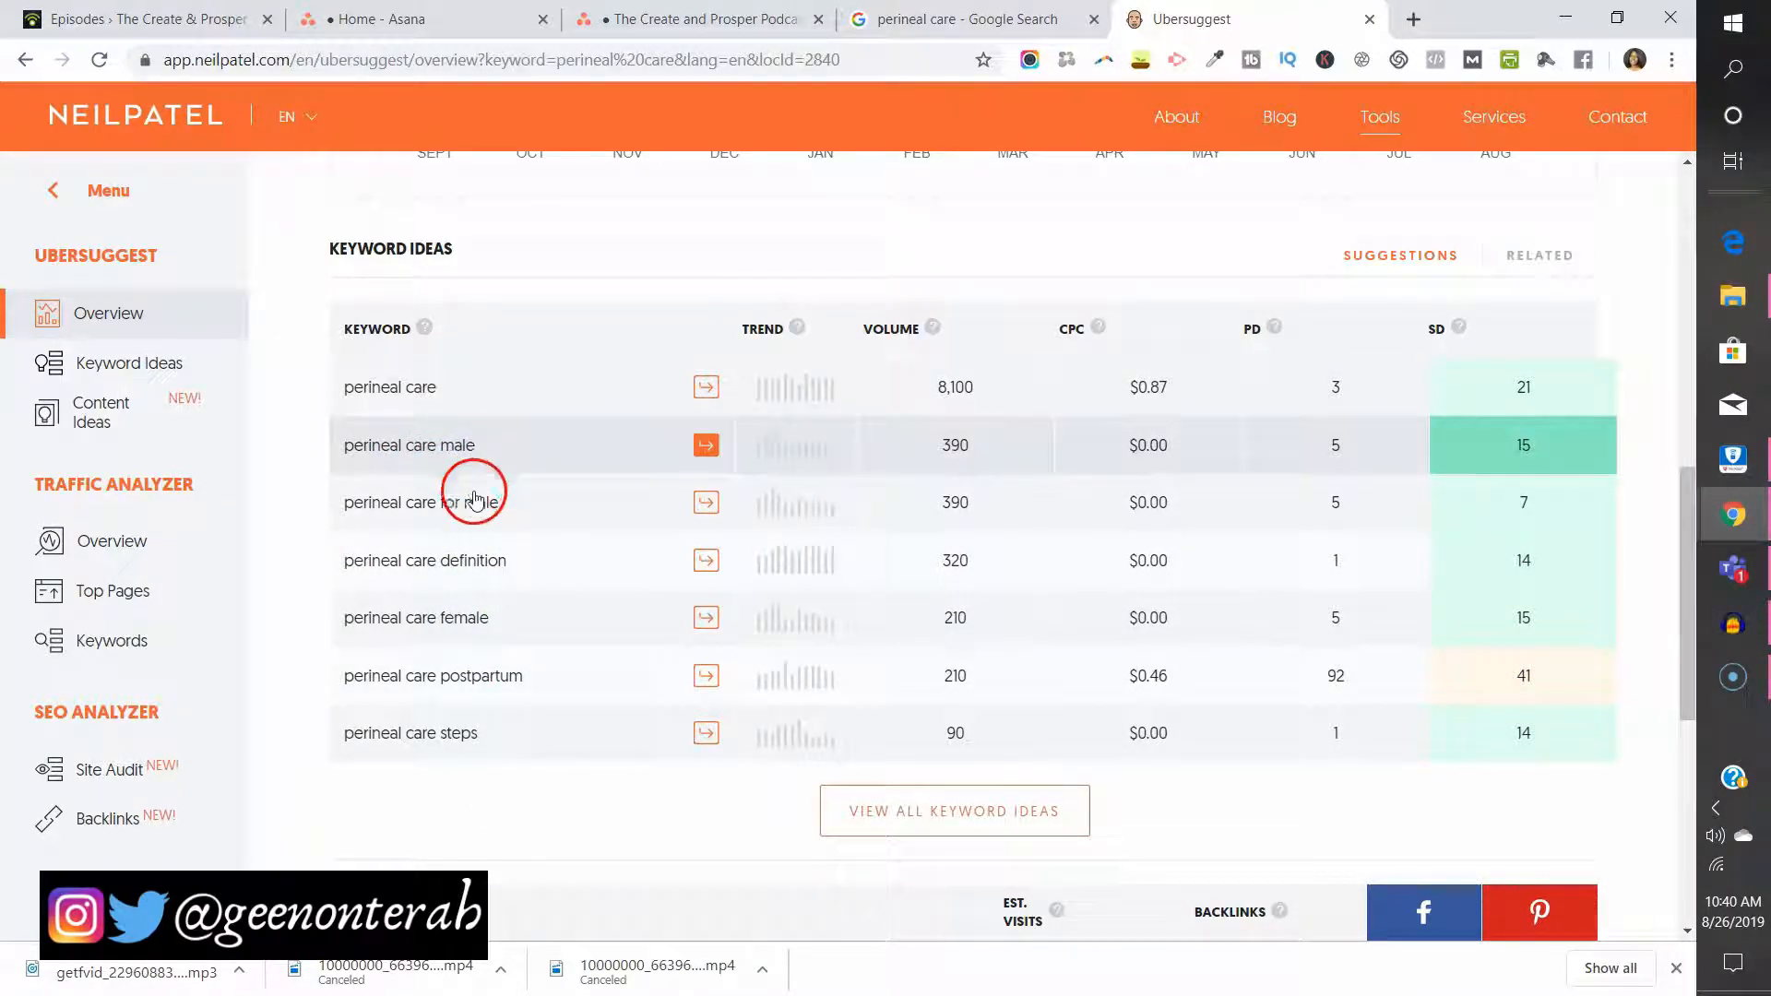
mouse_move(427, 655)
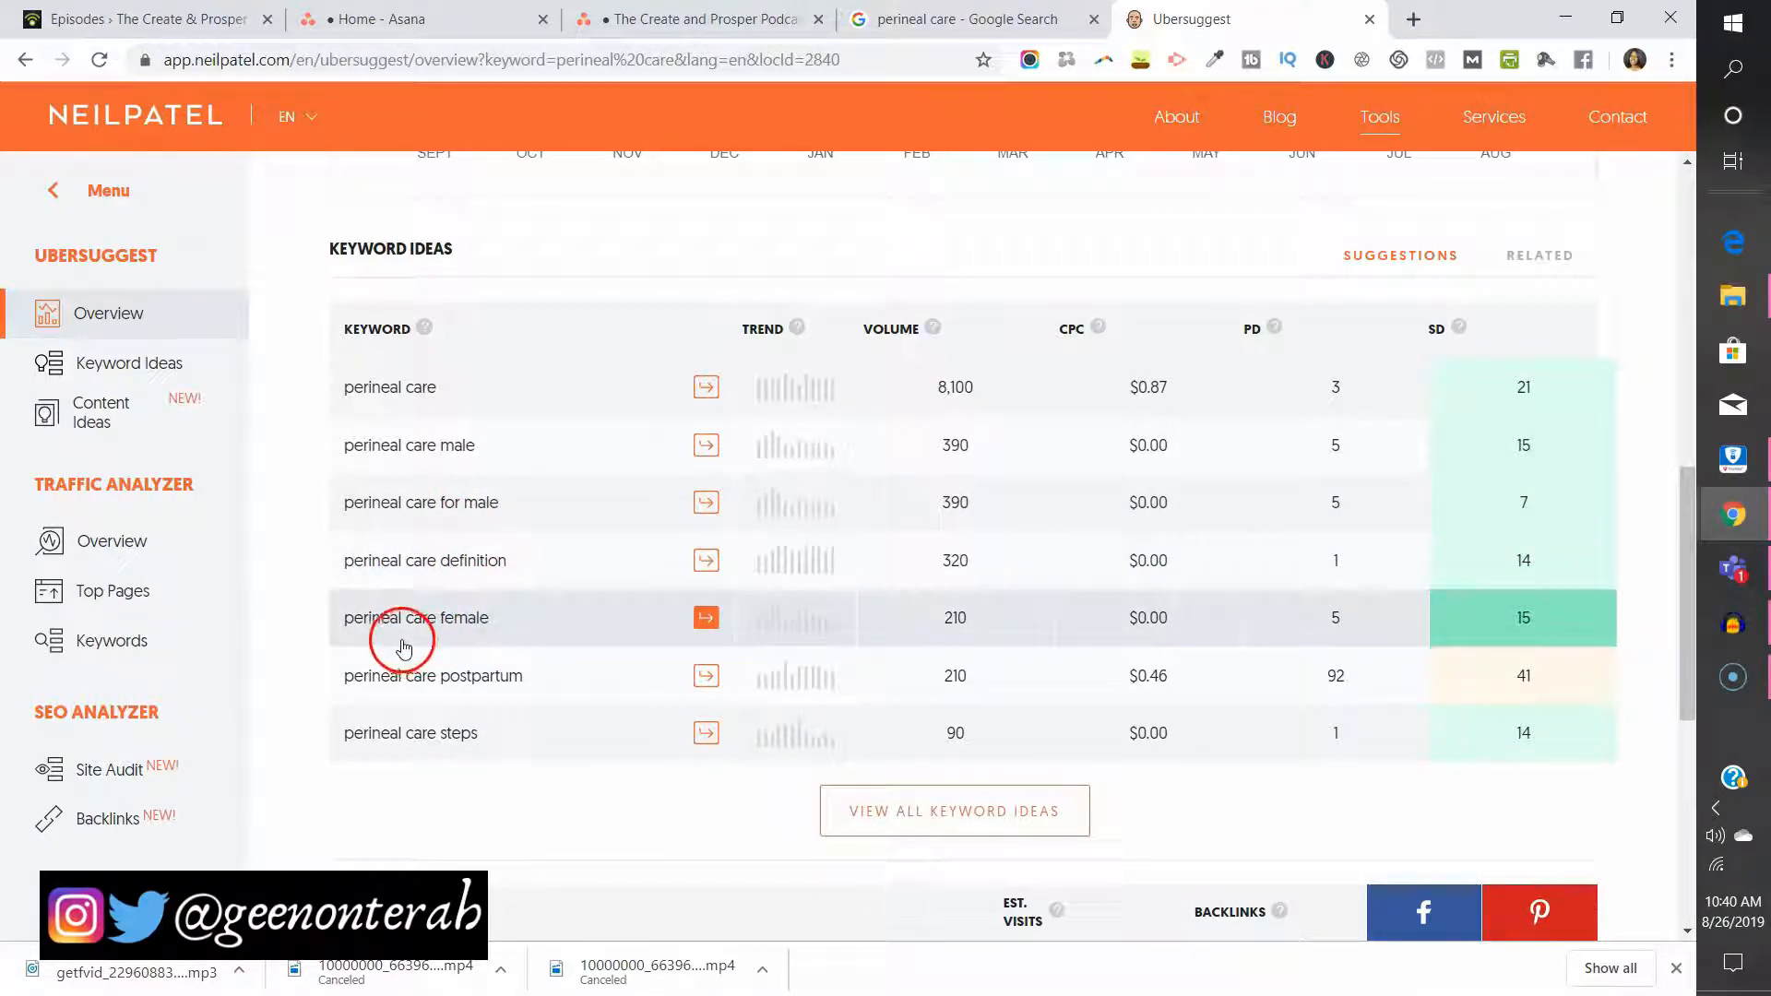
mouse_move(394, 694)
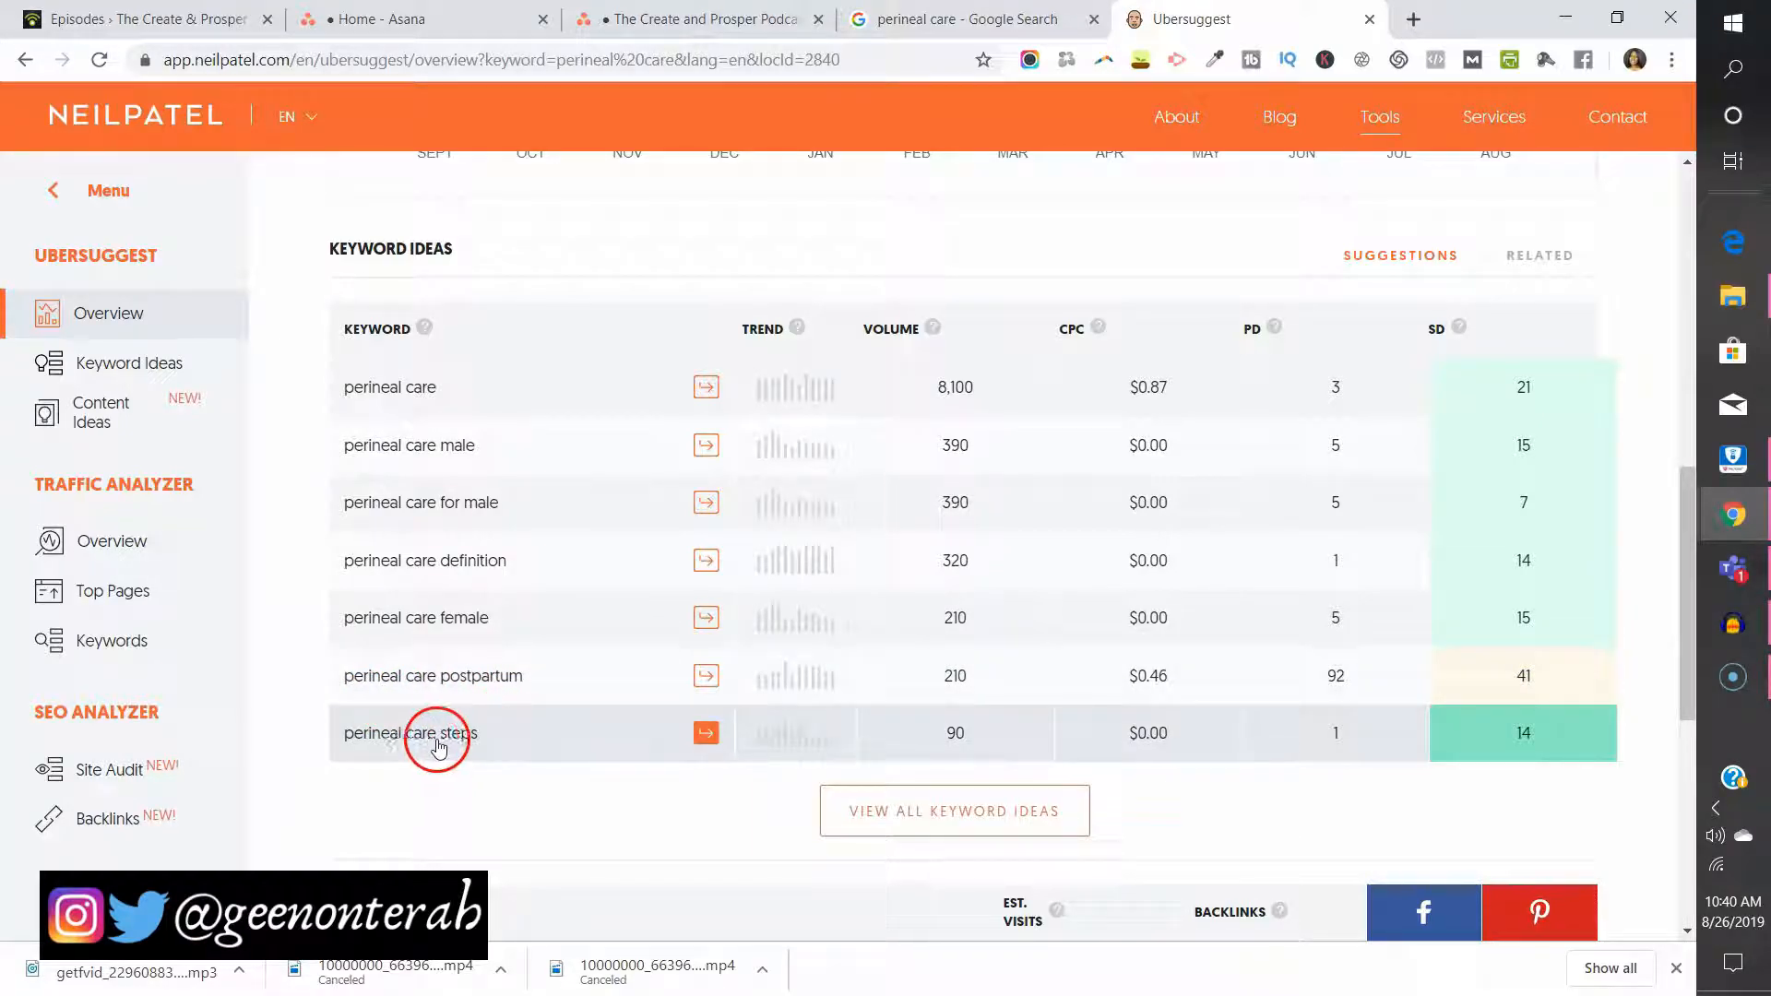
mouse_move(648, 744)
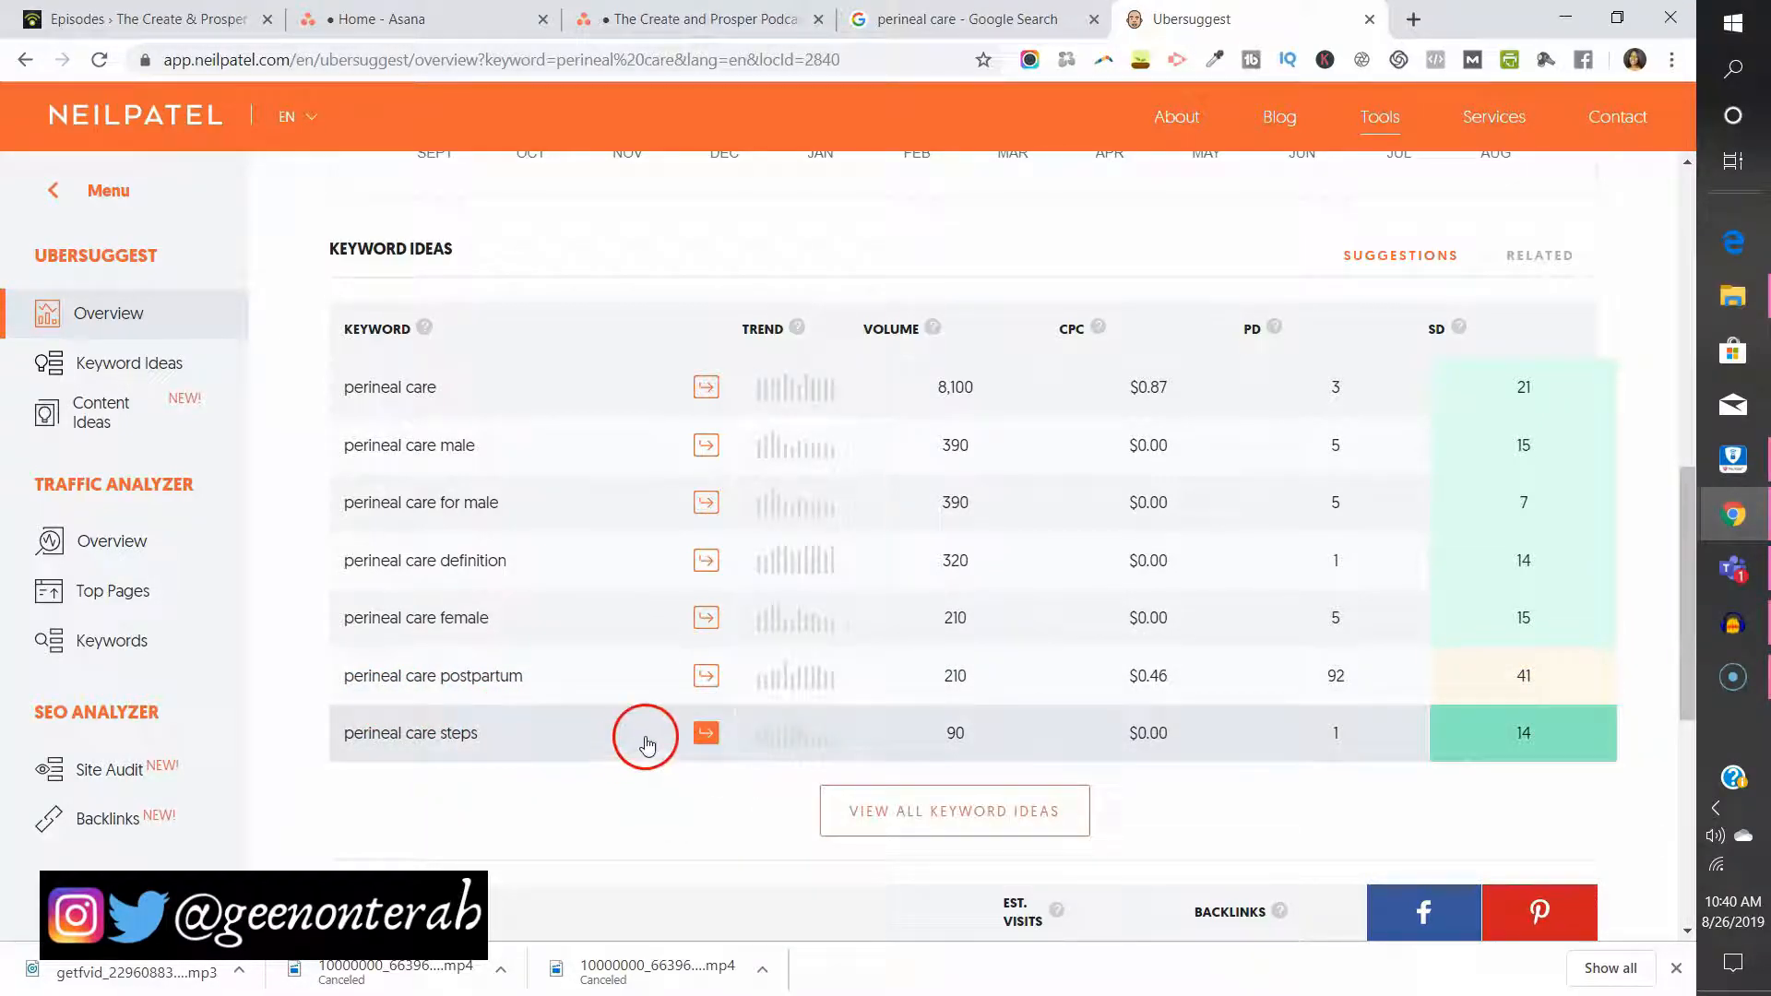
mouse_move(570, 804)
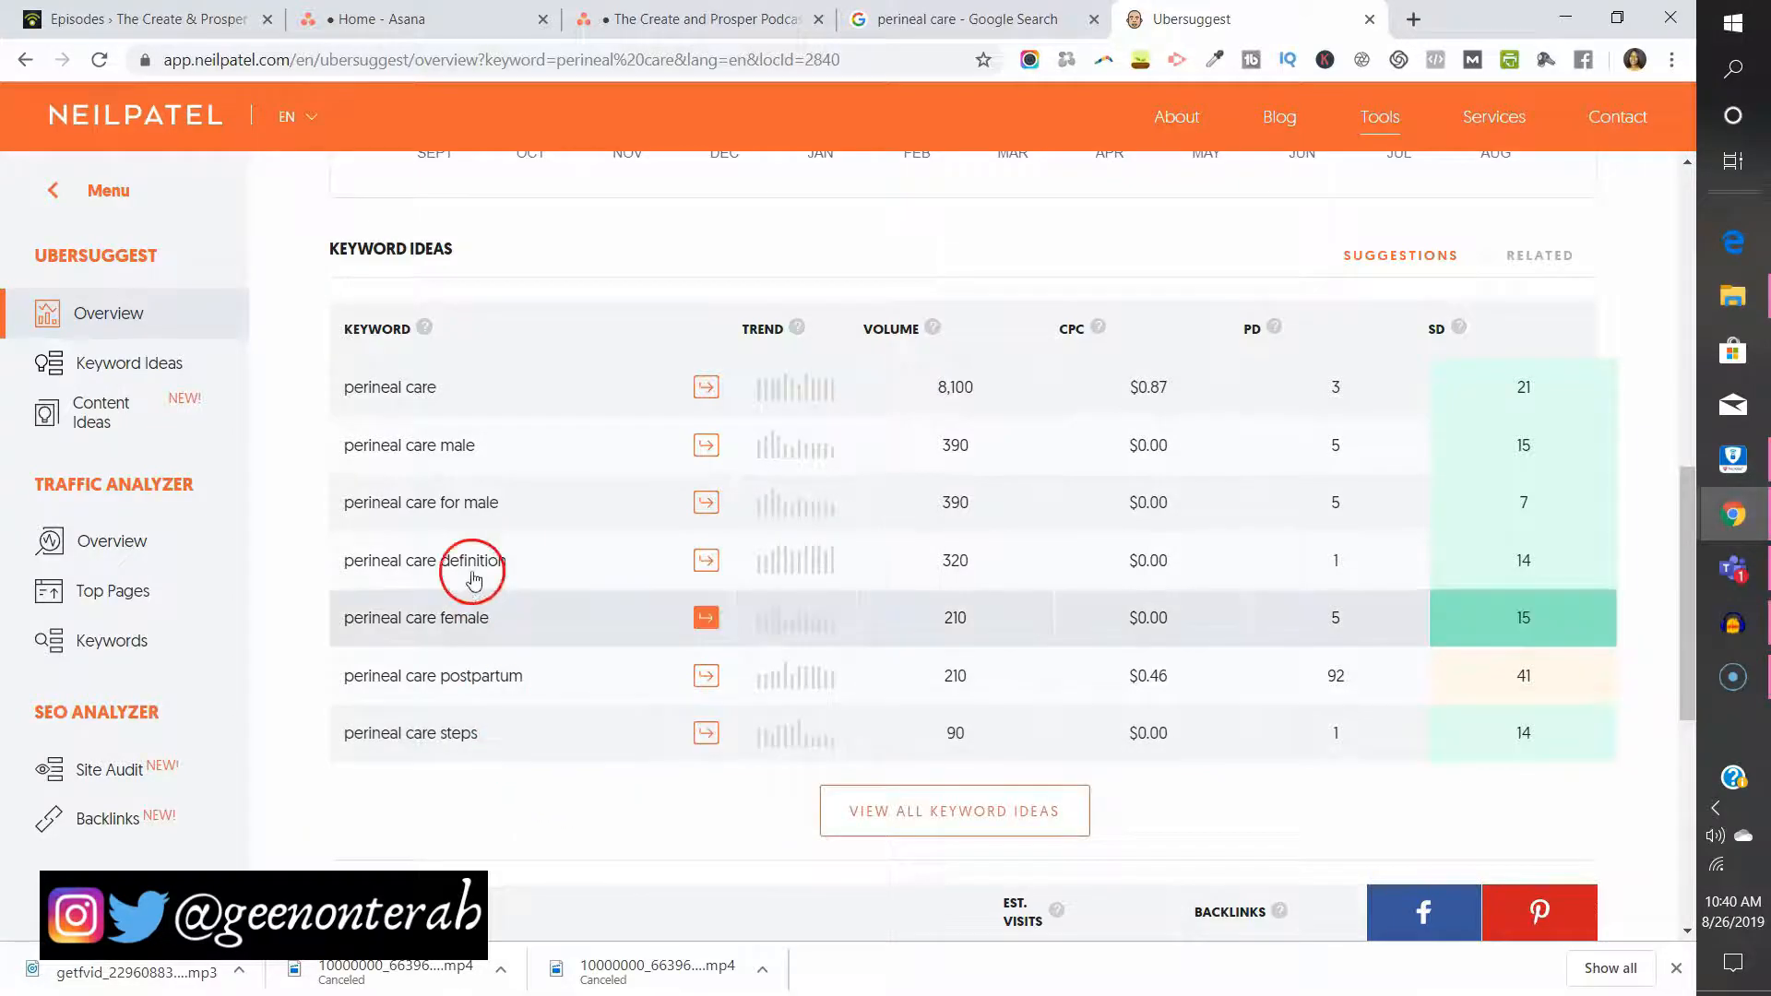
mouse_move(416, 444)
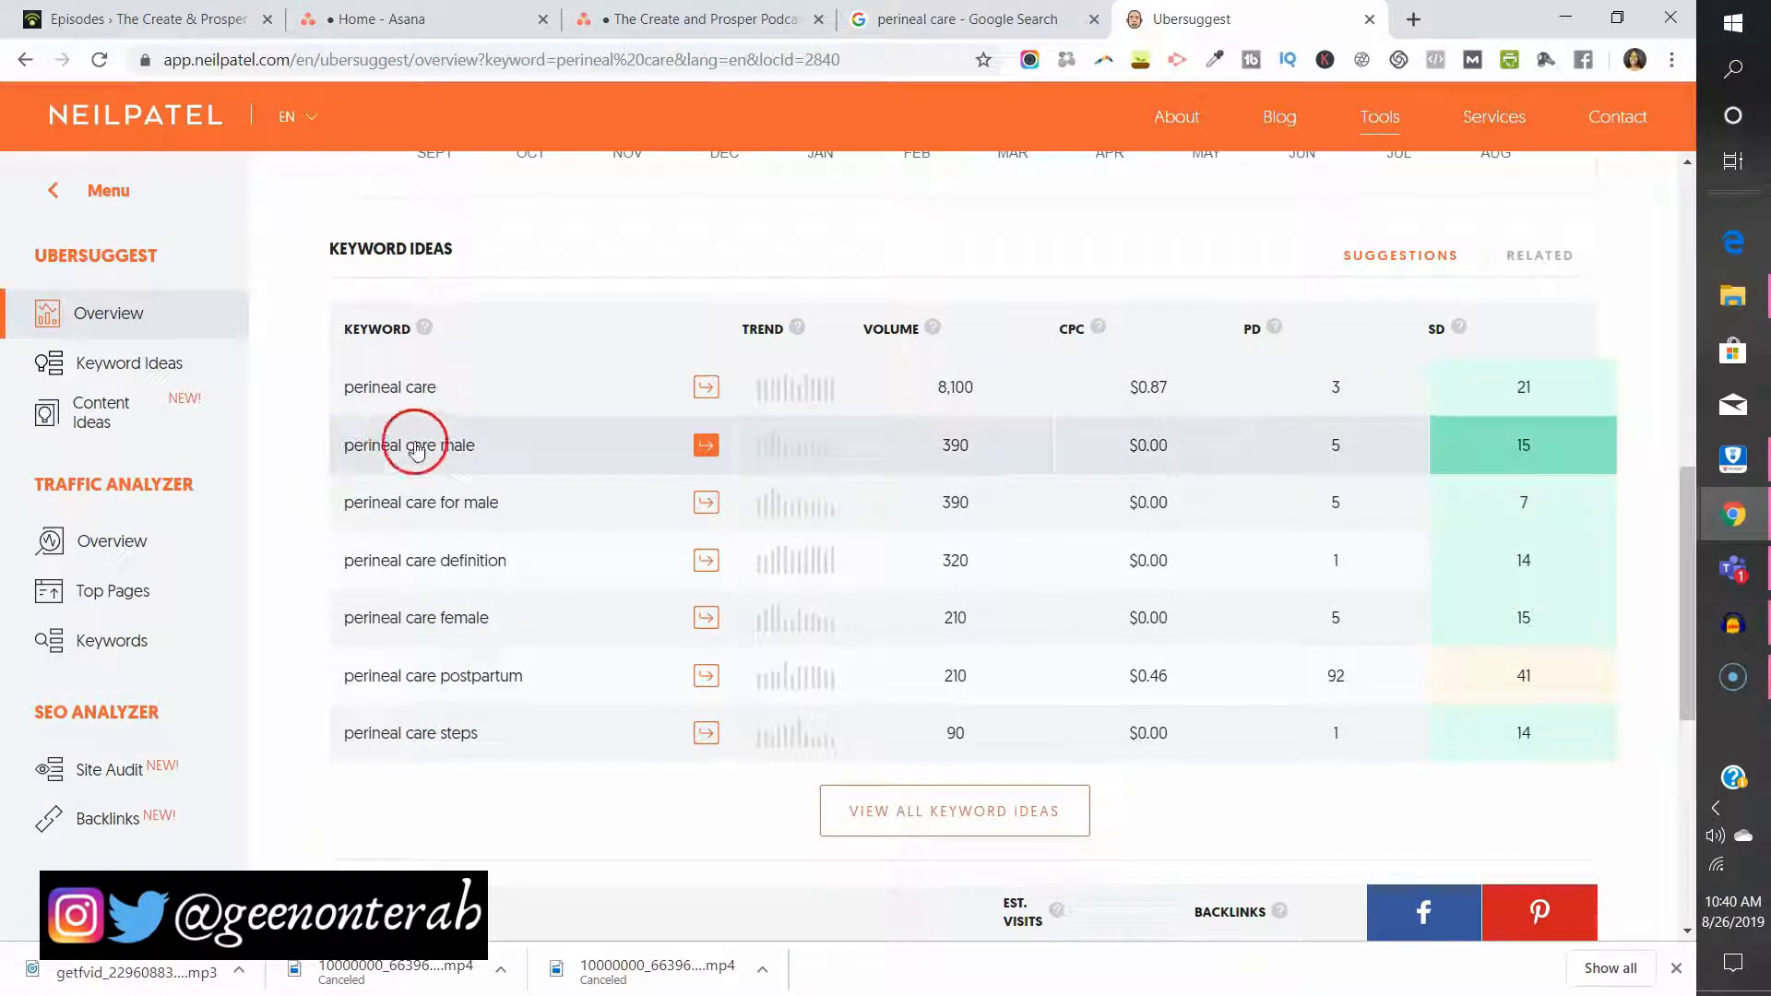
mouse_move(503, 659)
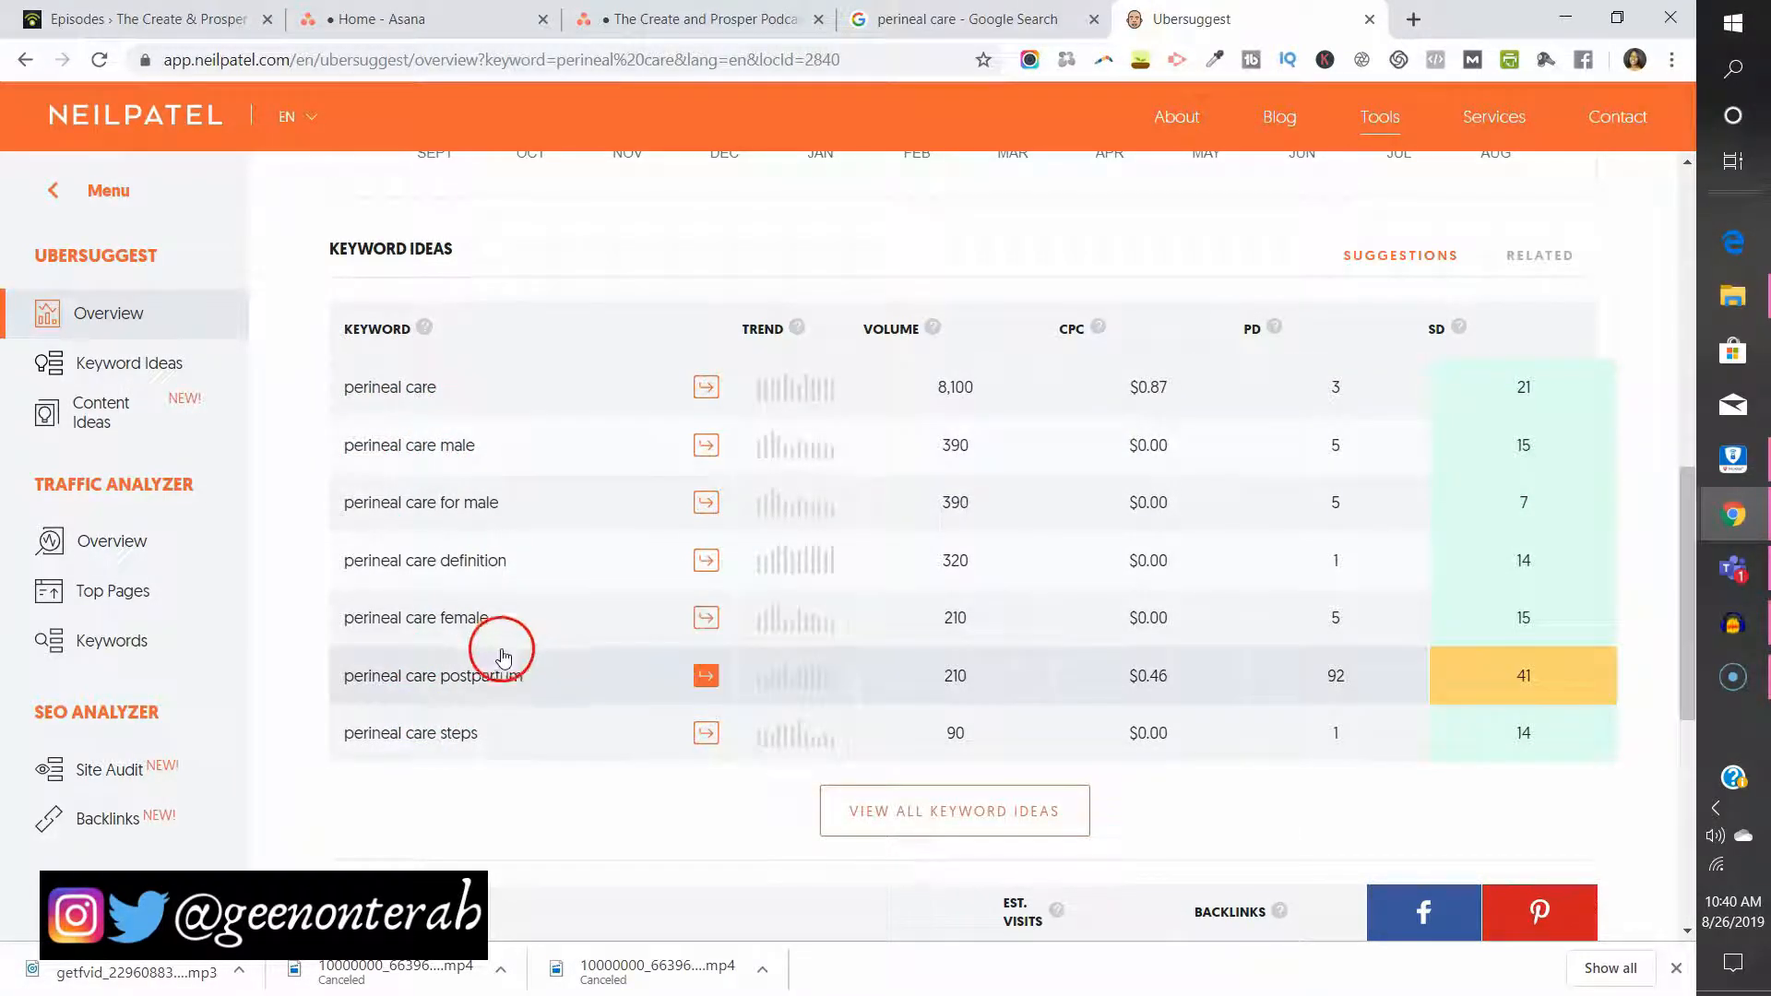
mouse_move(356, 686)
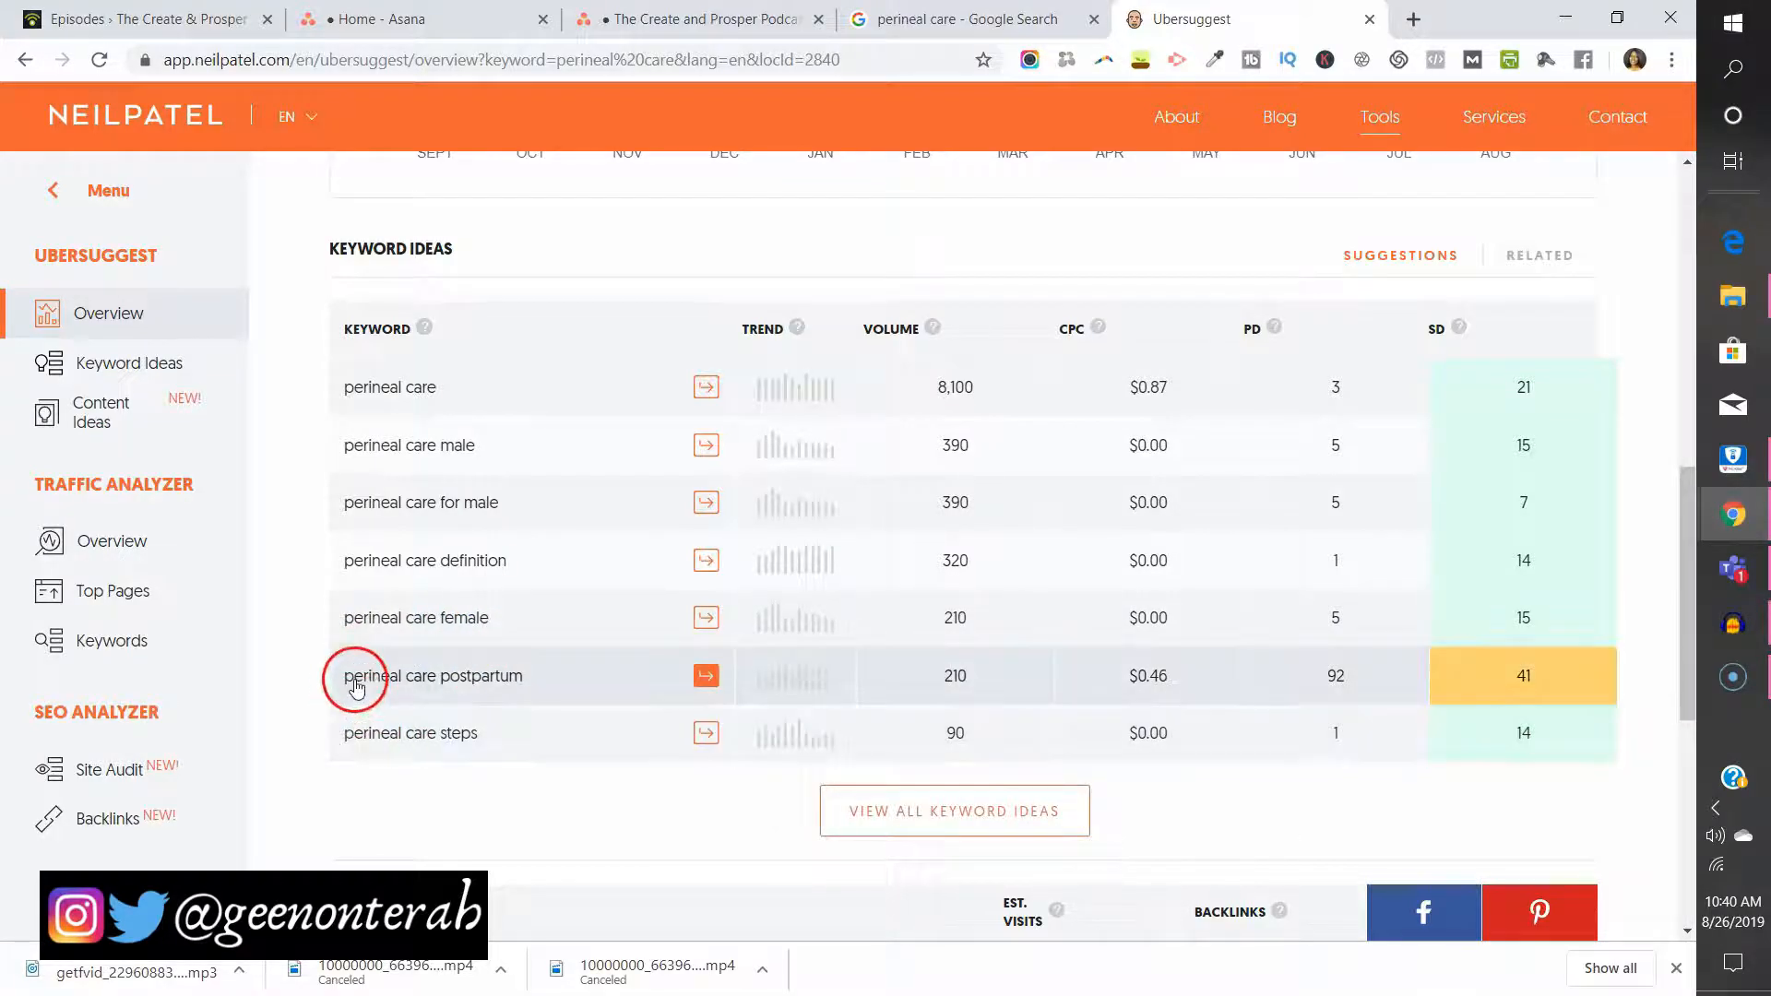
mouse_move(474, 684)
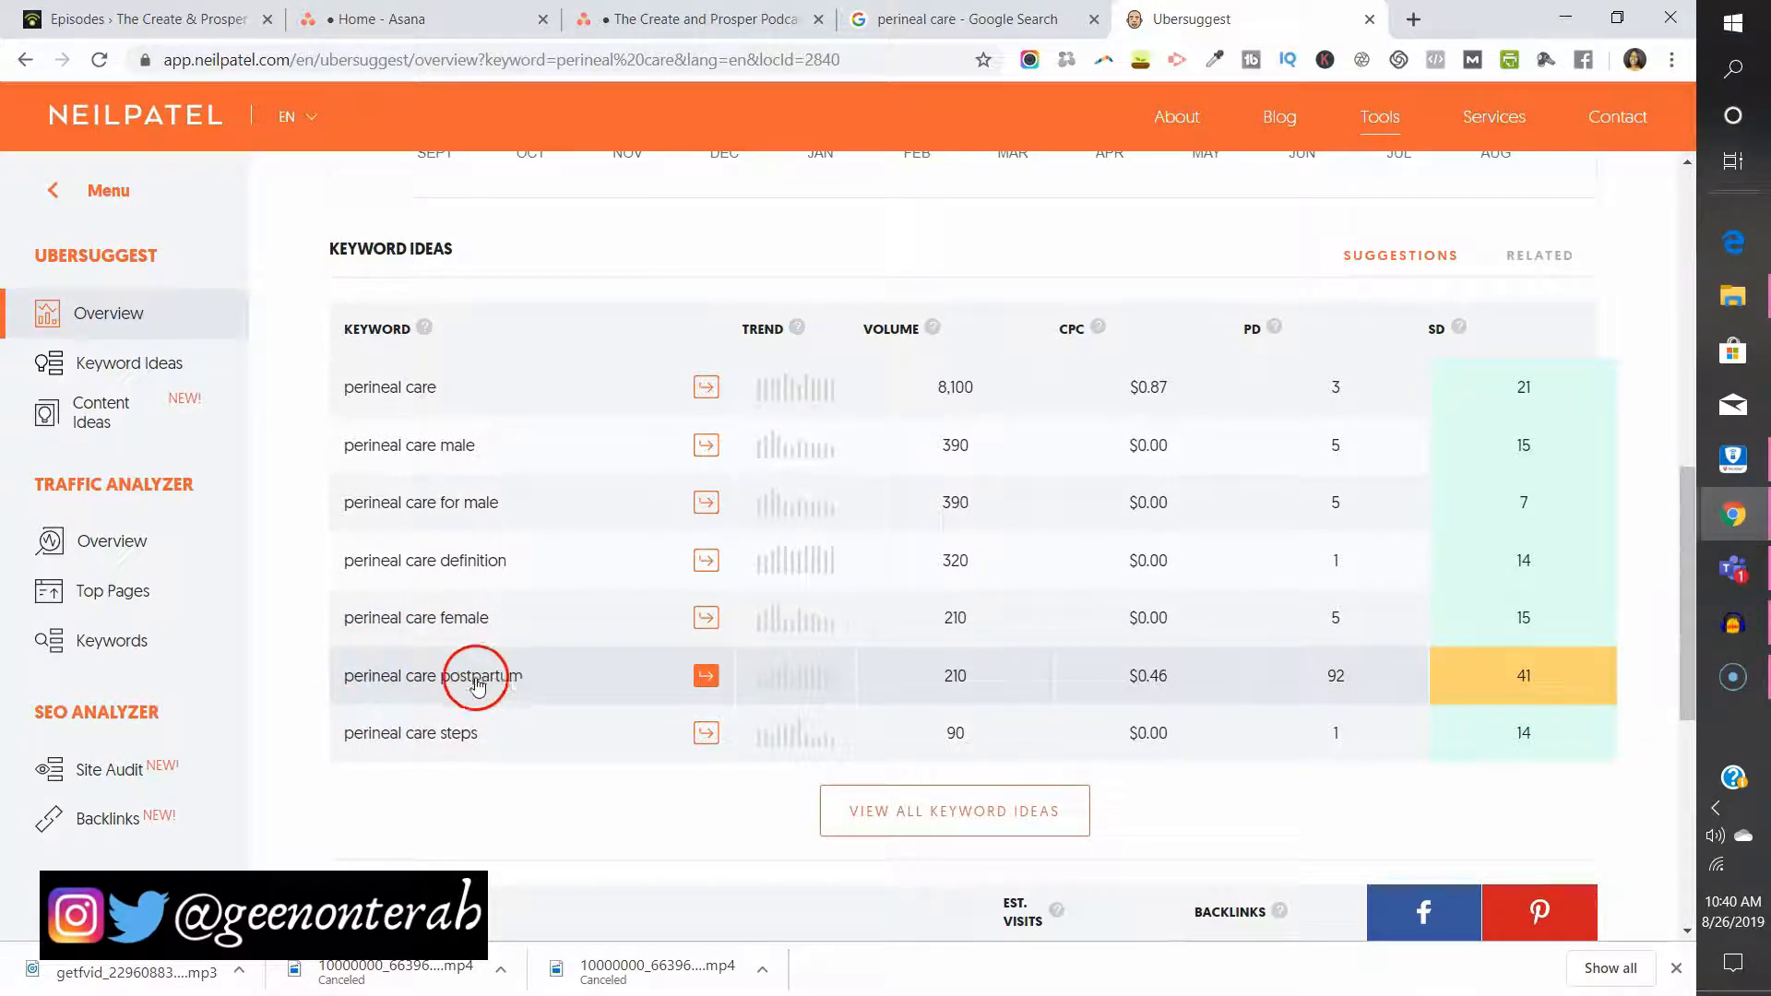
mouse_move(494, 742)
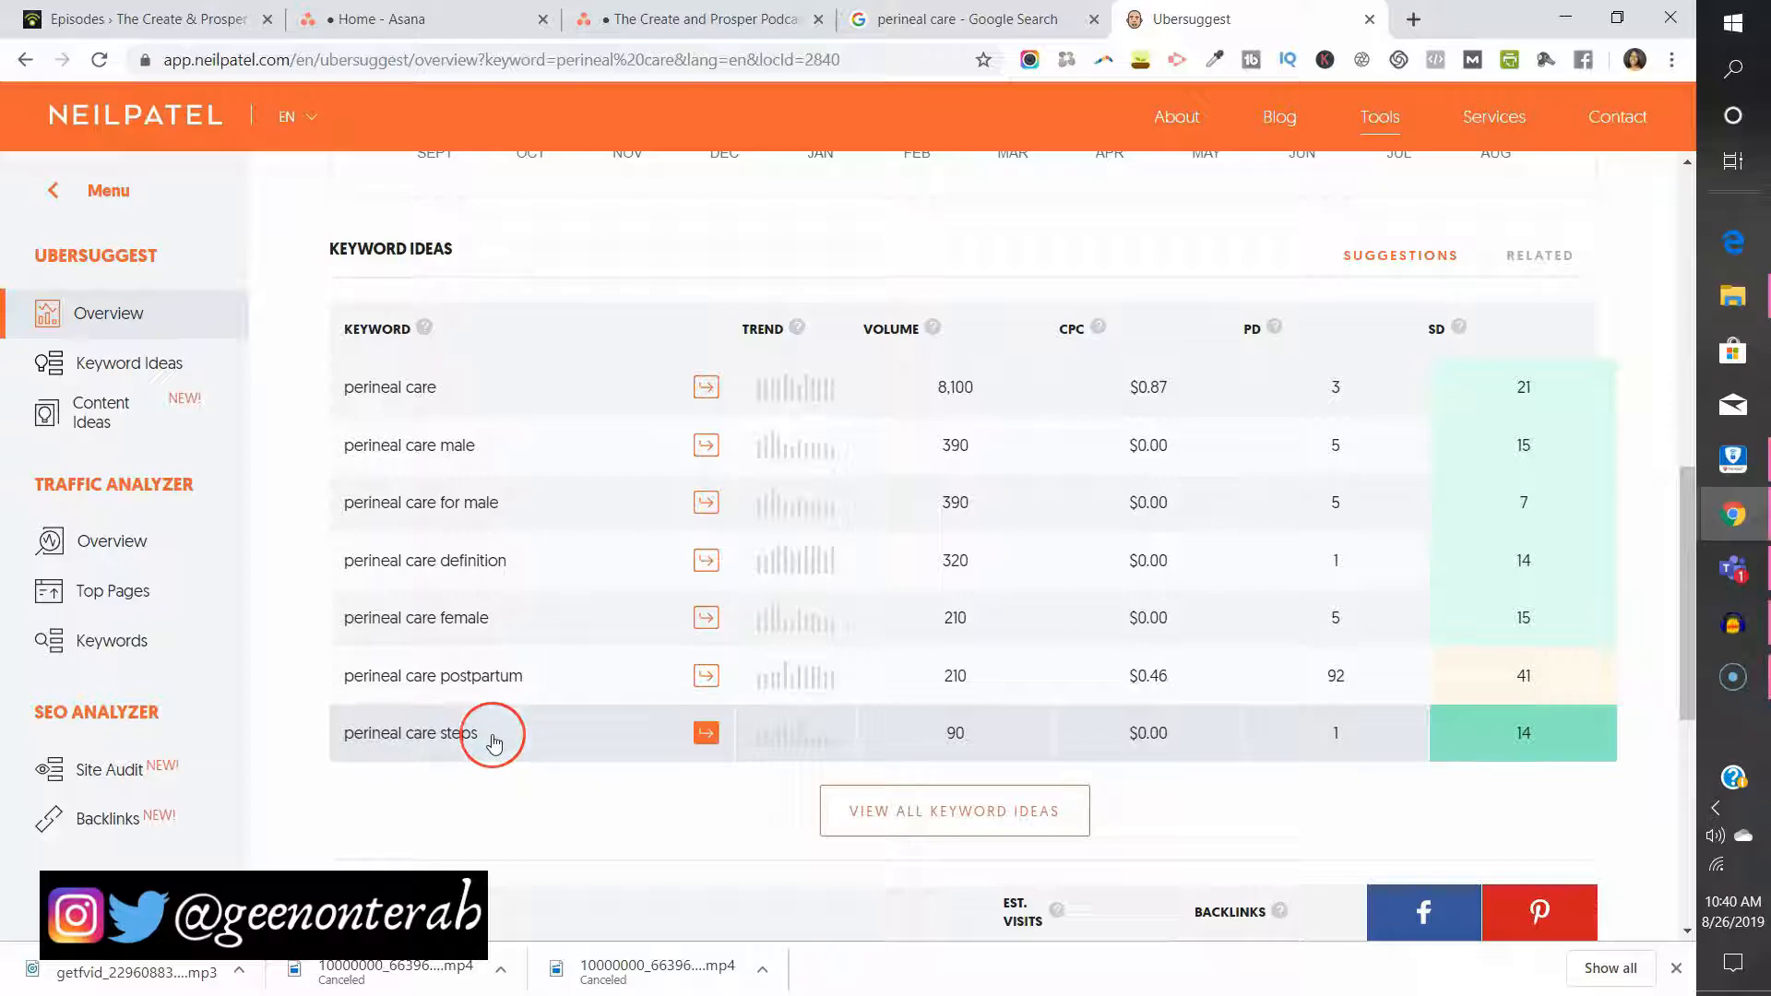
mouse_move(509, 676)
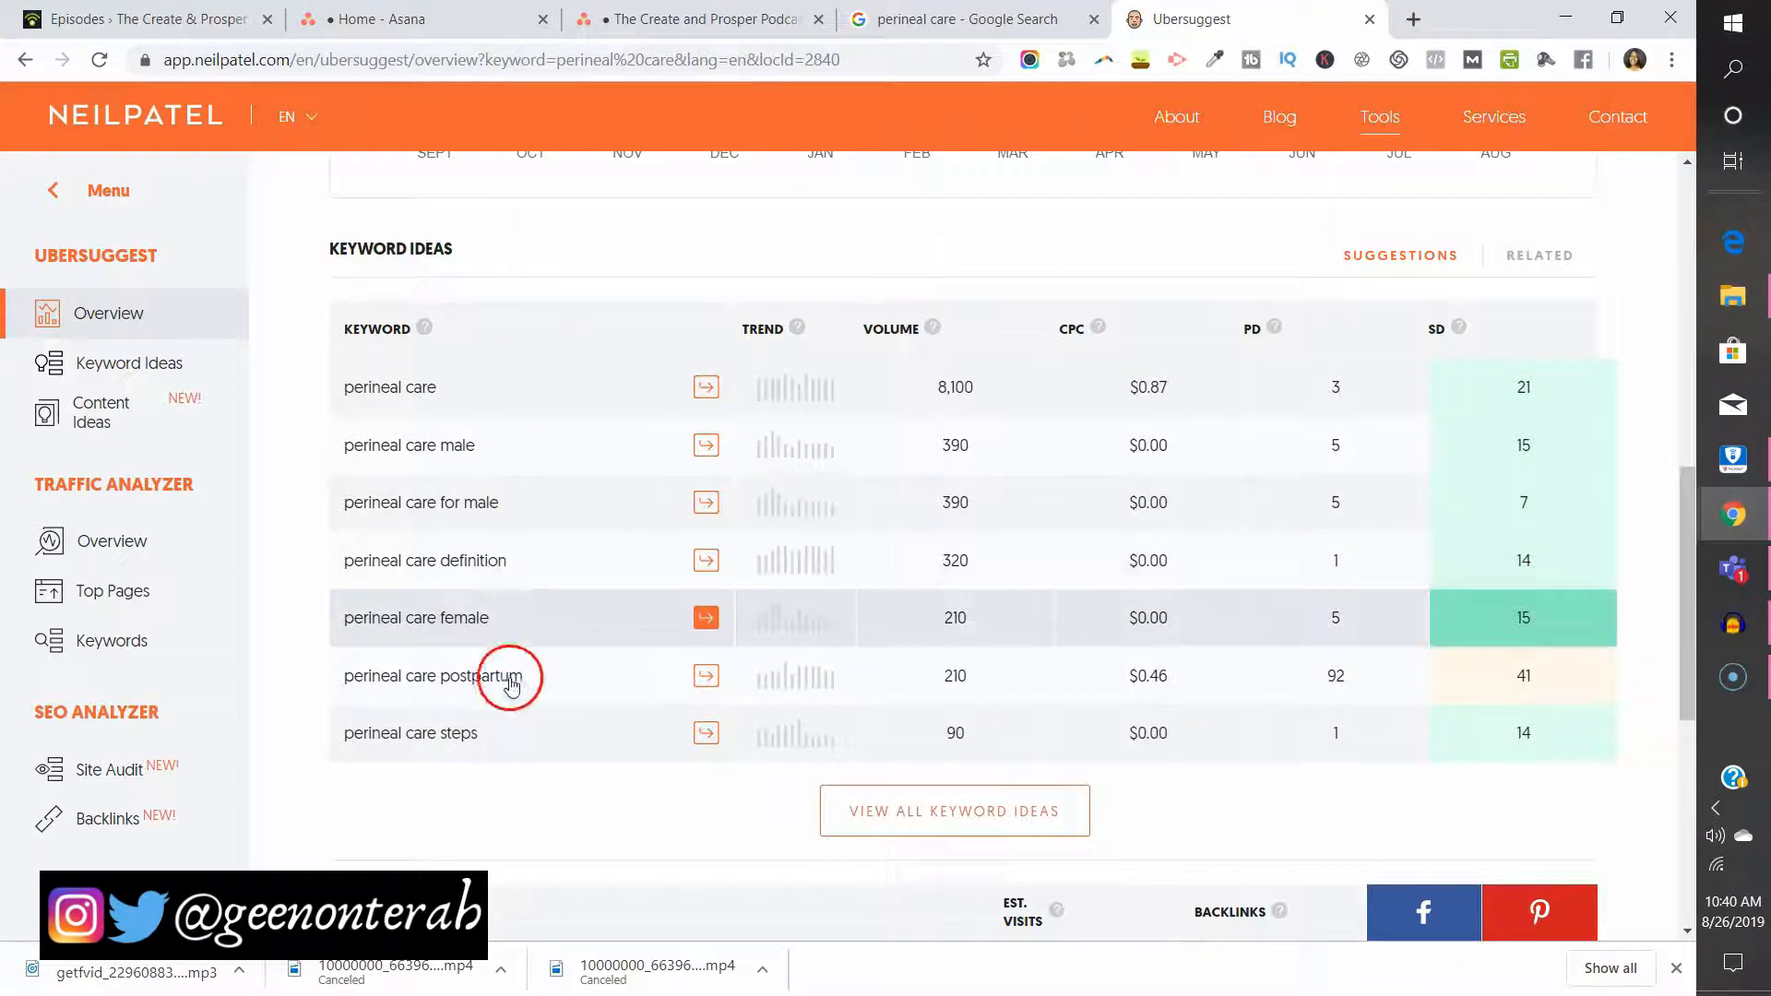
mouse_move(508, 713)
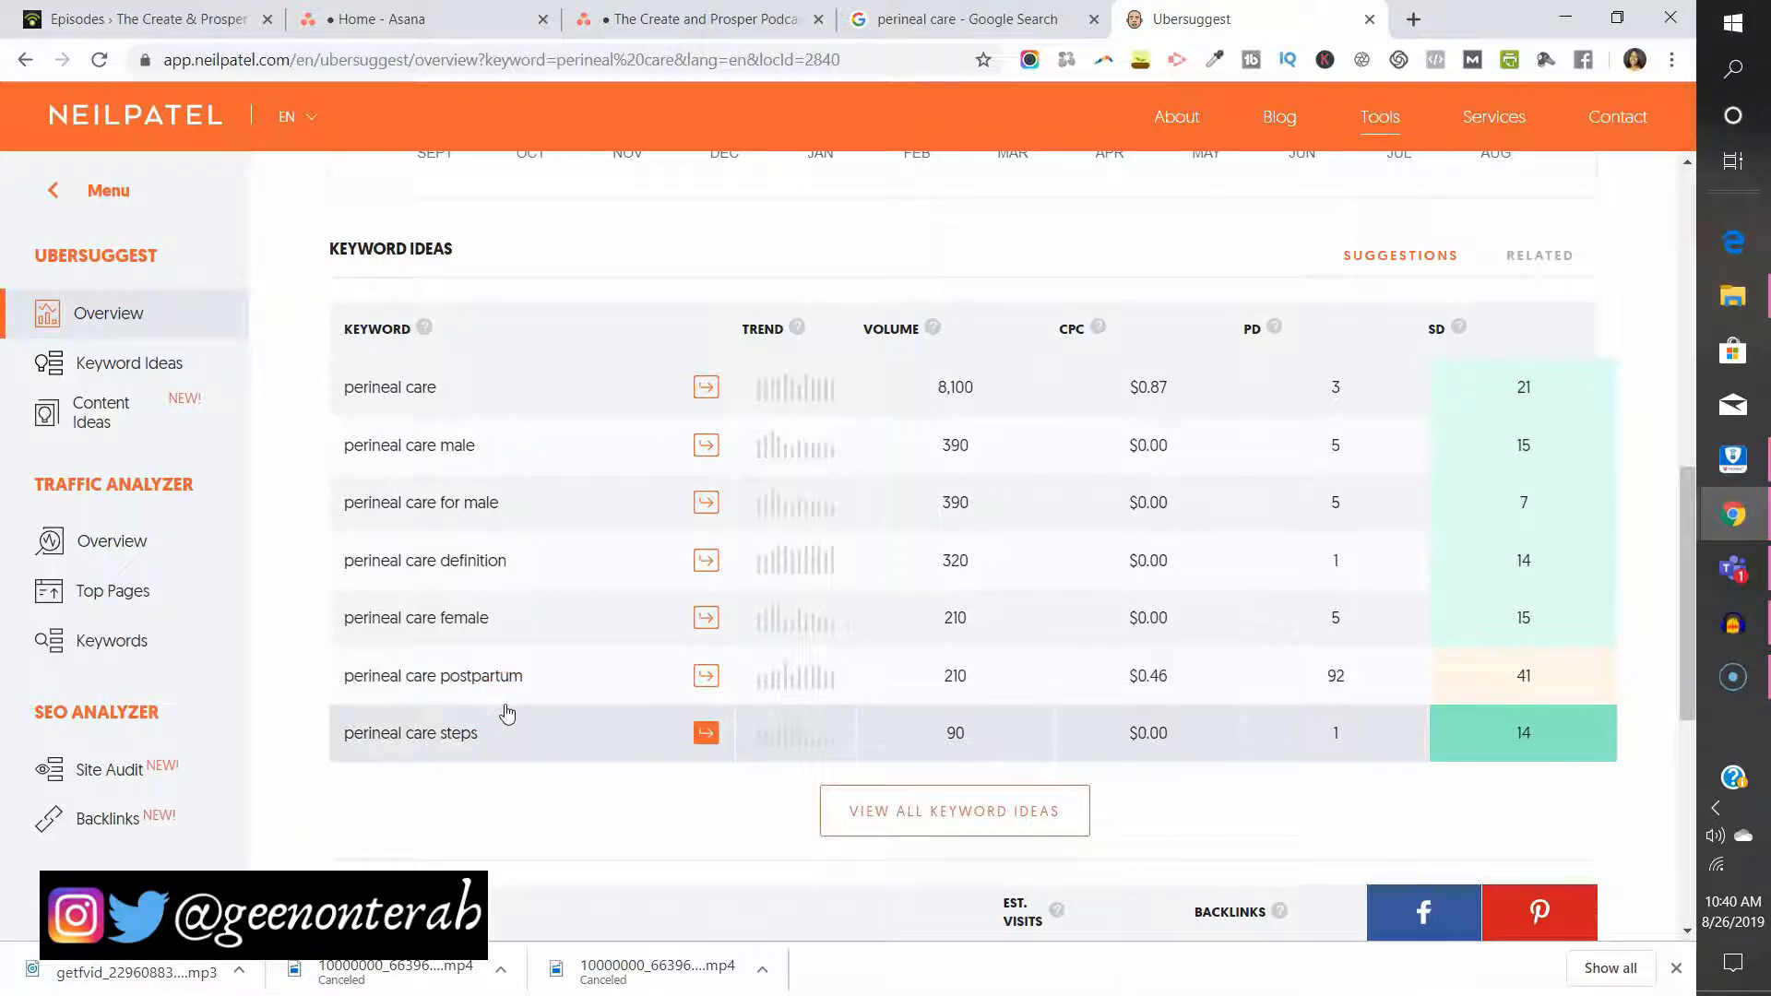
scroll("down", 3)
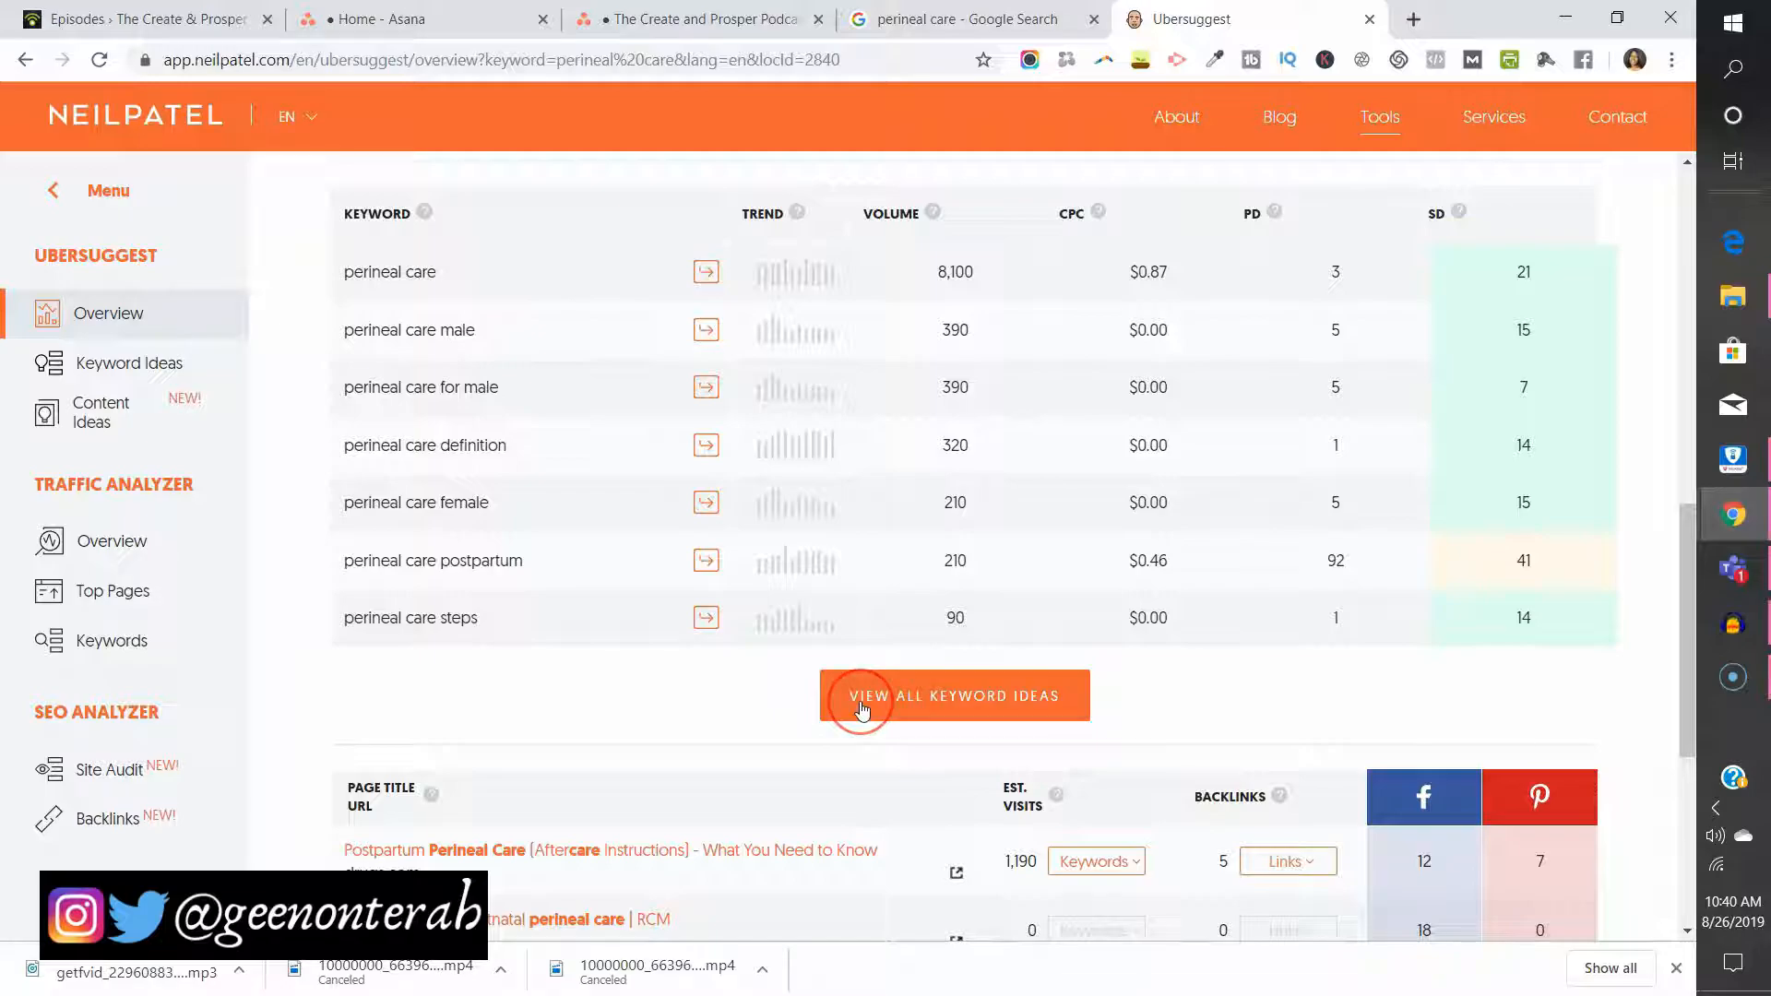
mouse_move(776, 672)
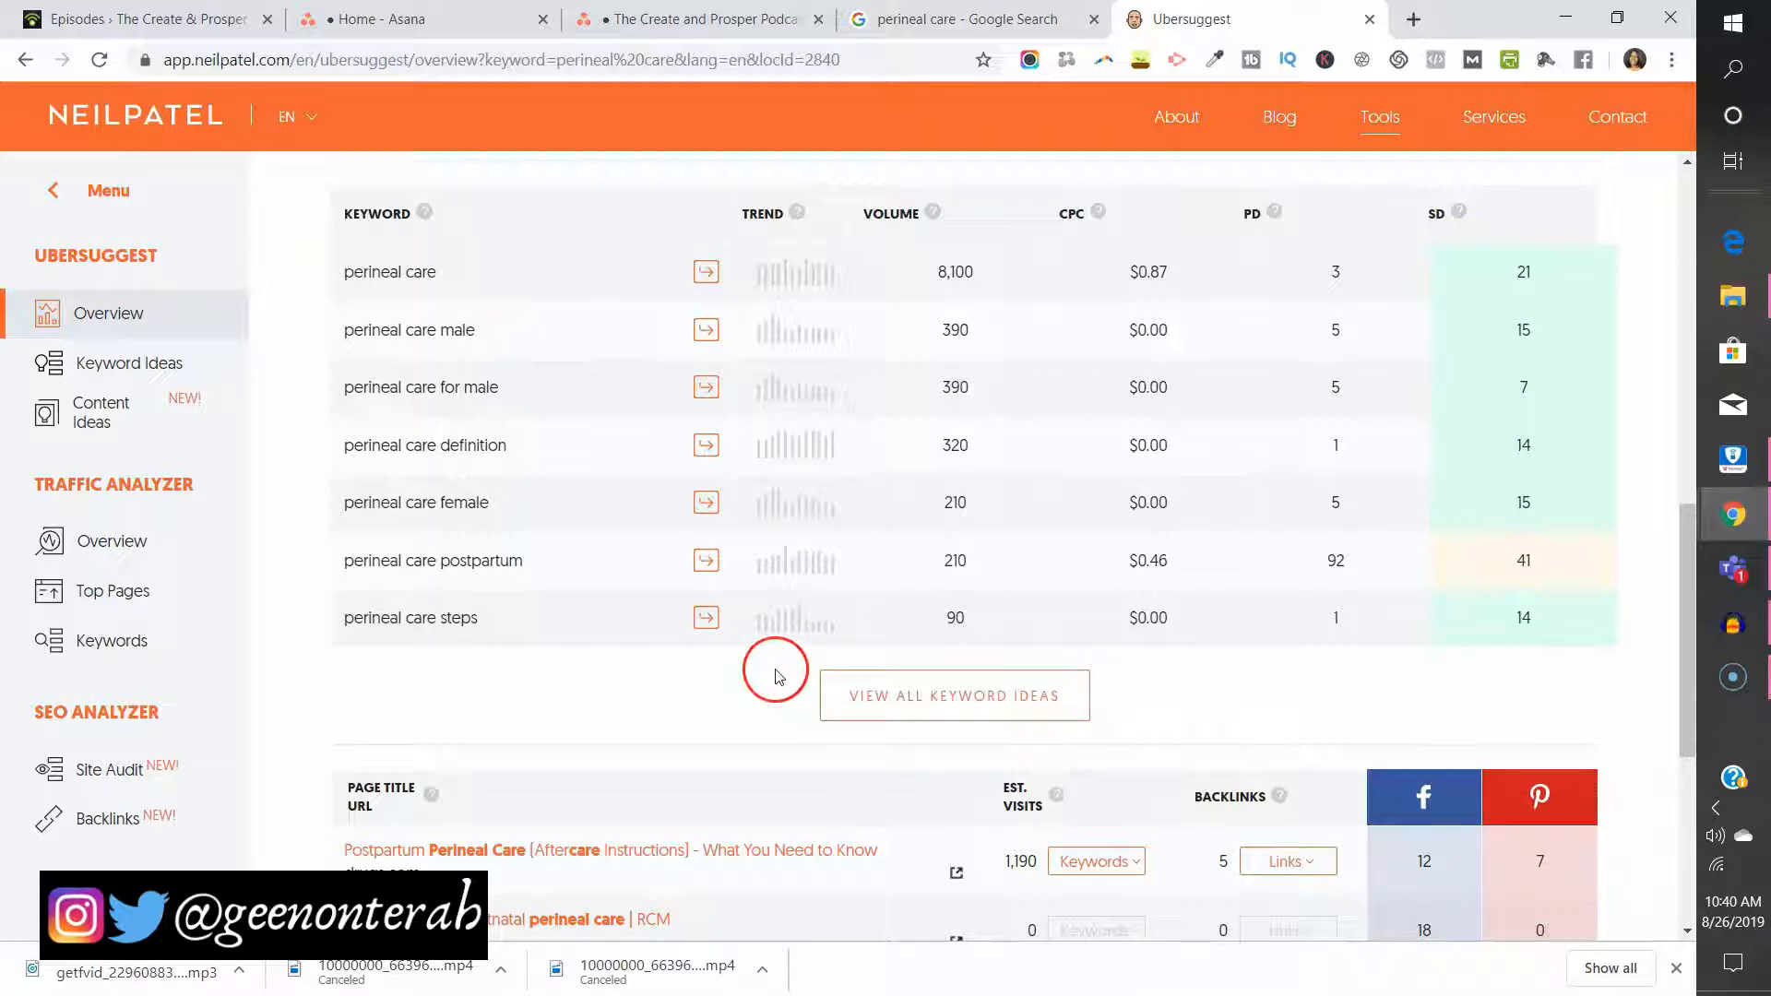
Scroll through the content ideas pages, checking estimated visits, backlinks and social shares.
scroll("down", 3)
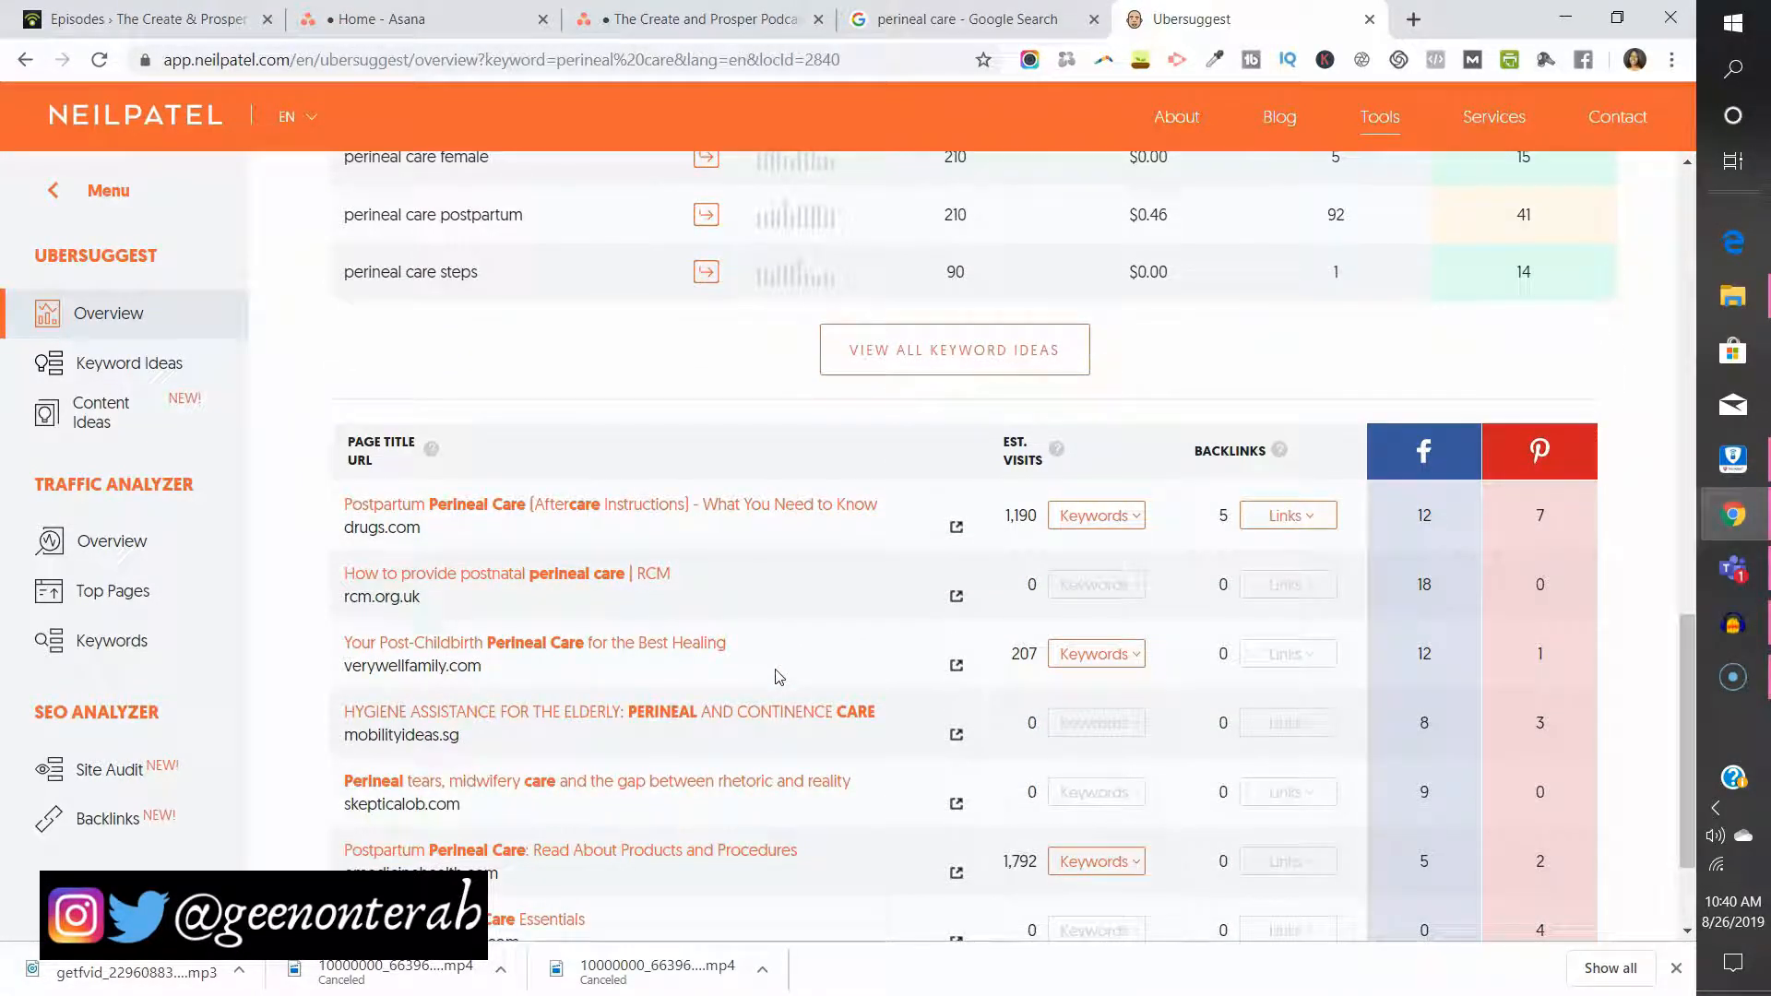
scroll("up", 3)
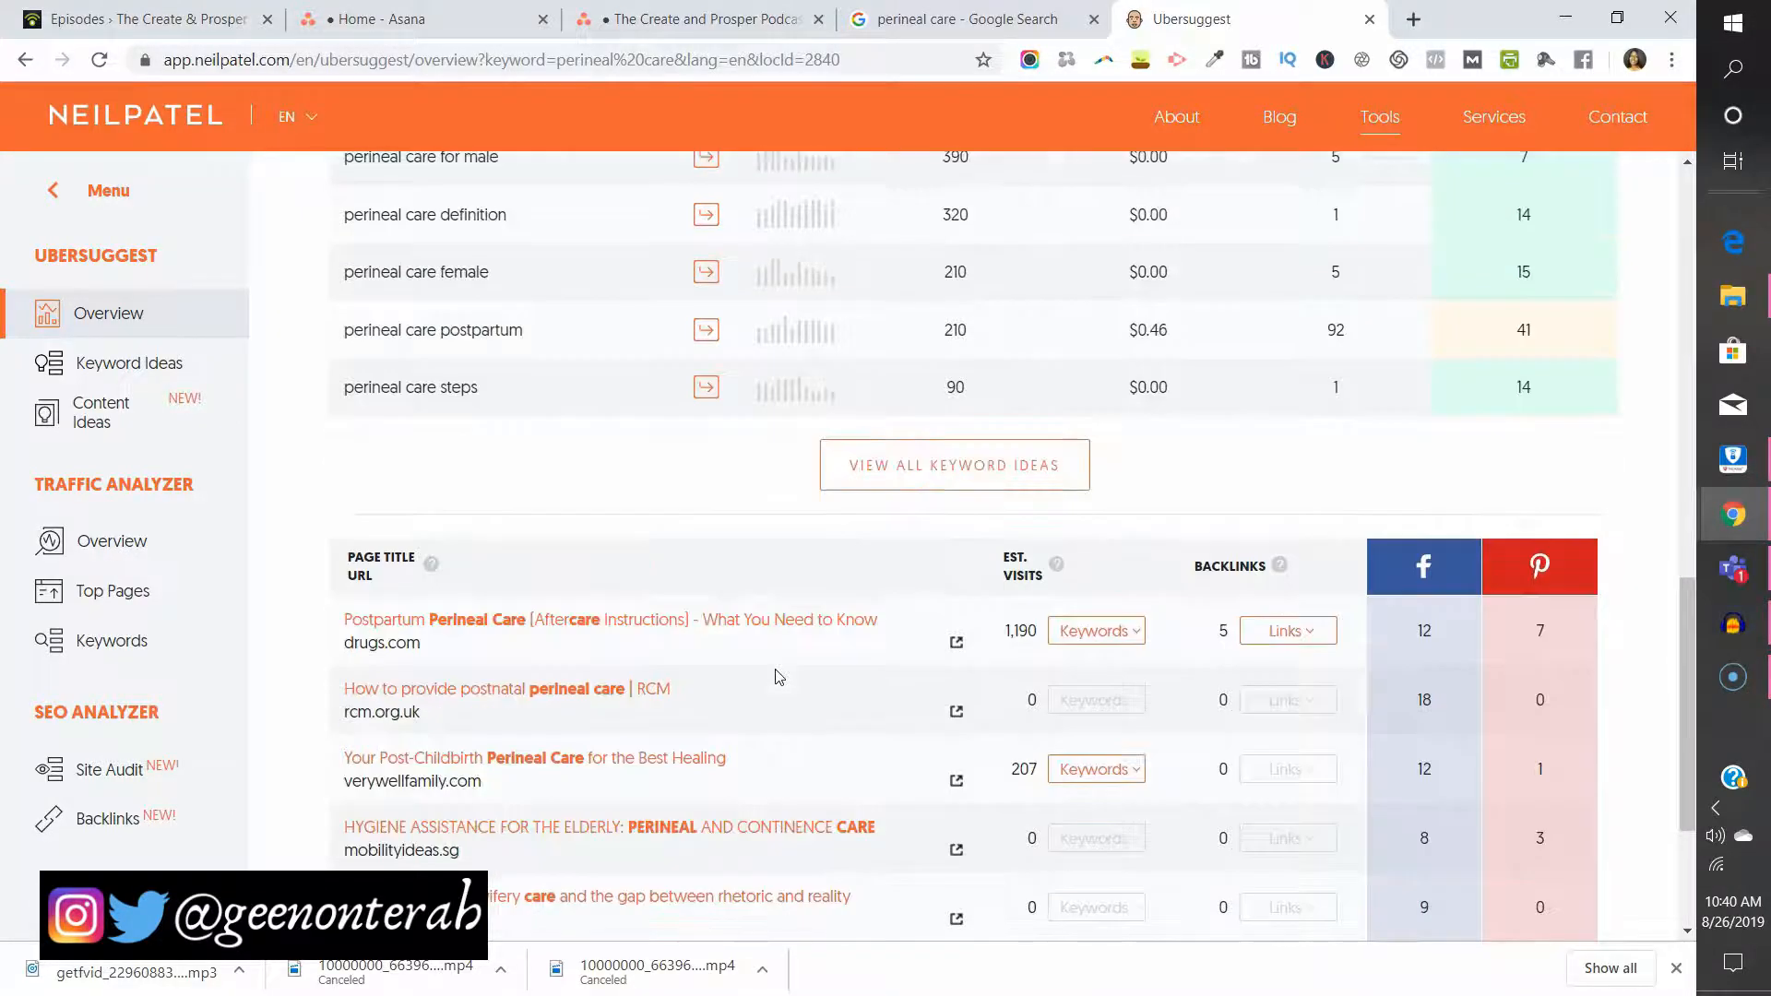
scroll("down", 3)
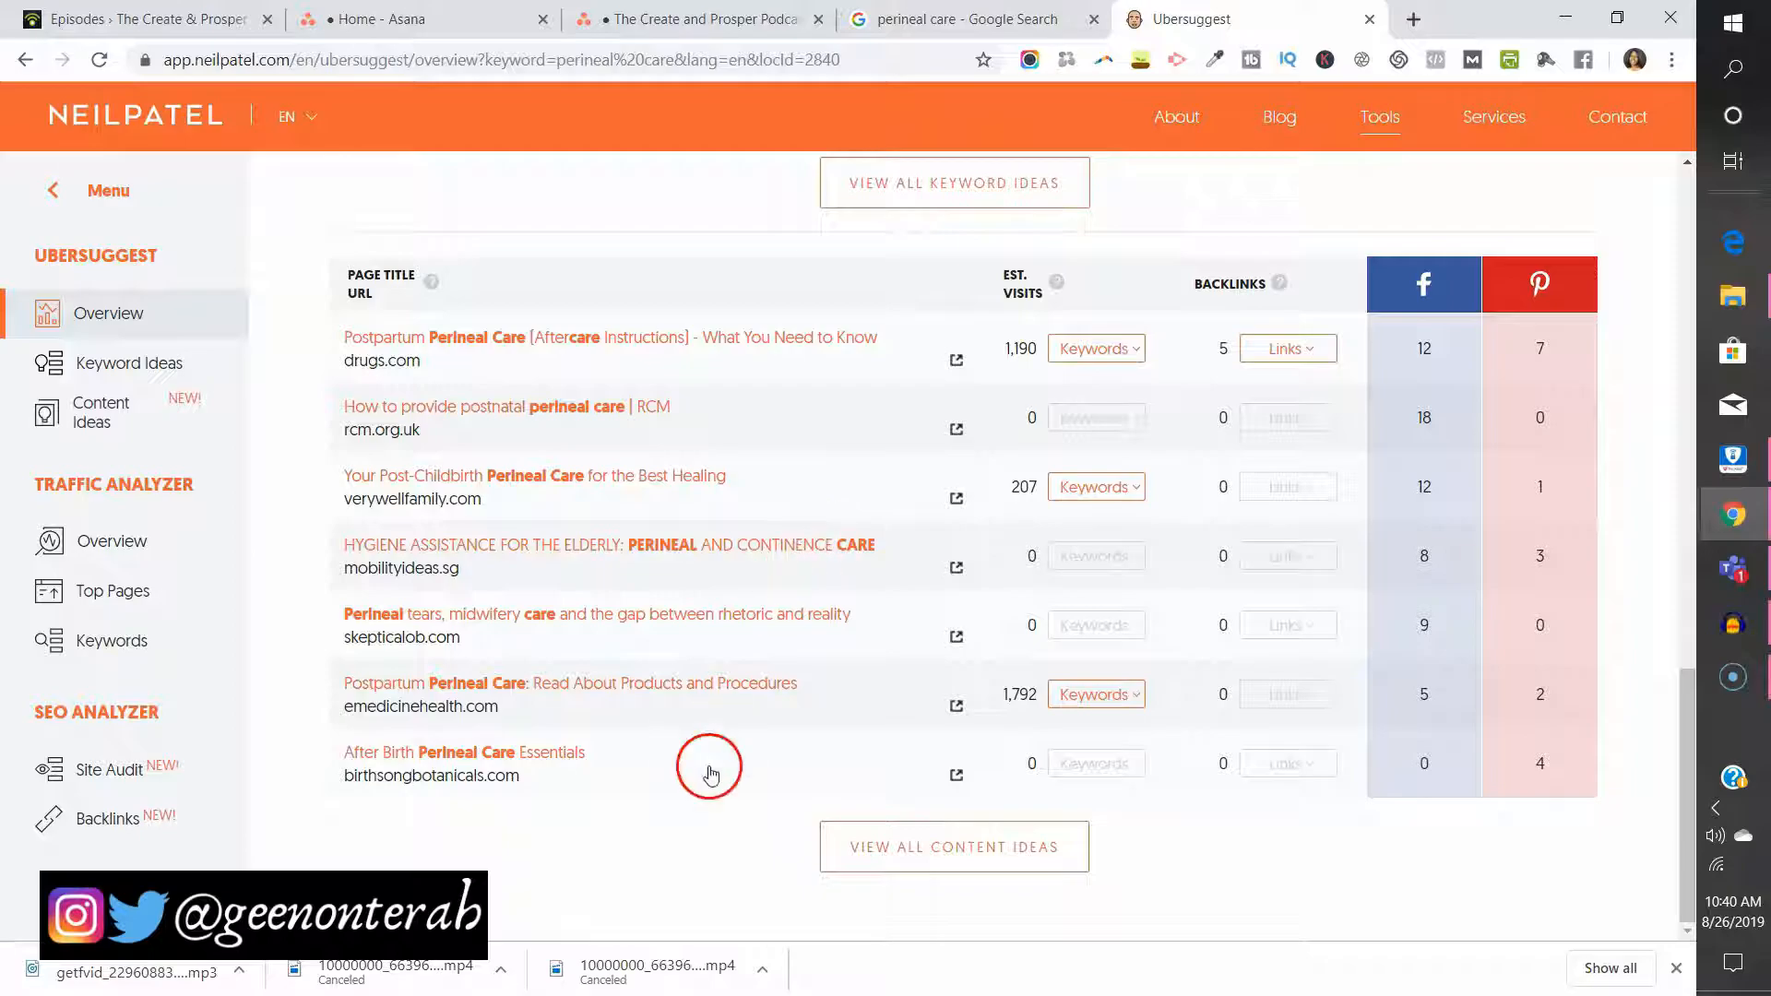
mouse_move(791, 262)
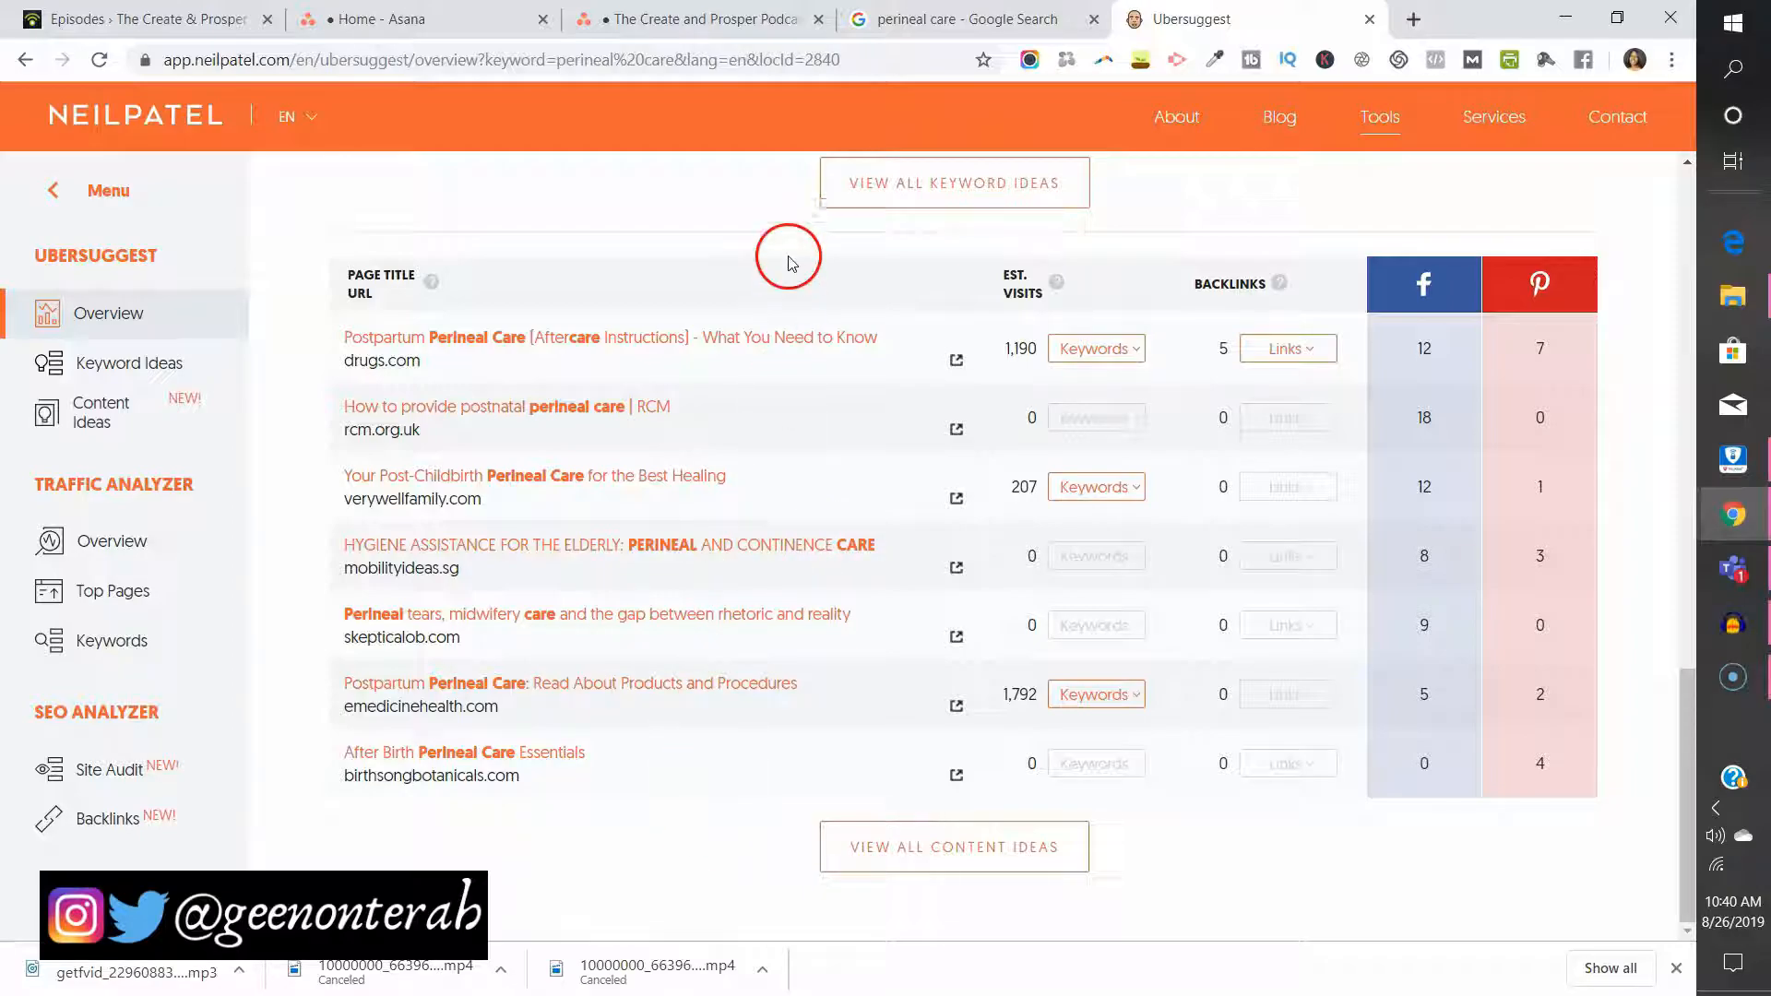
mouse_move(785, 322)
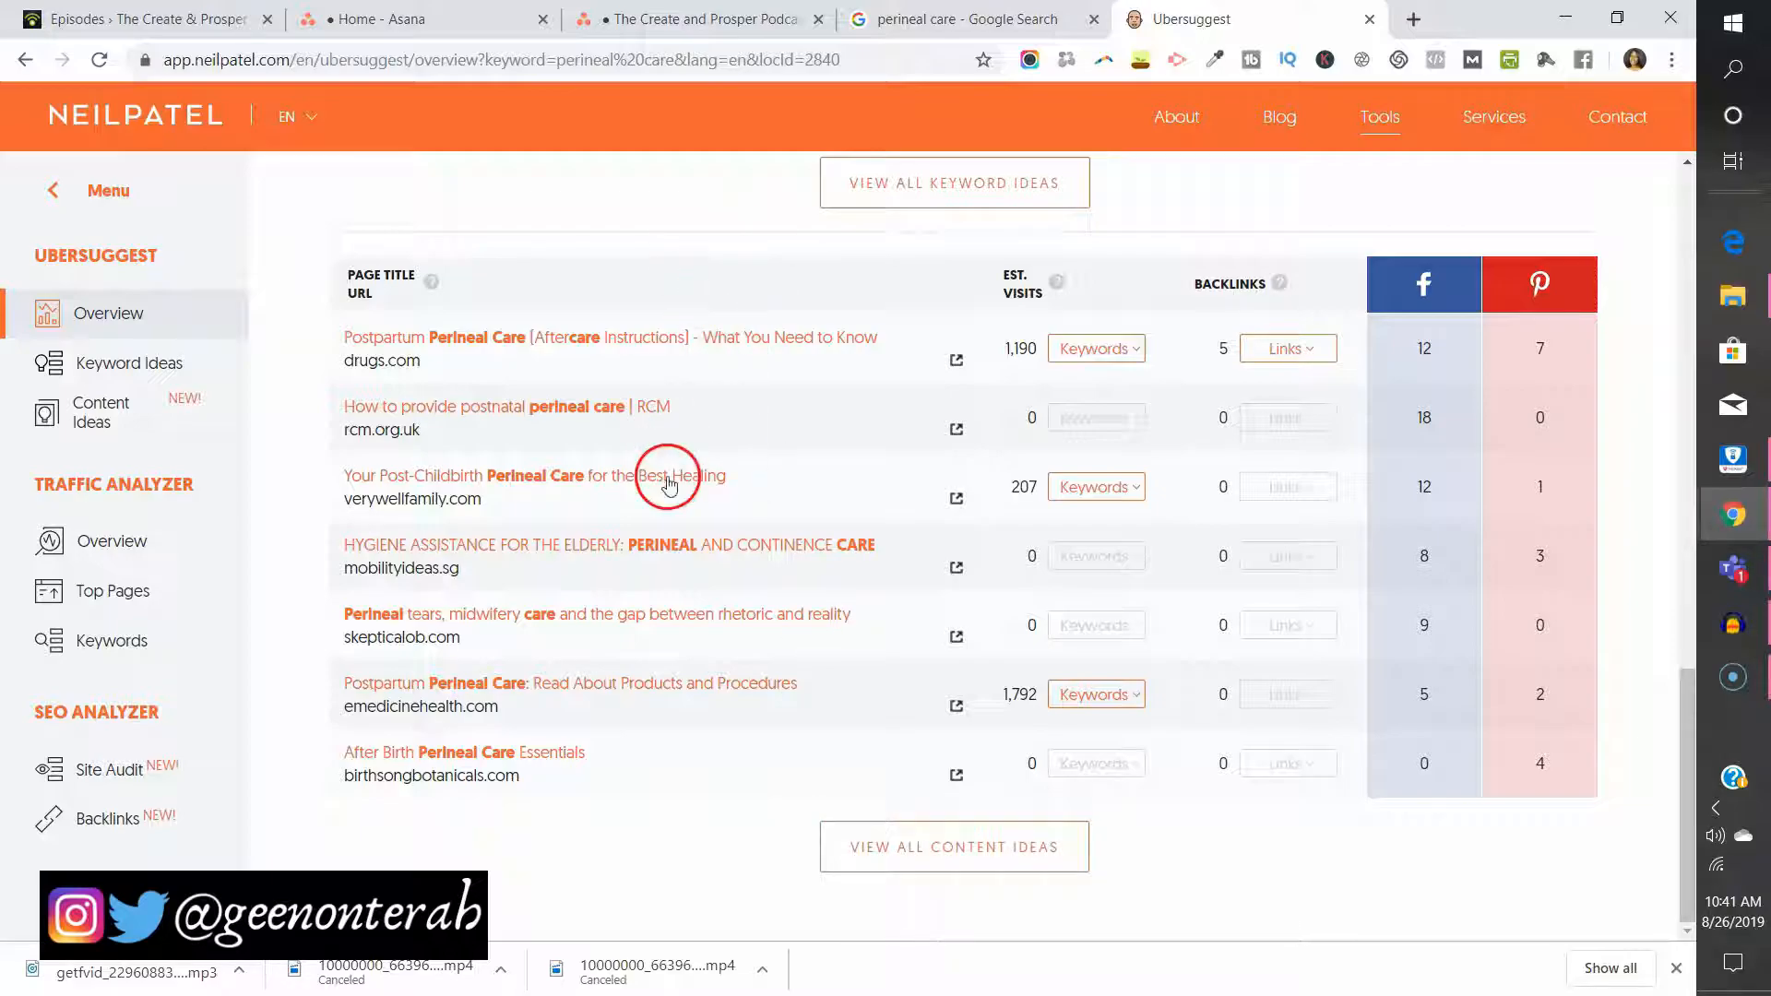
Switch Keyword Ideas to Related and browse terms like 'what is perineal care'.
scroll("up", 3)
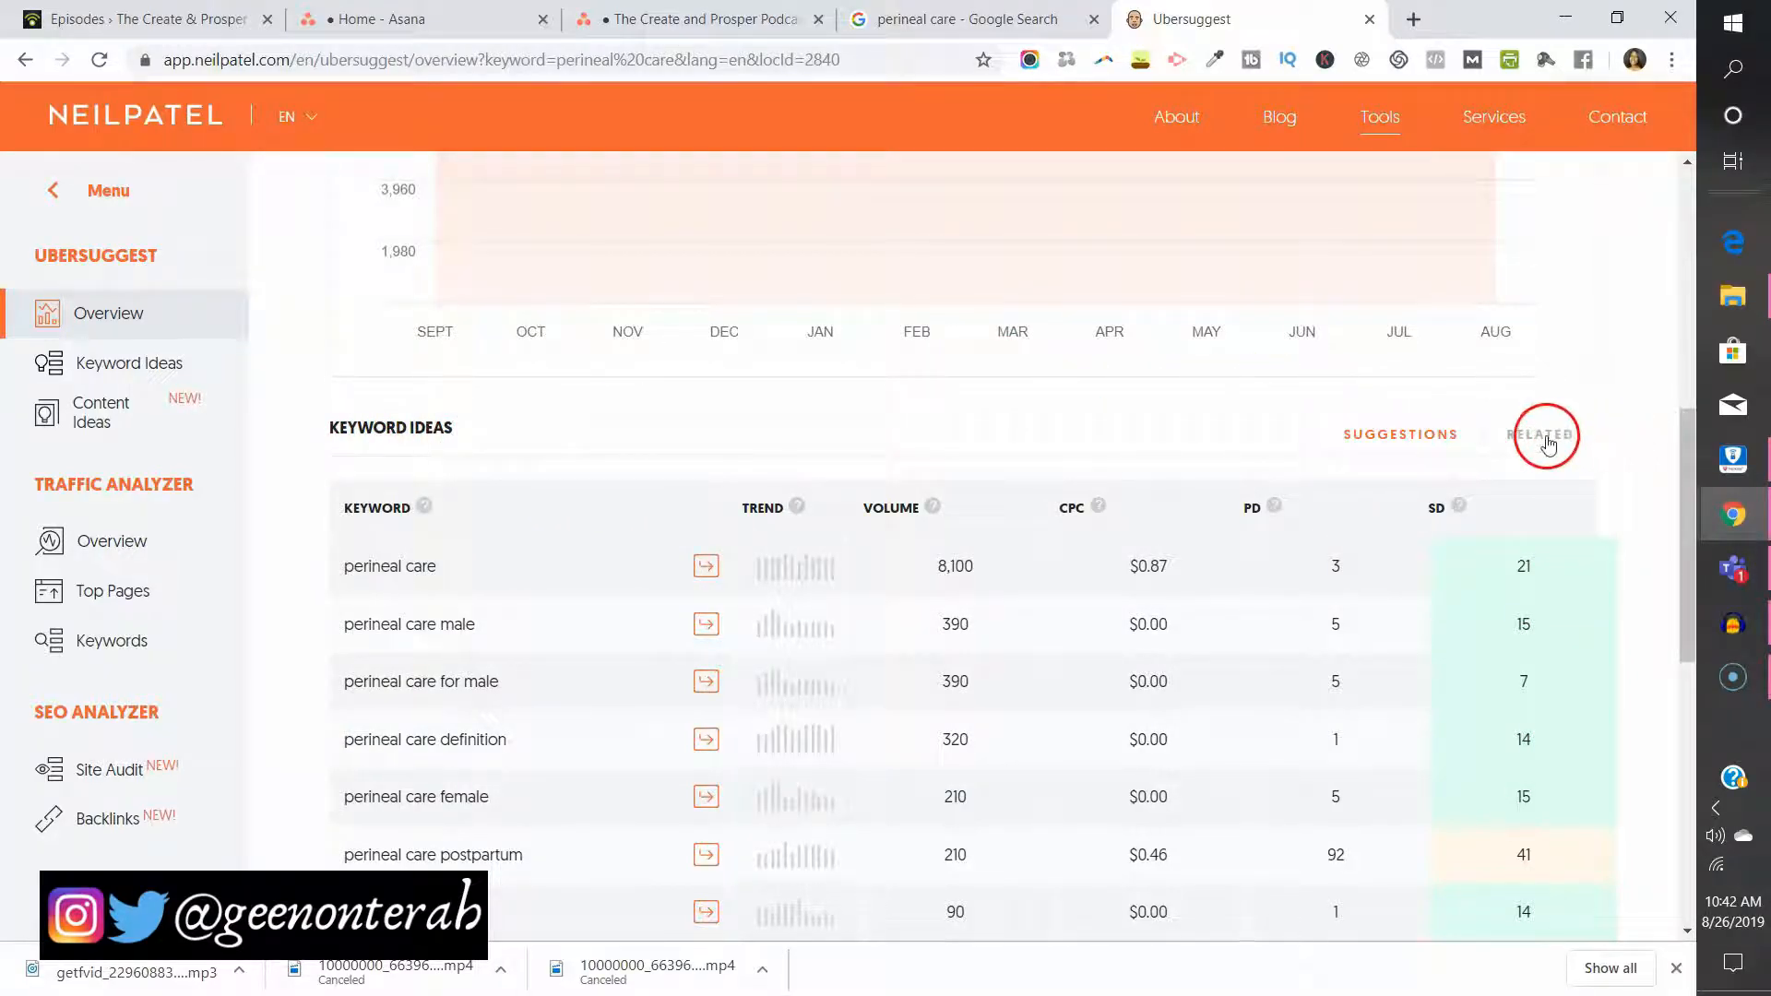
left_click(1544, 434)
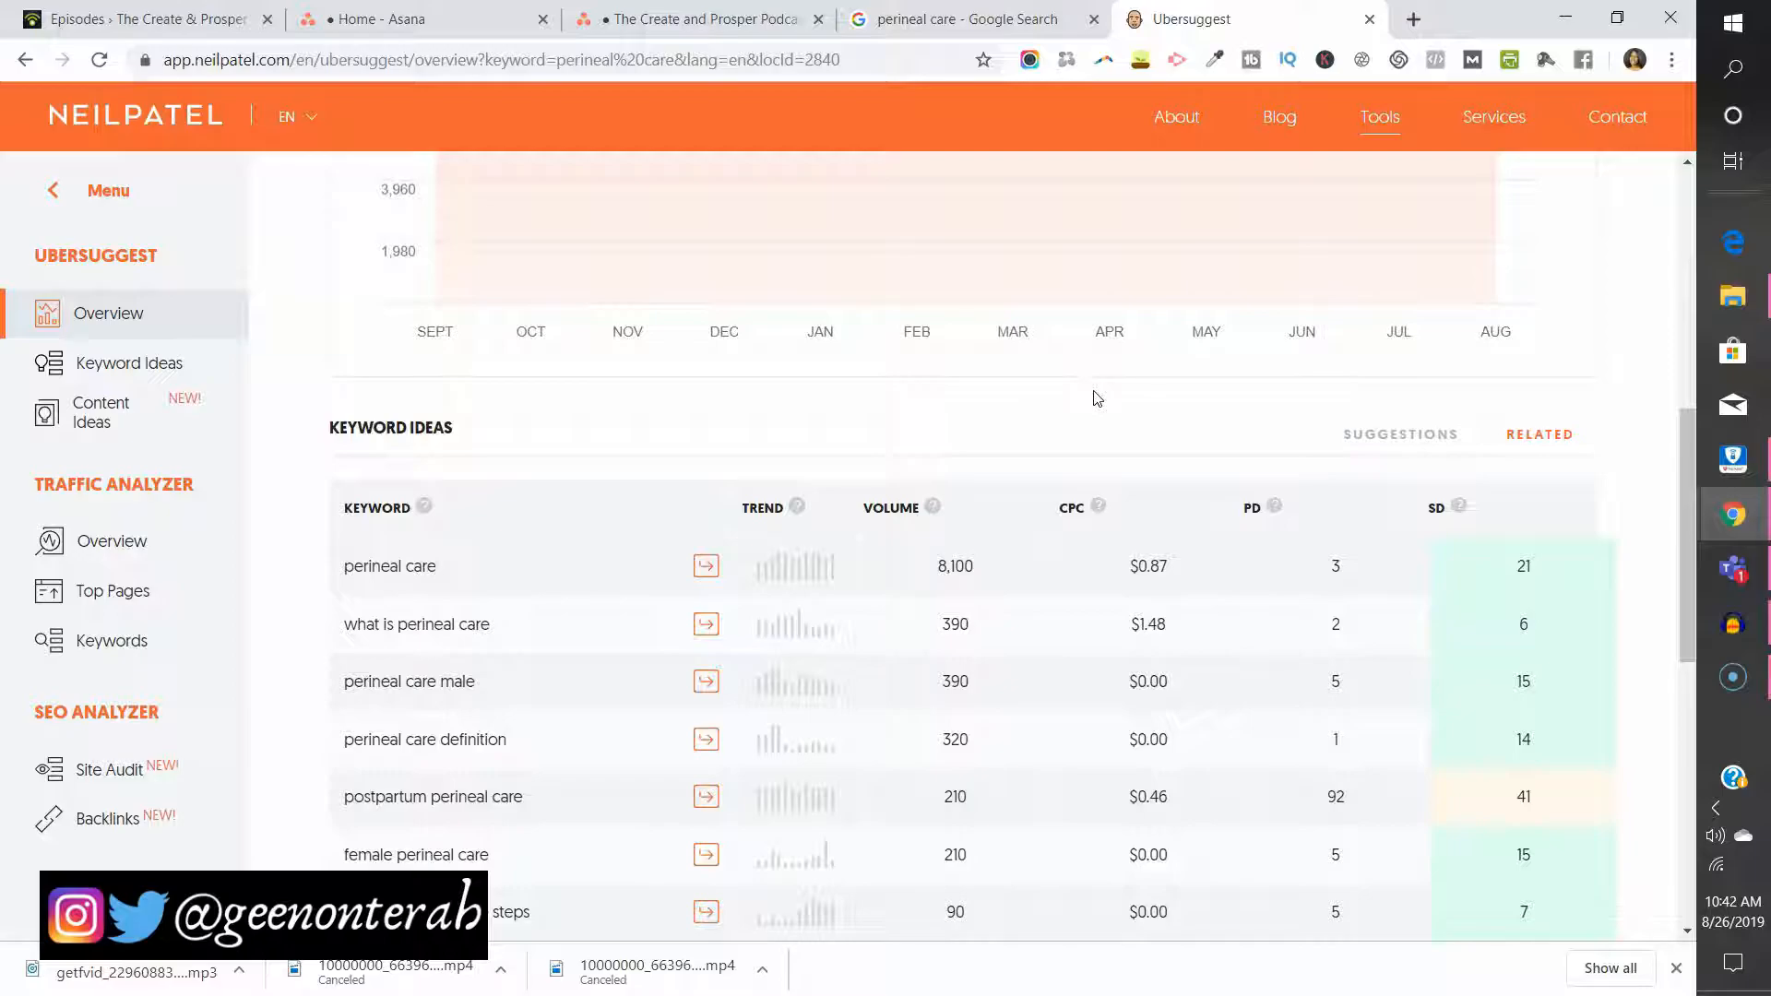
scroll("down", 3)
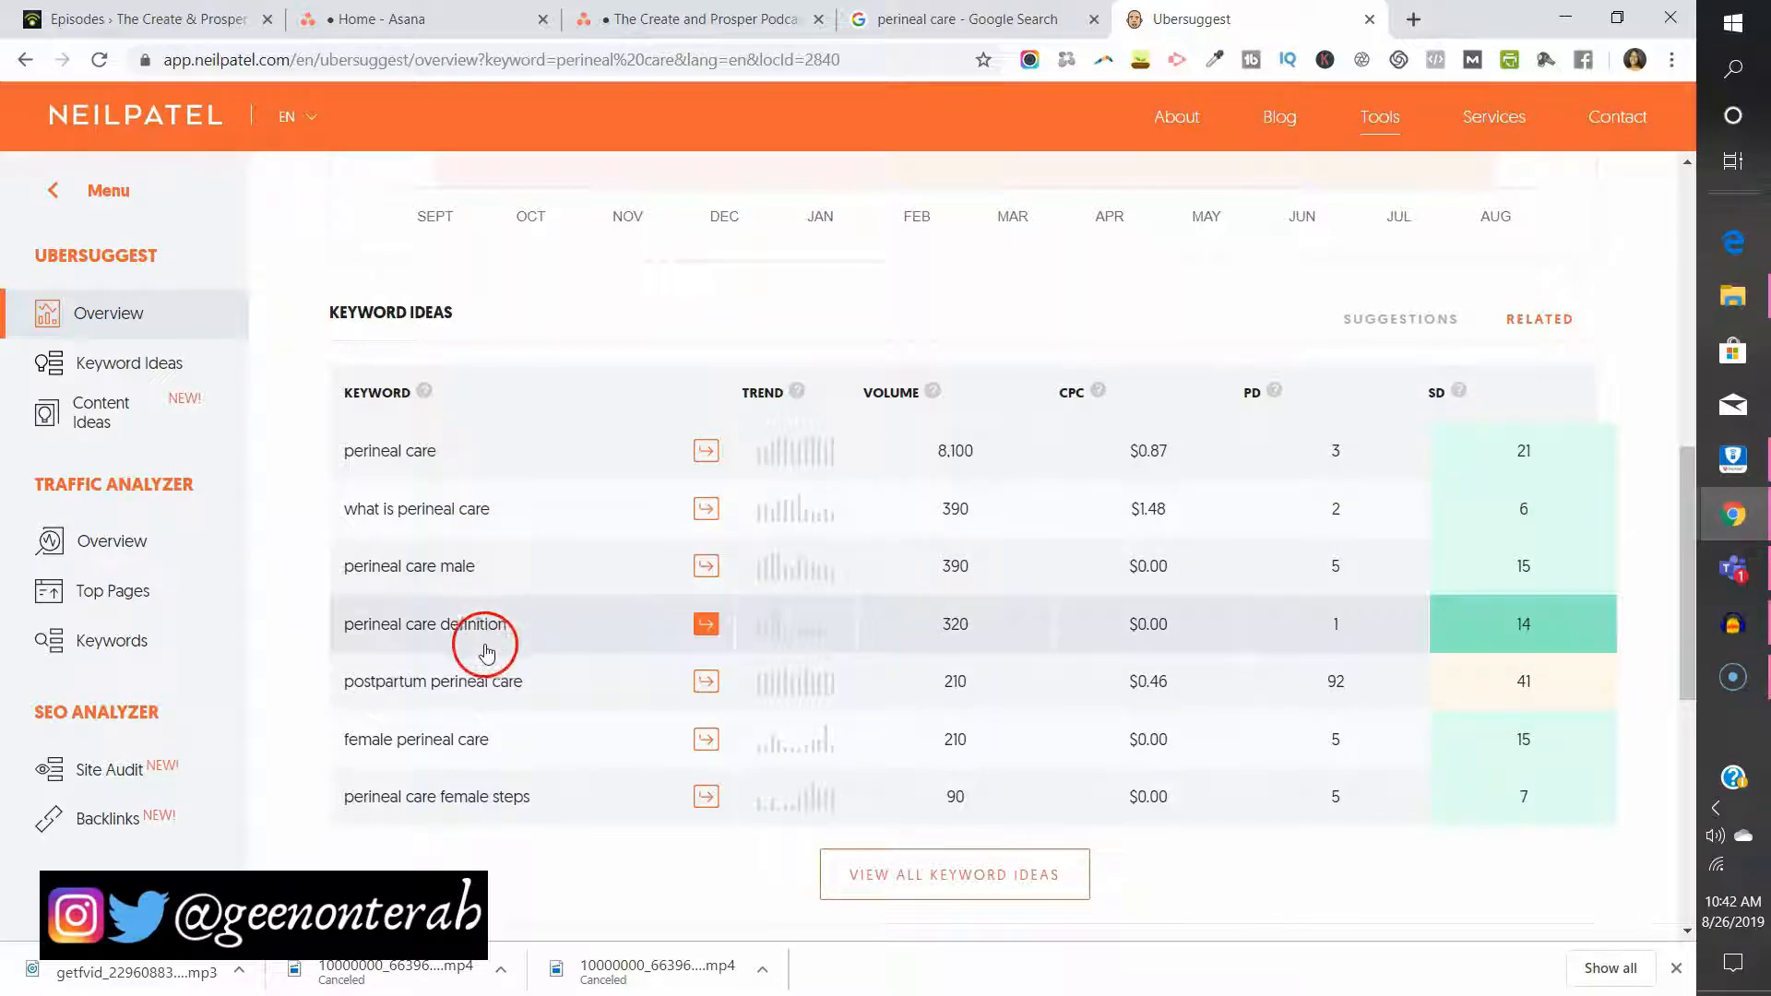
scroll("down", 3)
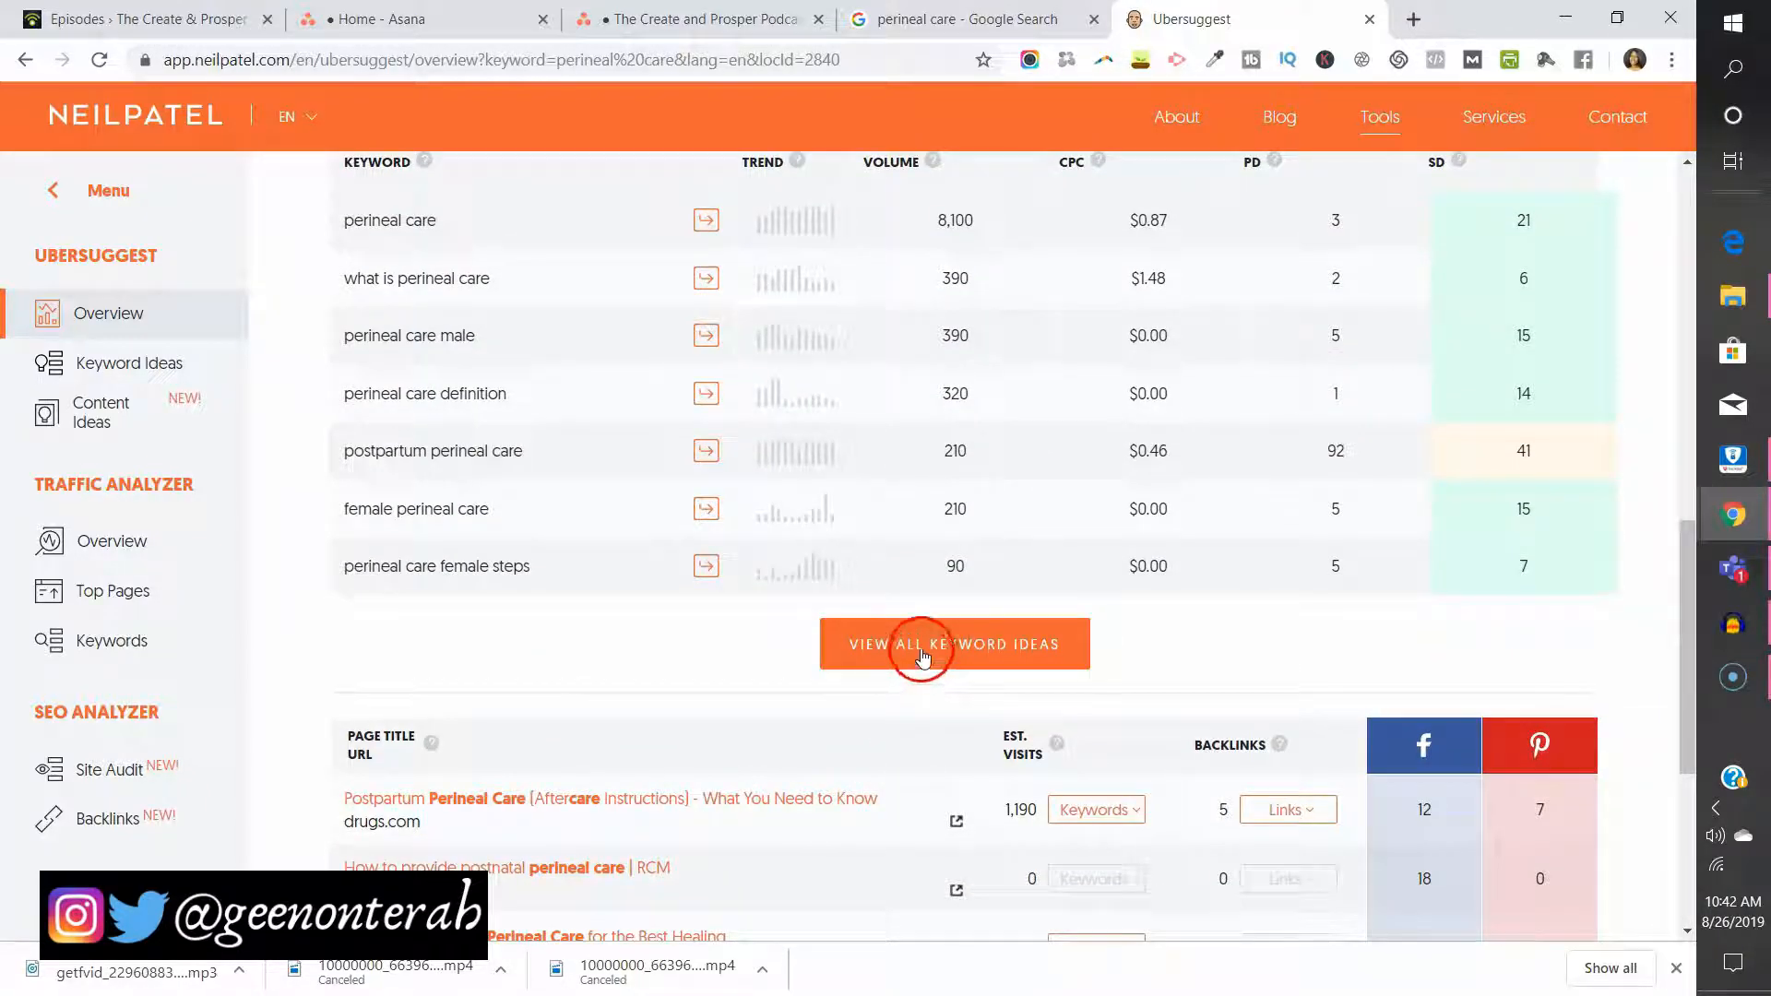
Open View All Keyword Ideas and browse the 120 related keywords and overview panel.
left_click(955, 644)
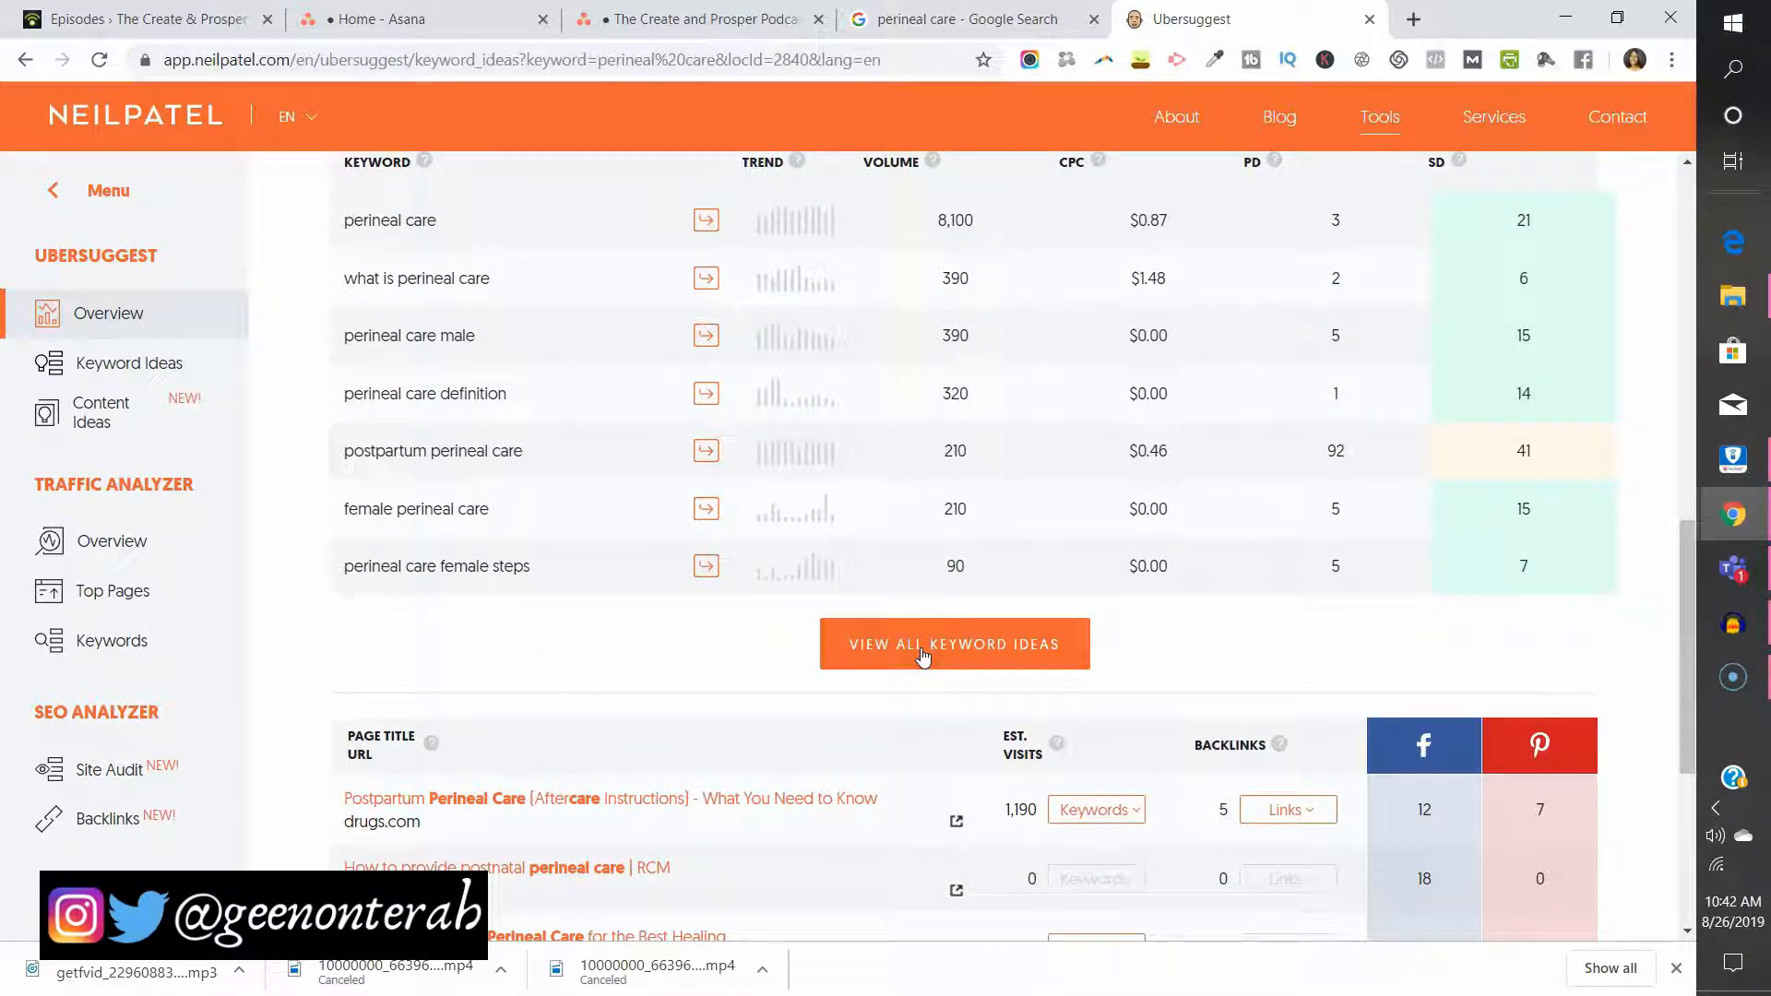
left_click(953, 644)
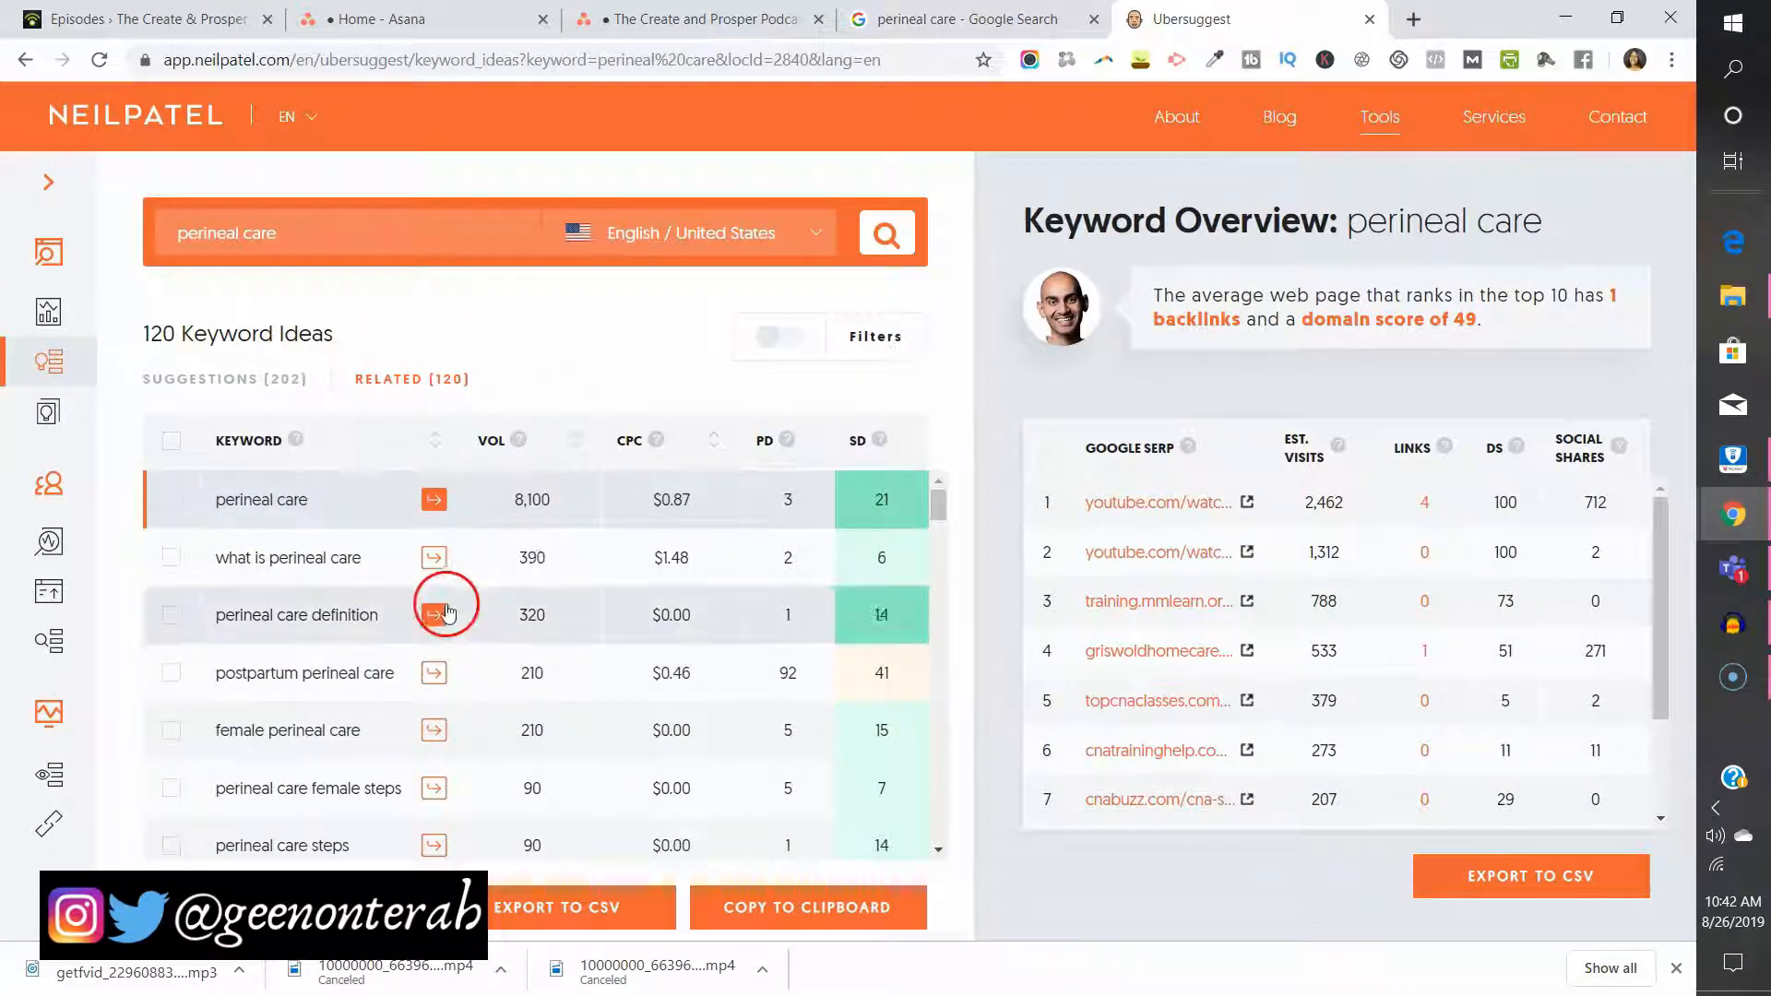
scroll("down", 3)
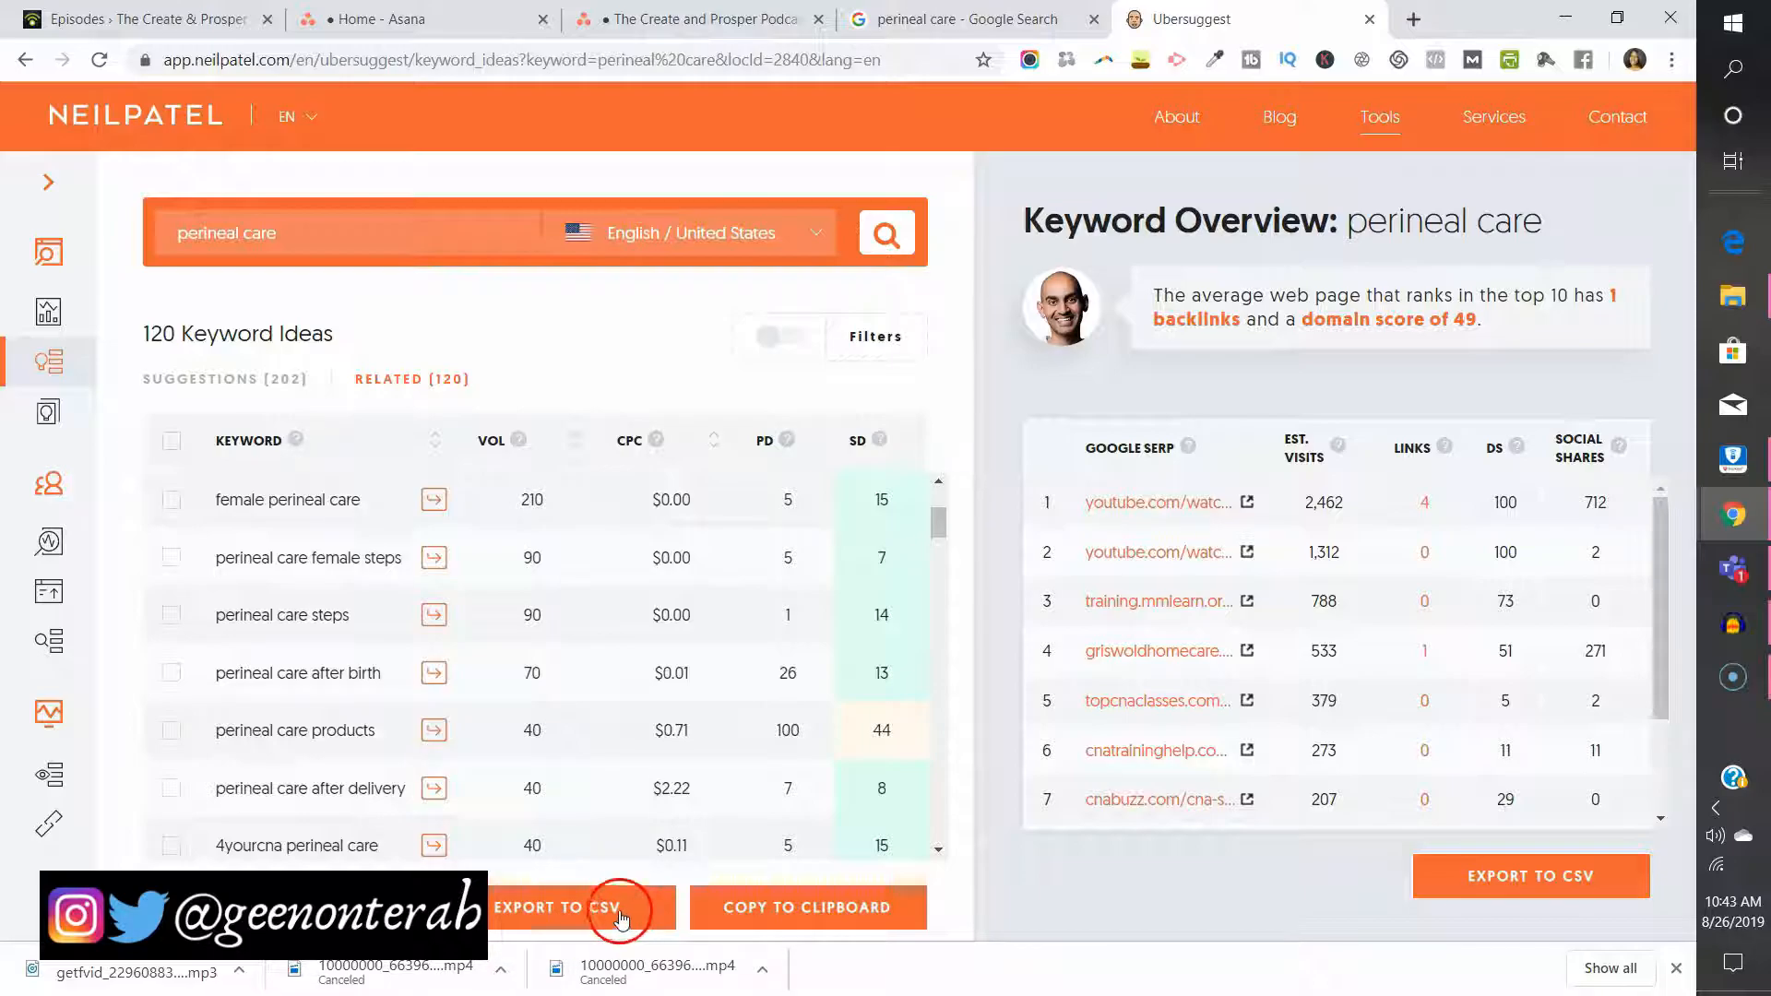
mouse_move(600, 558)
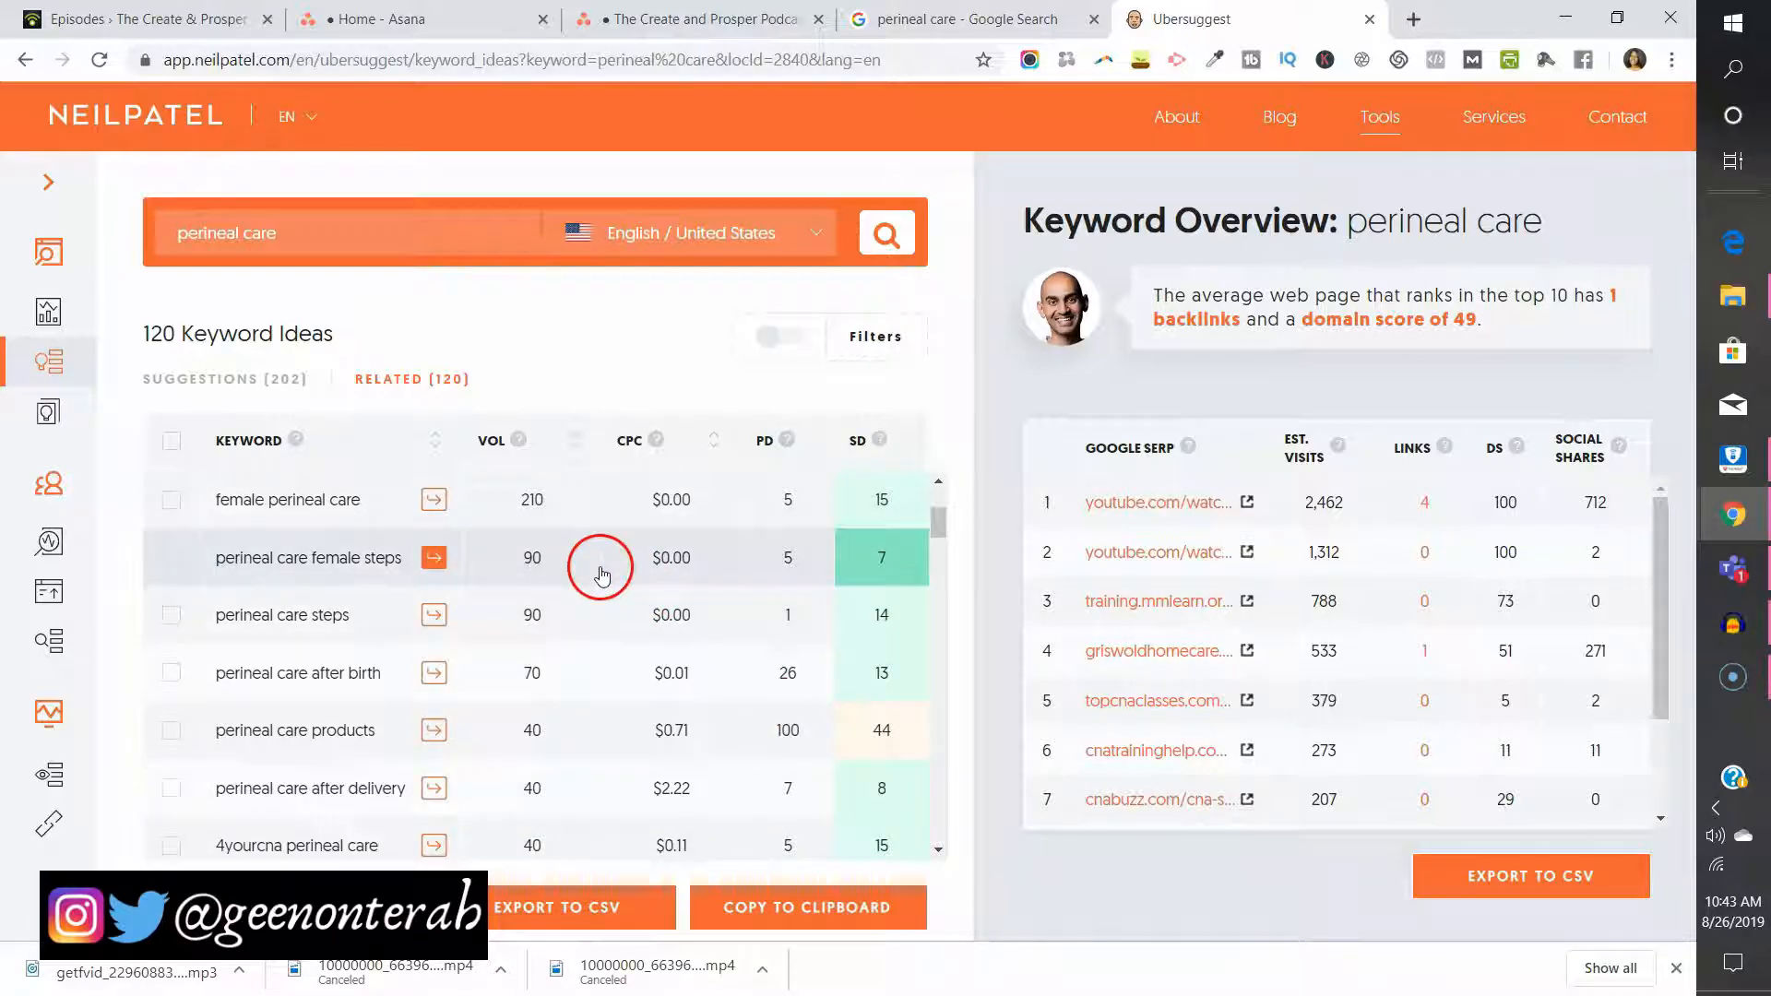
scroll("down", 3)
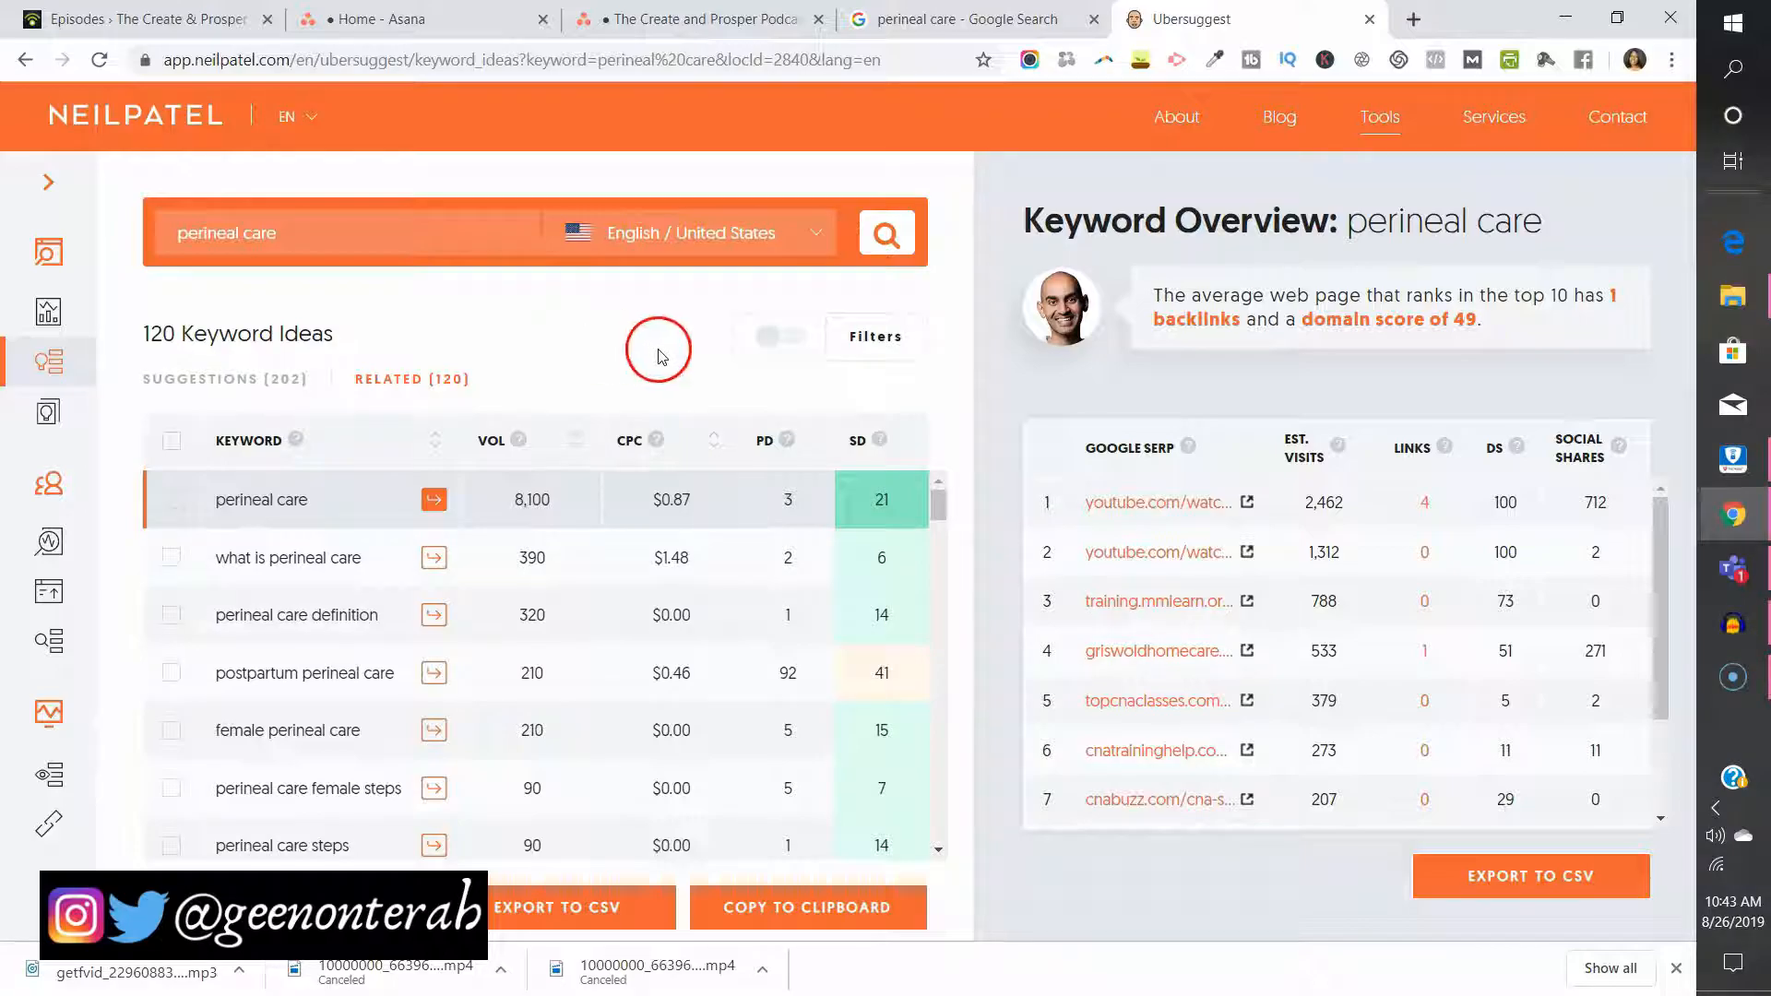
mouse_move(388, 342)
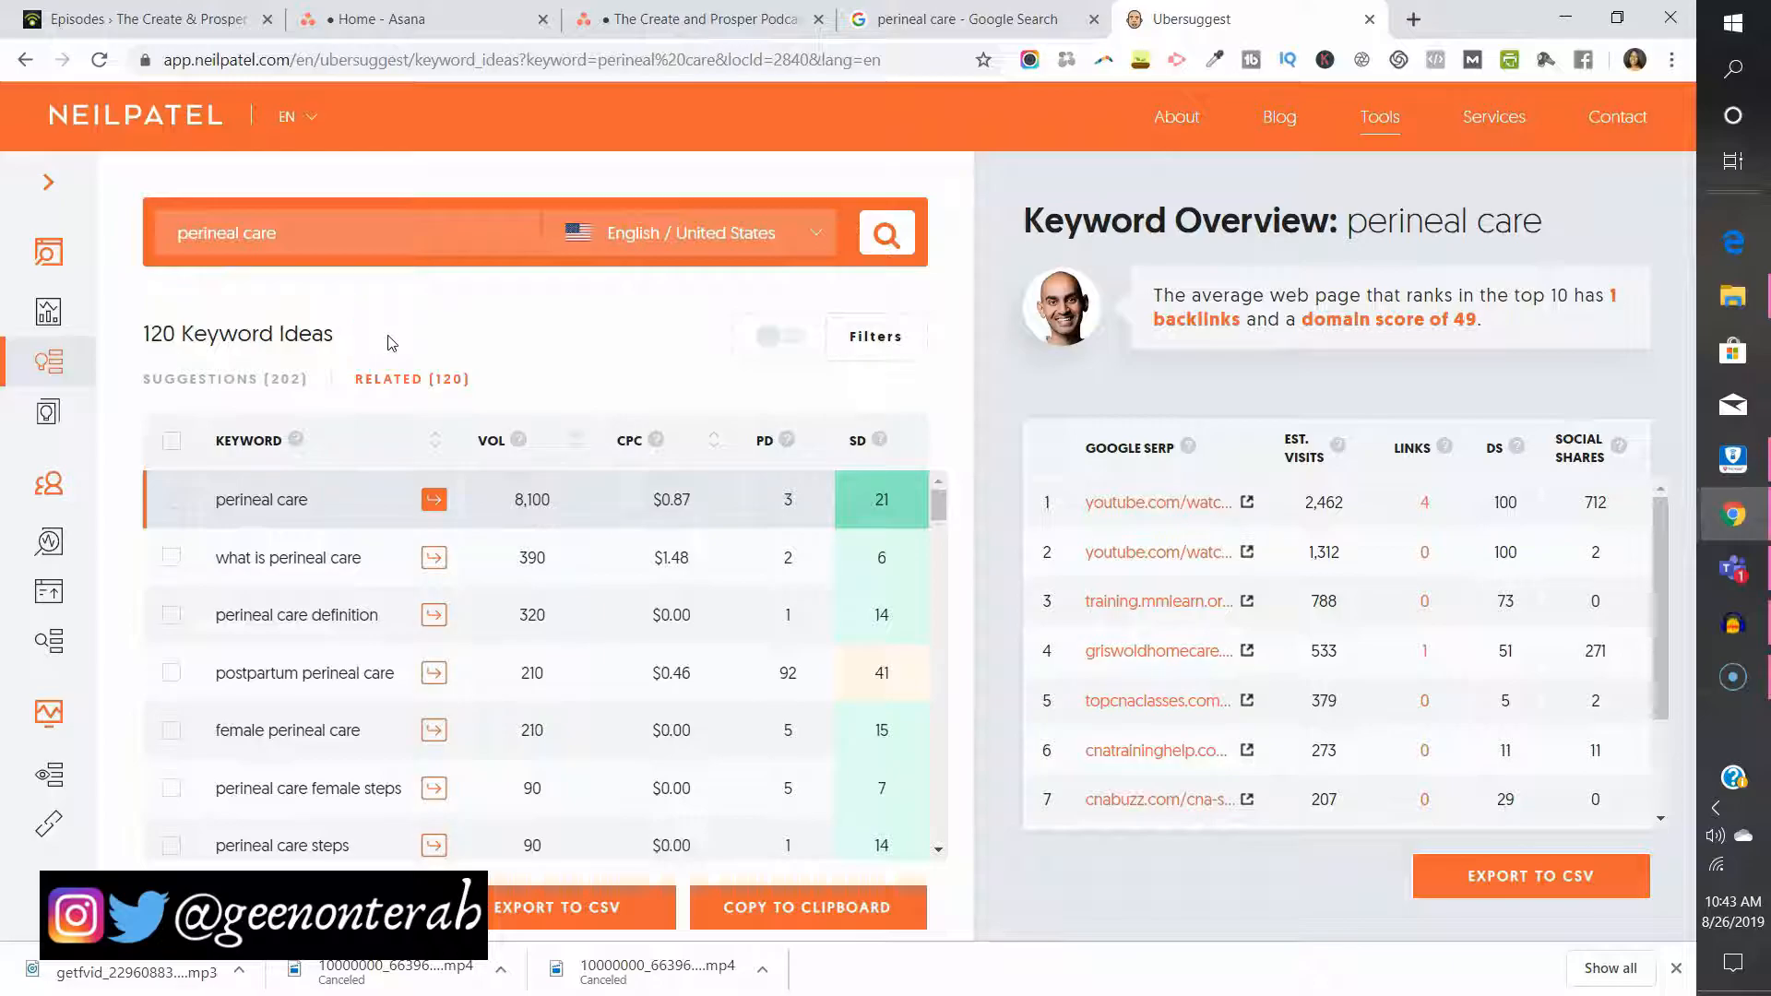
mouse_move(404, 344)
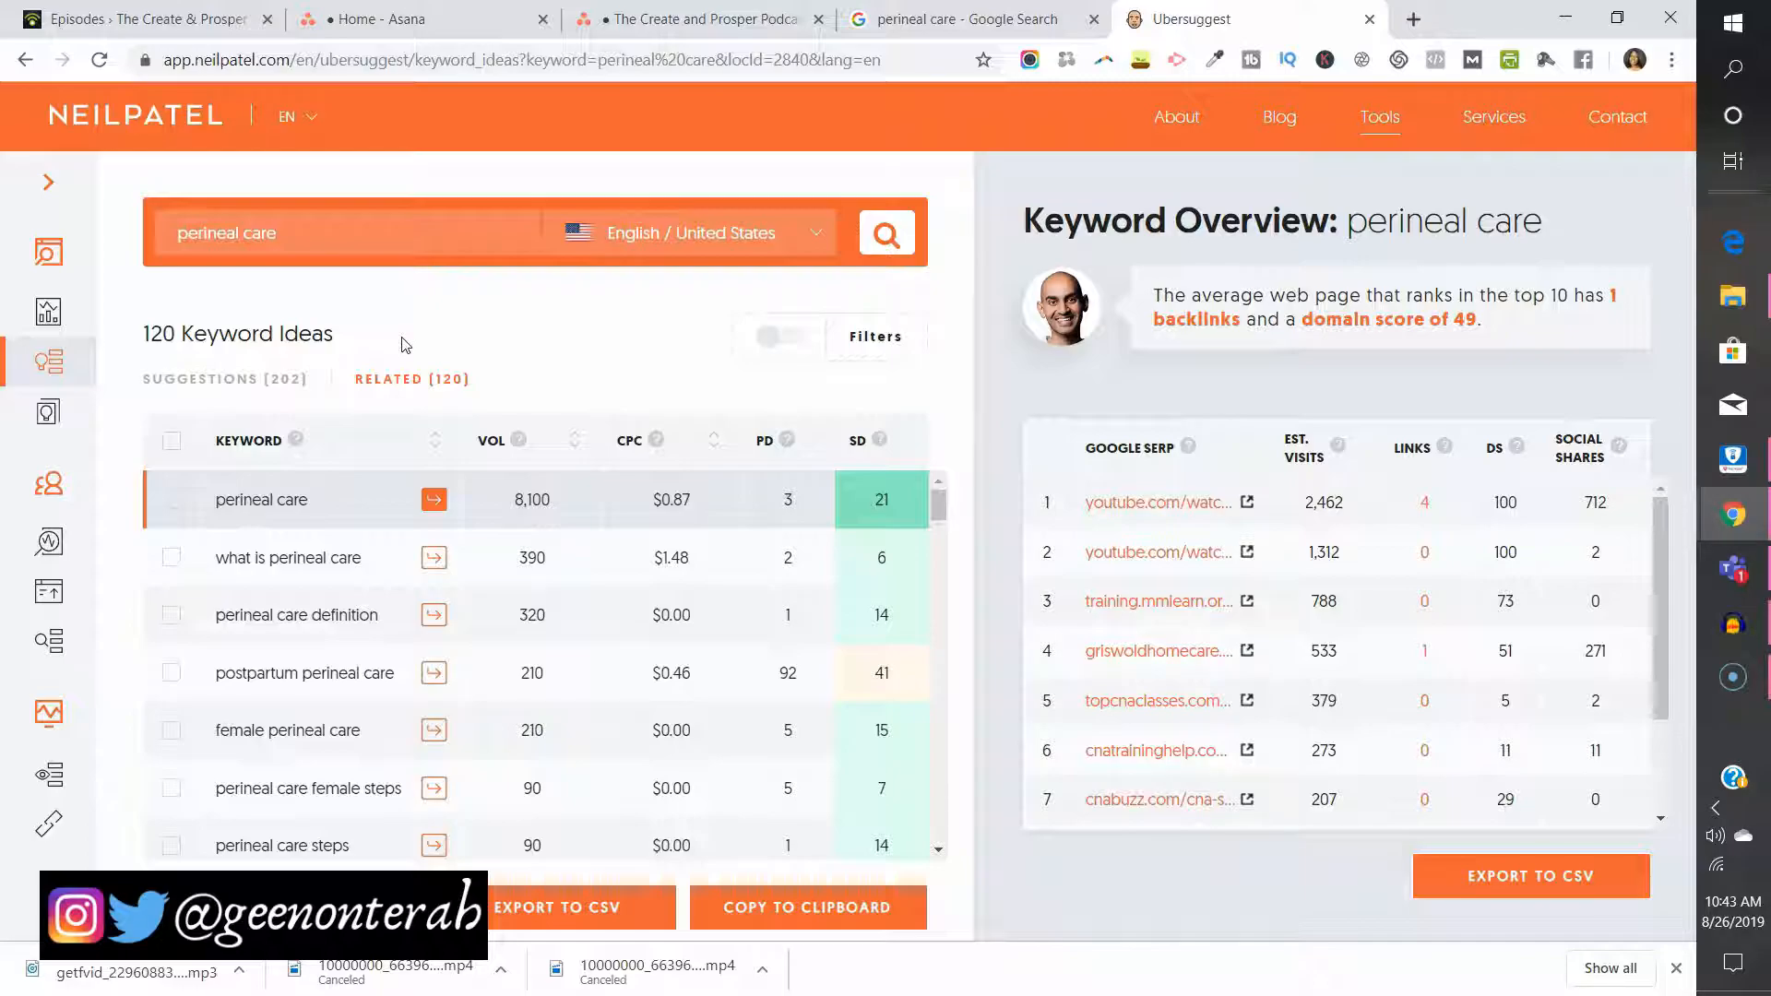
left_click(237, 233)
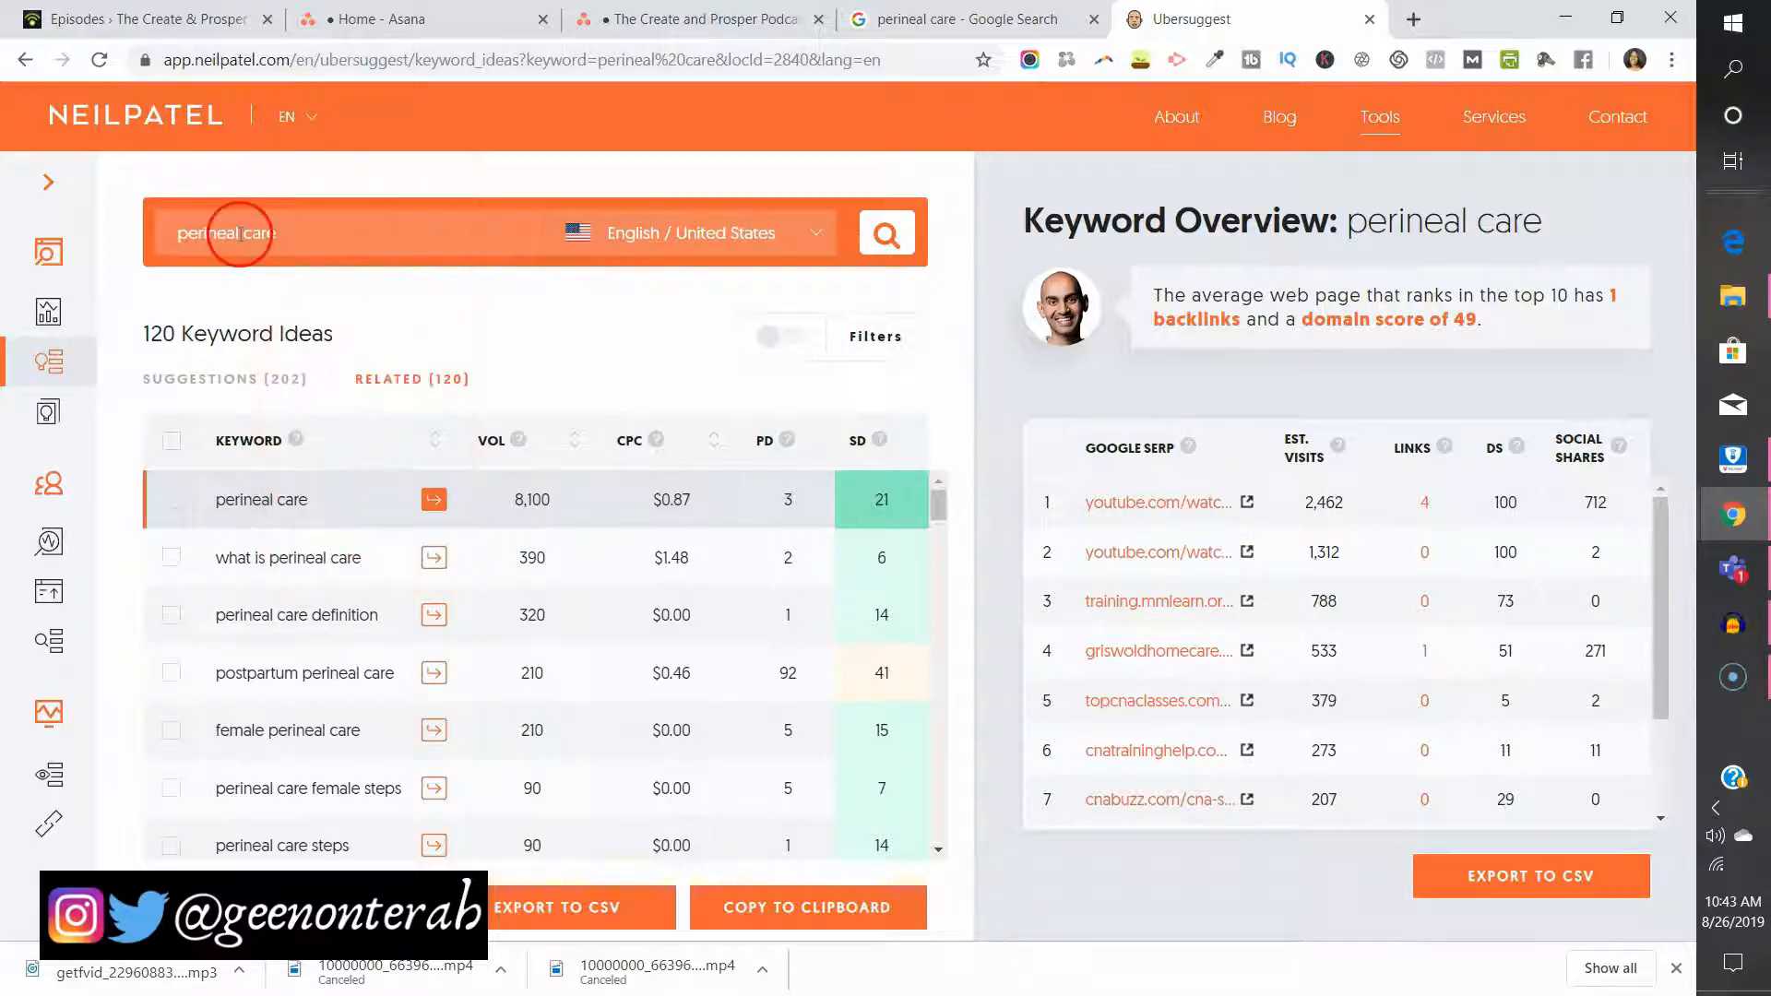
mouse_move(585, 306)
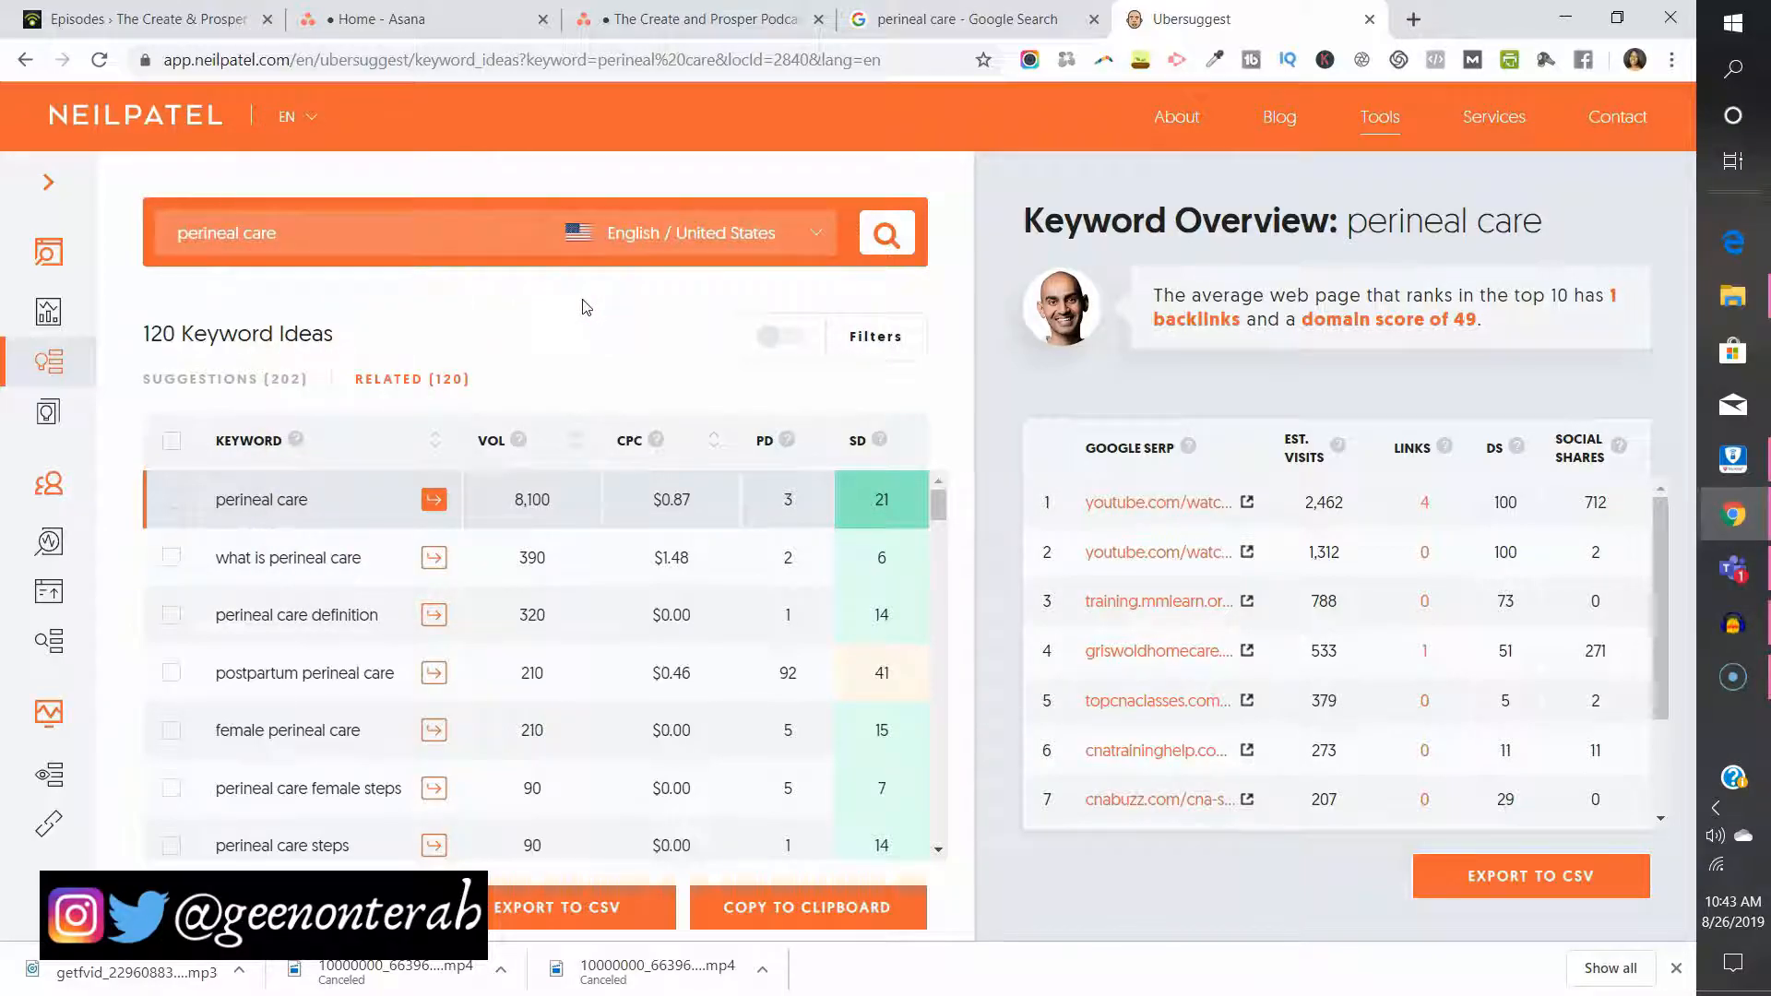